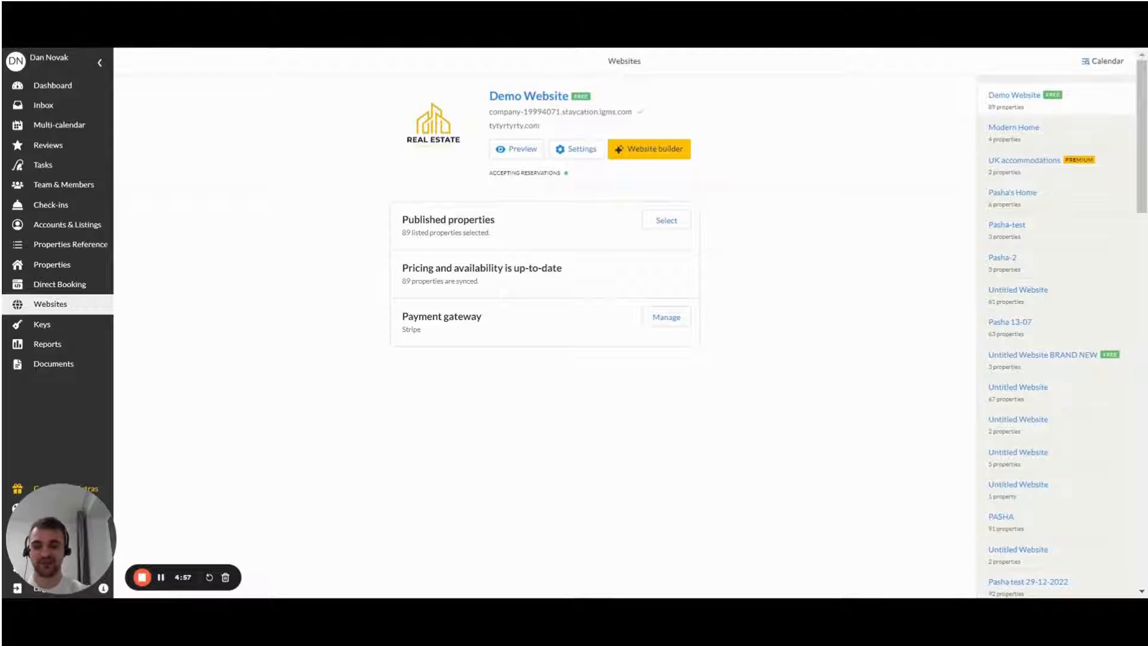
{"action": "mouse_move", "coordinate": [835, 213]}
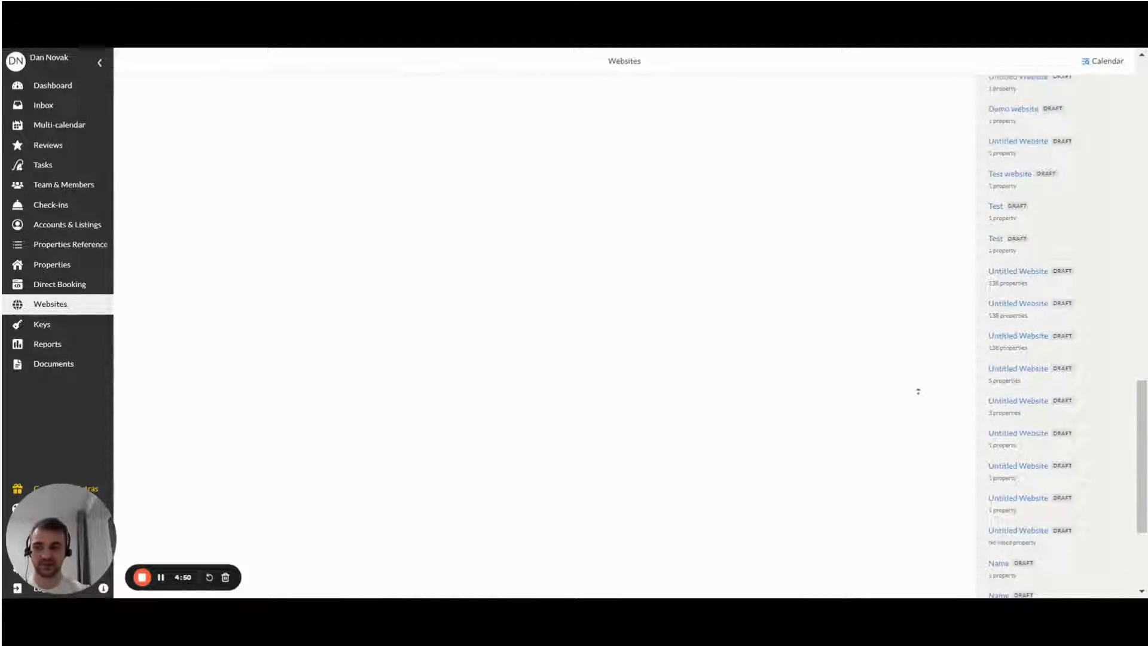
- Start creating one more website and begin ticking properties in the Choose a Property dialog
{"action": "scroll", "scroll_direction": "down", "scroll_amount": 3}
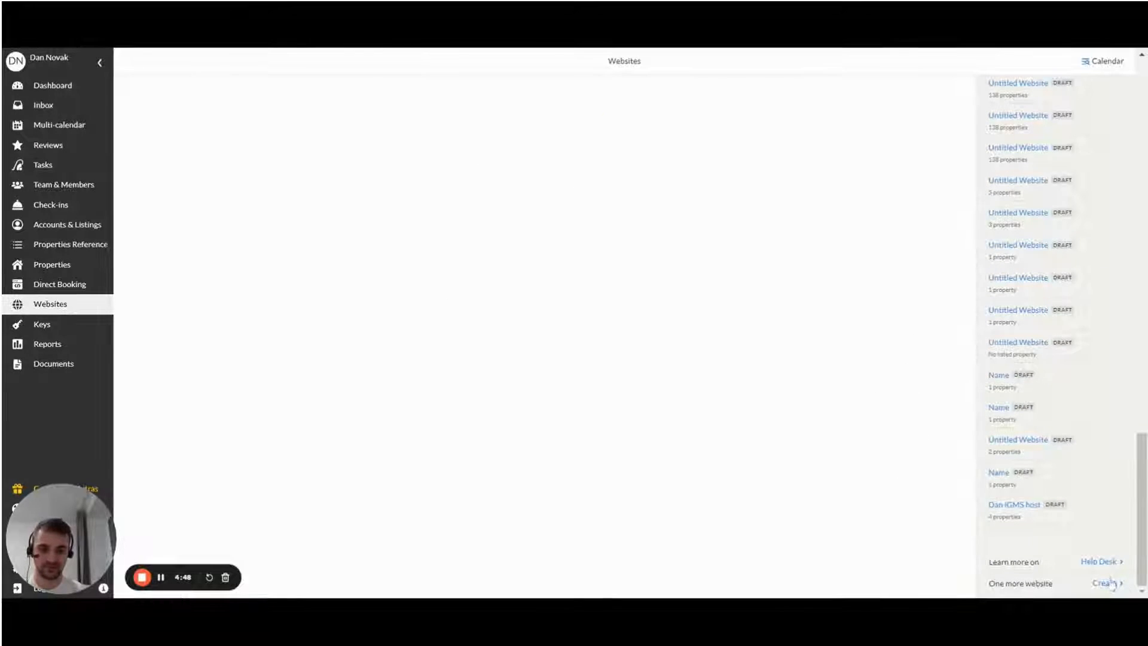
{"action": "left_click", "coordinate": [1105, 584]}
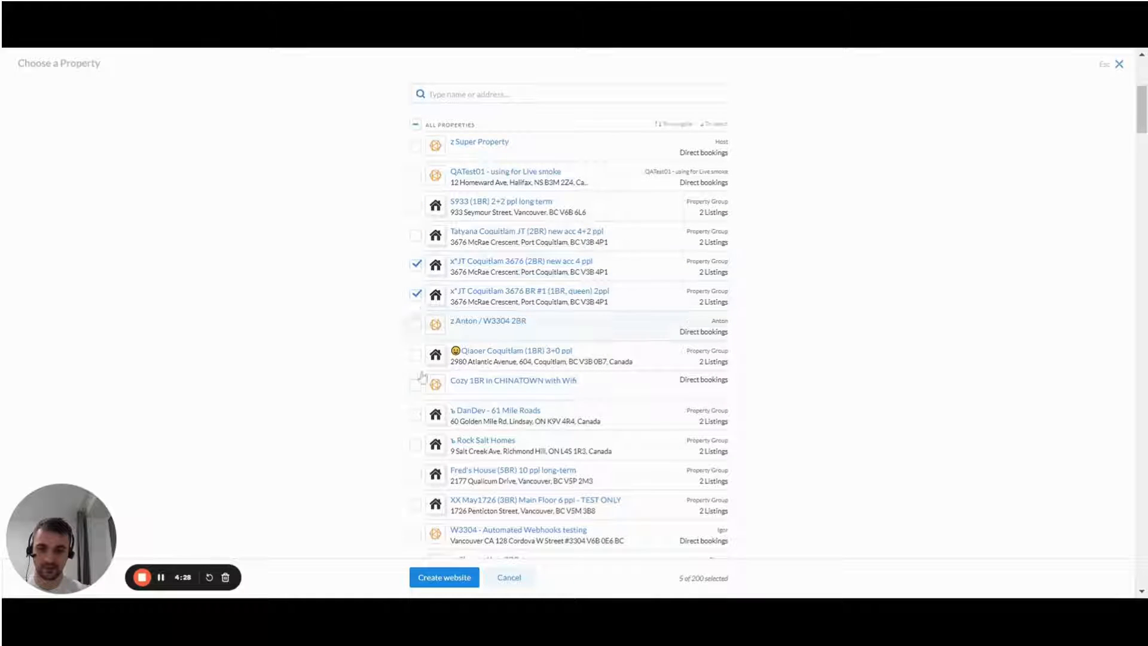
- Create the website, rename it 'Dan iGMS host' in Settings and save 2 featured properties
{"action": "left_click", "coordinate": [445, 578]}
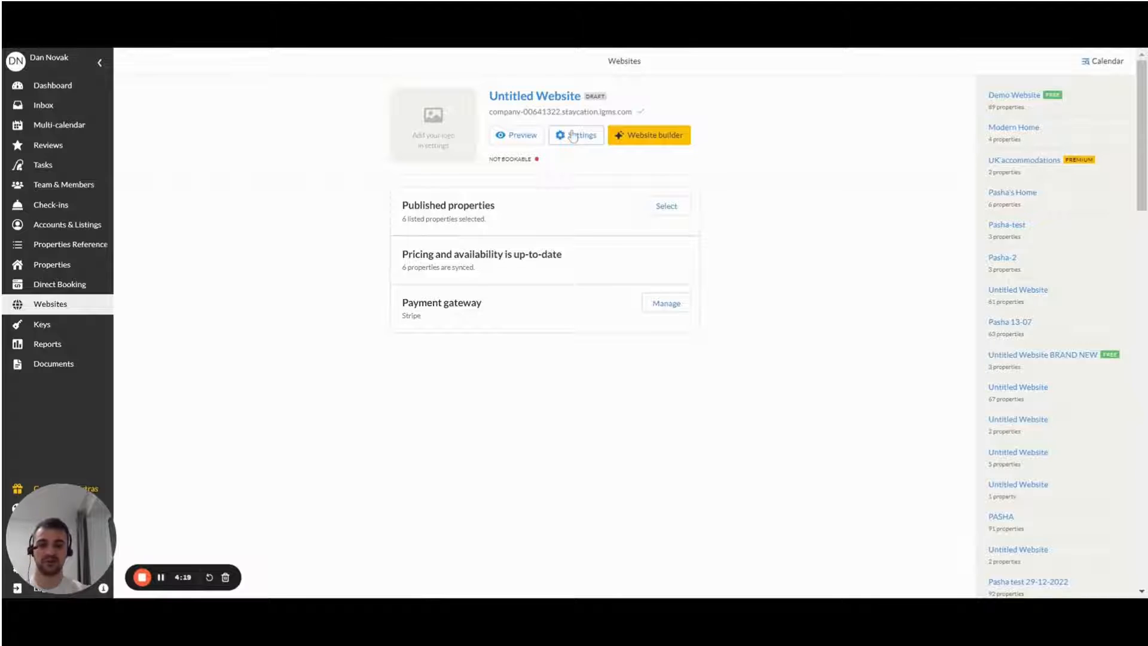
{"action": "left_click", "coordinate": [576, 134]}
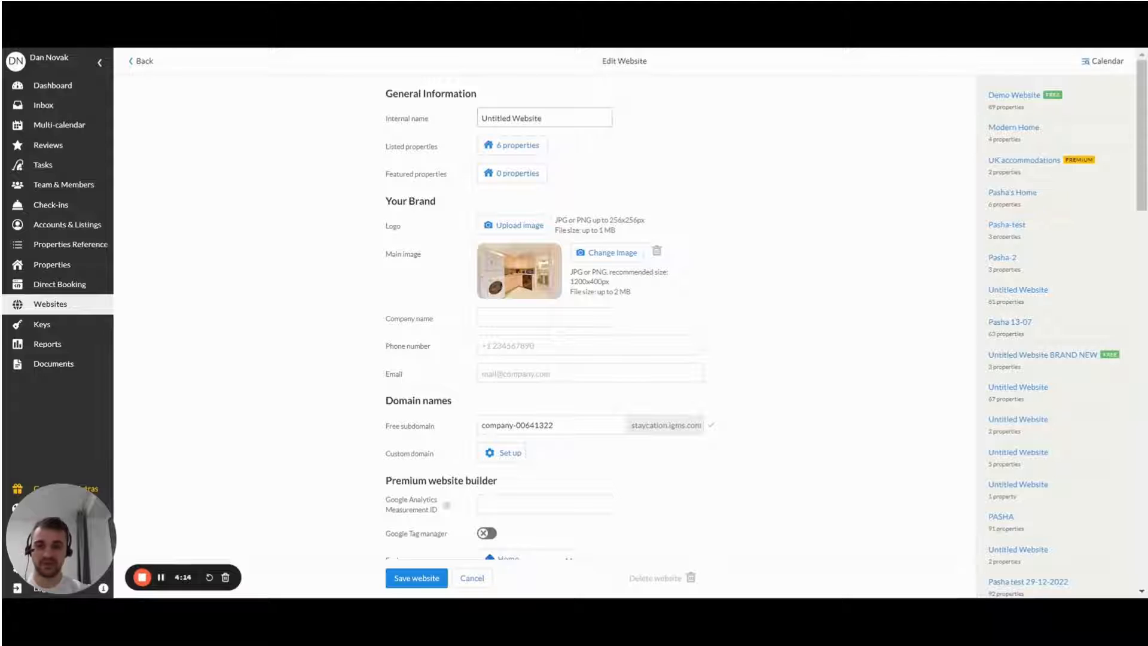
{"action": "double_click", "coordinate": [527, 117]}
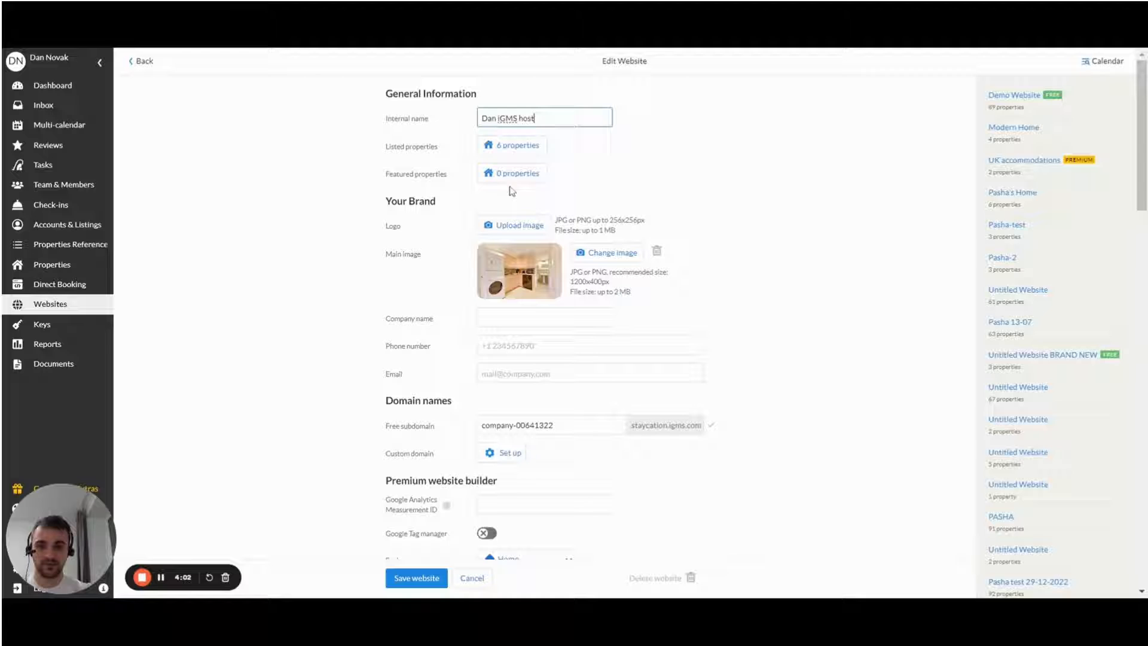
{"action": "left_click", "coordinate": [512, 144]}
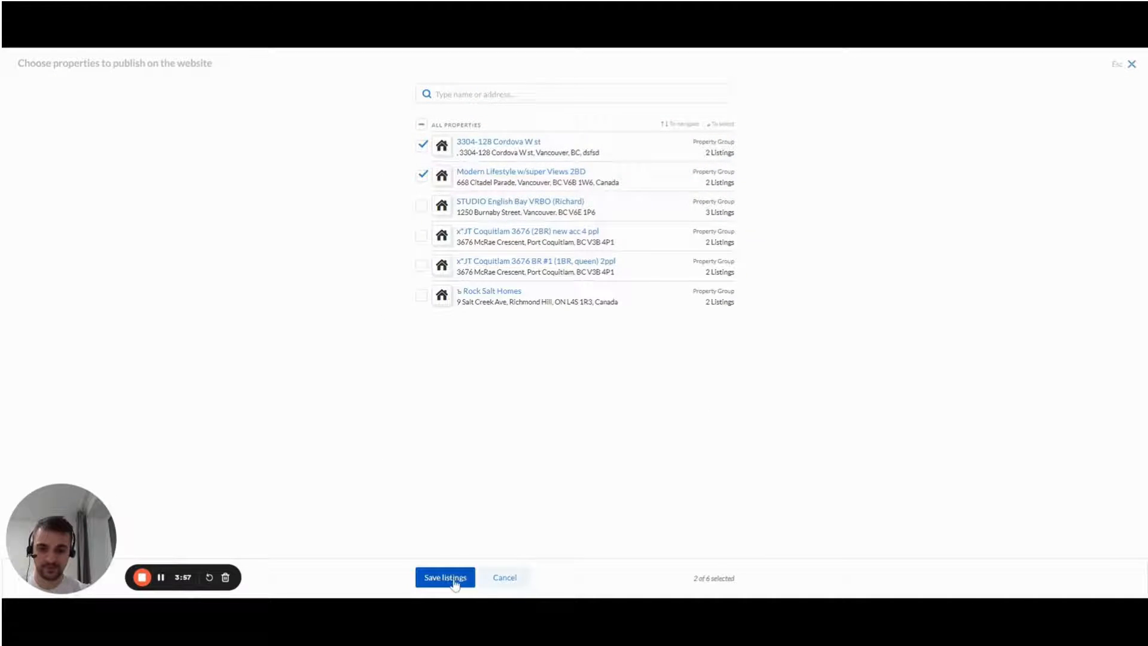
{"action": "left_click", "coordinate": [445, 577]}
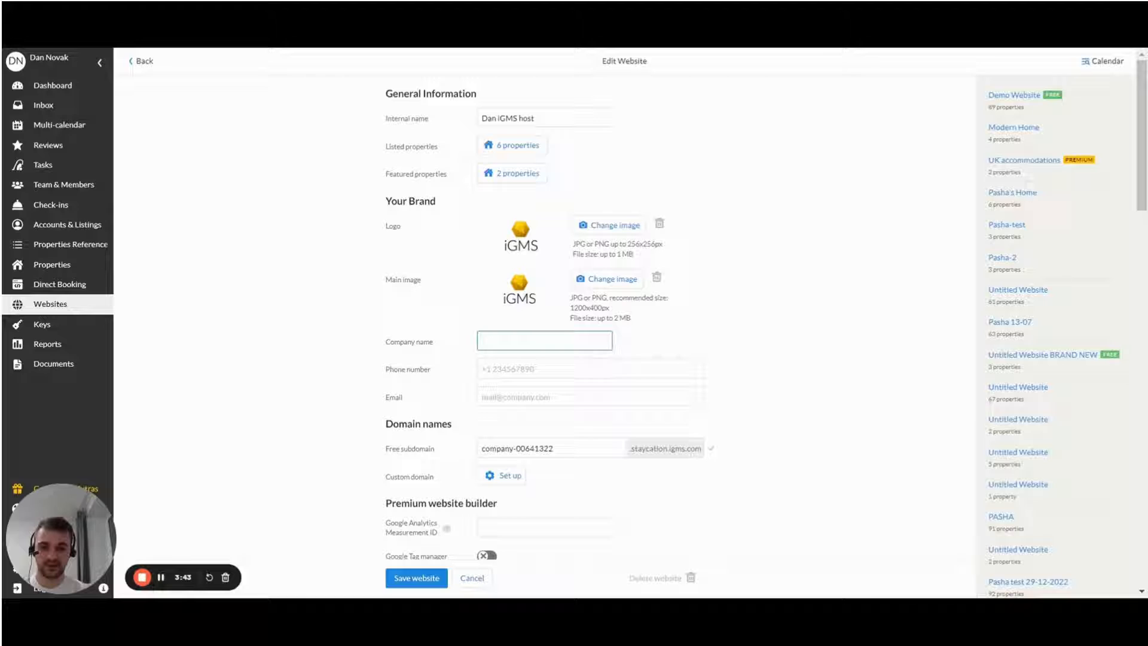
{"action": "type", "text": "Dan iGMS host"}
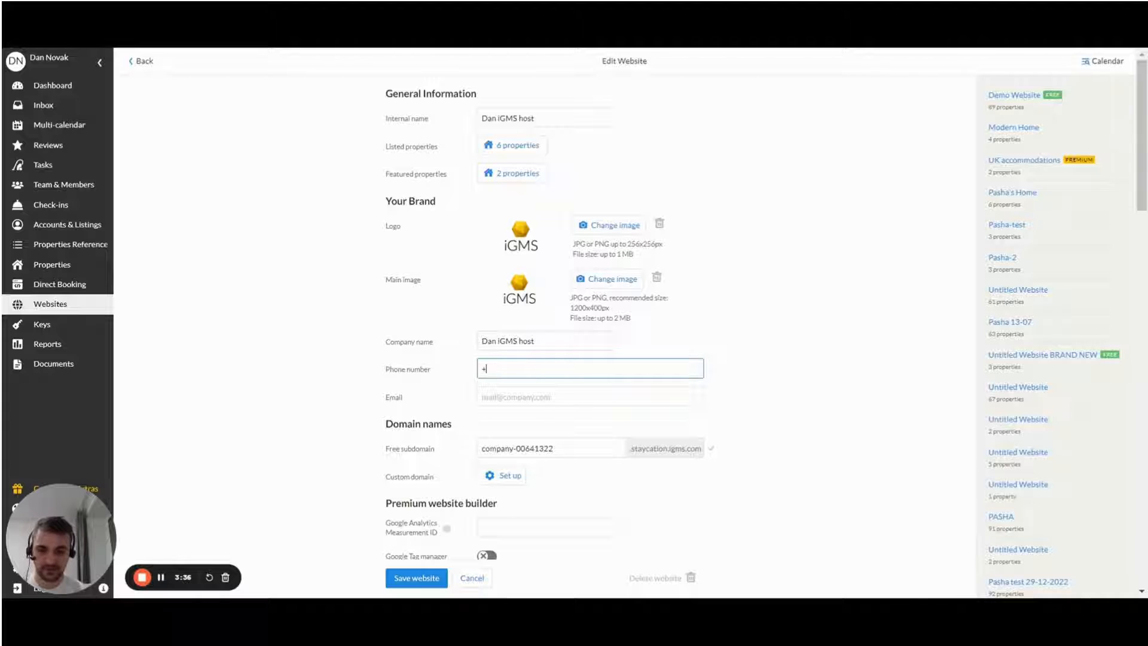
{"action": "type", "text": "1111111111111"}
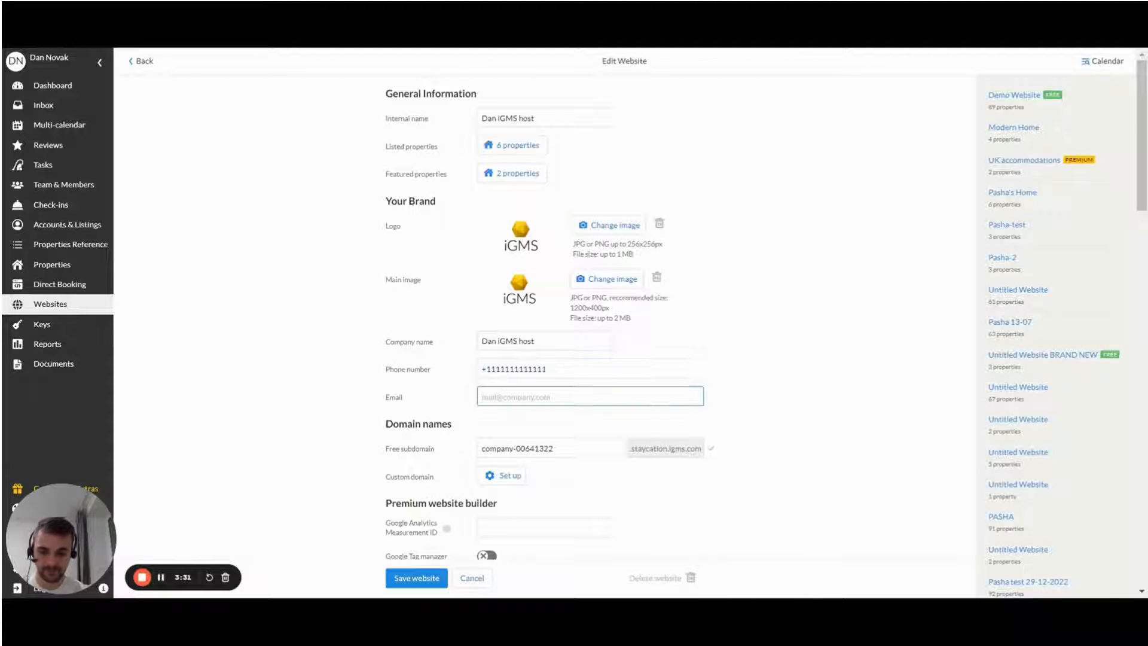
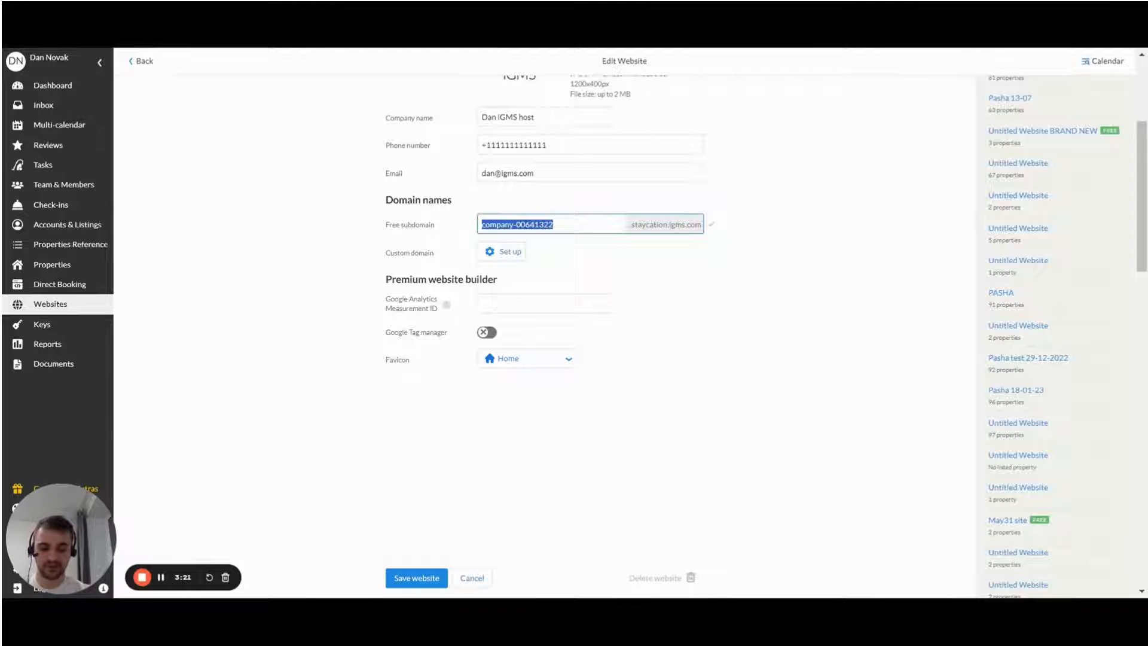
{"action": "mouse_move", "coordinate": [663, 249]}
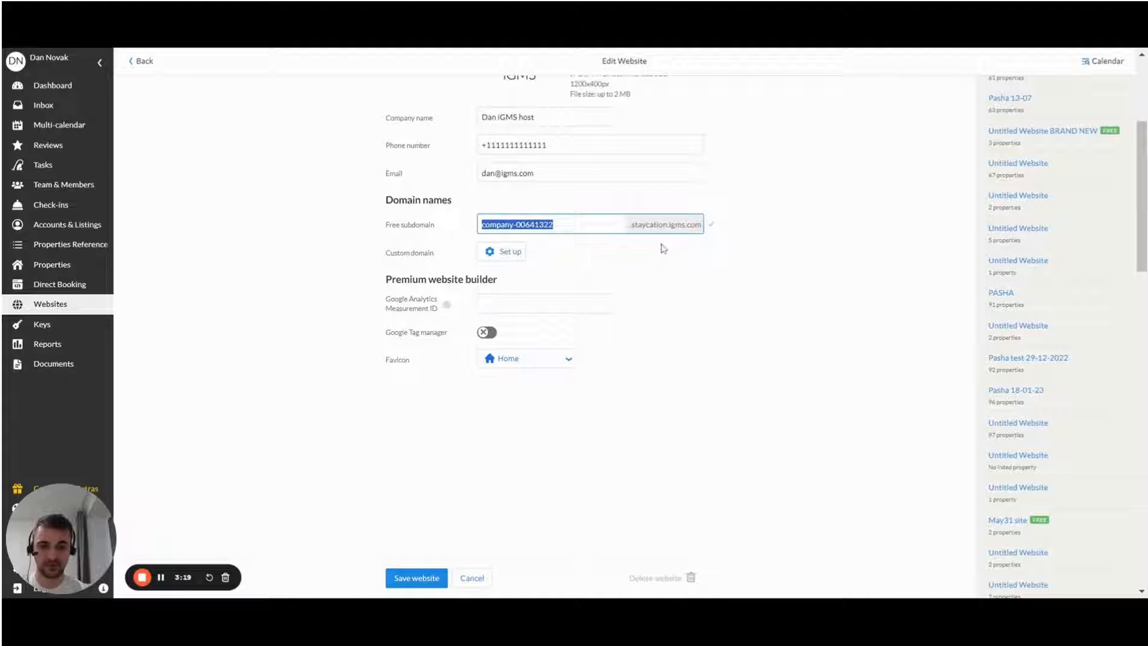
{"action": "mouse_move", "coordinate": [647, 247]}
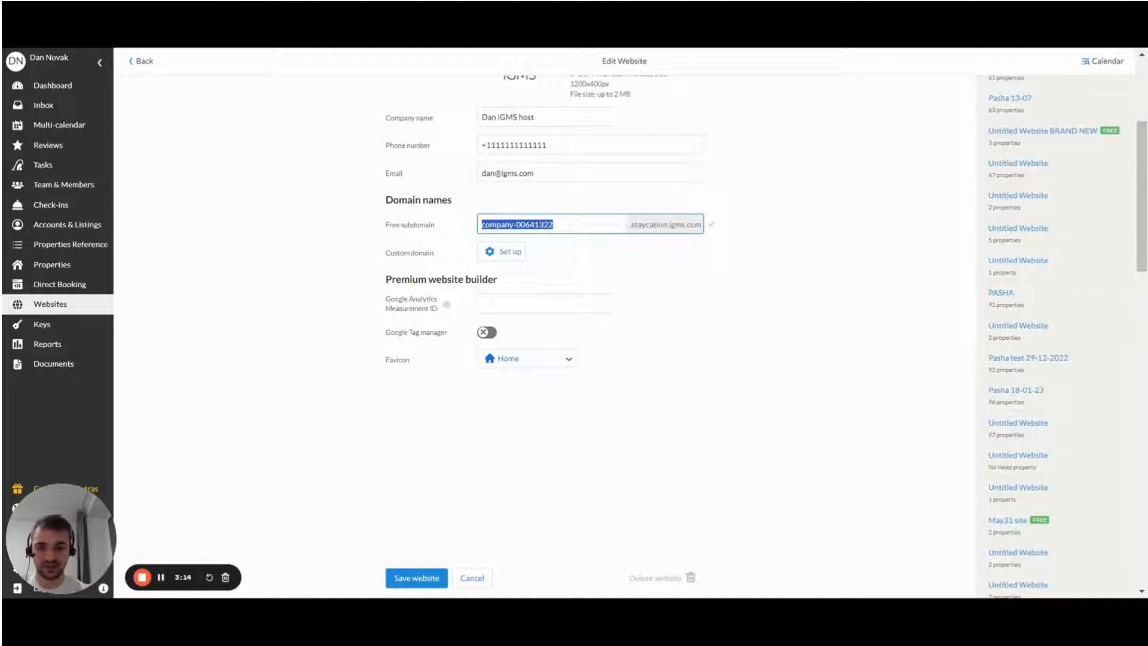
{"action": "type", "text": "danigmshost"}
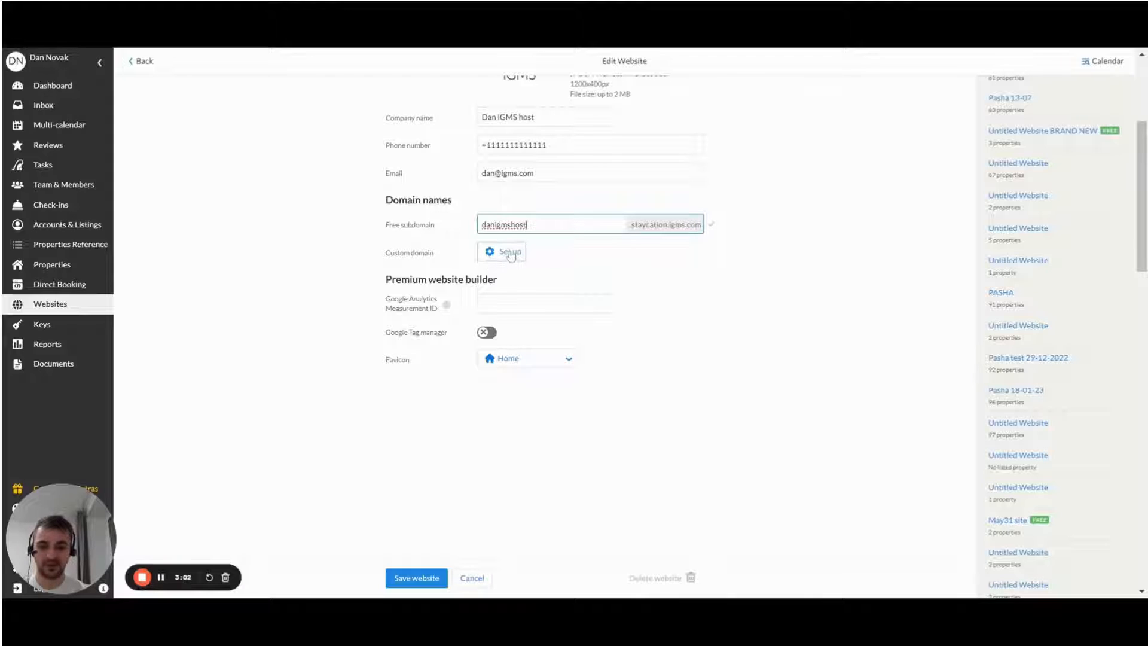
{"action": "mouse_move", "coordinate": [507, 258]}
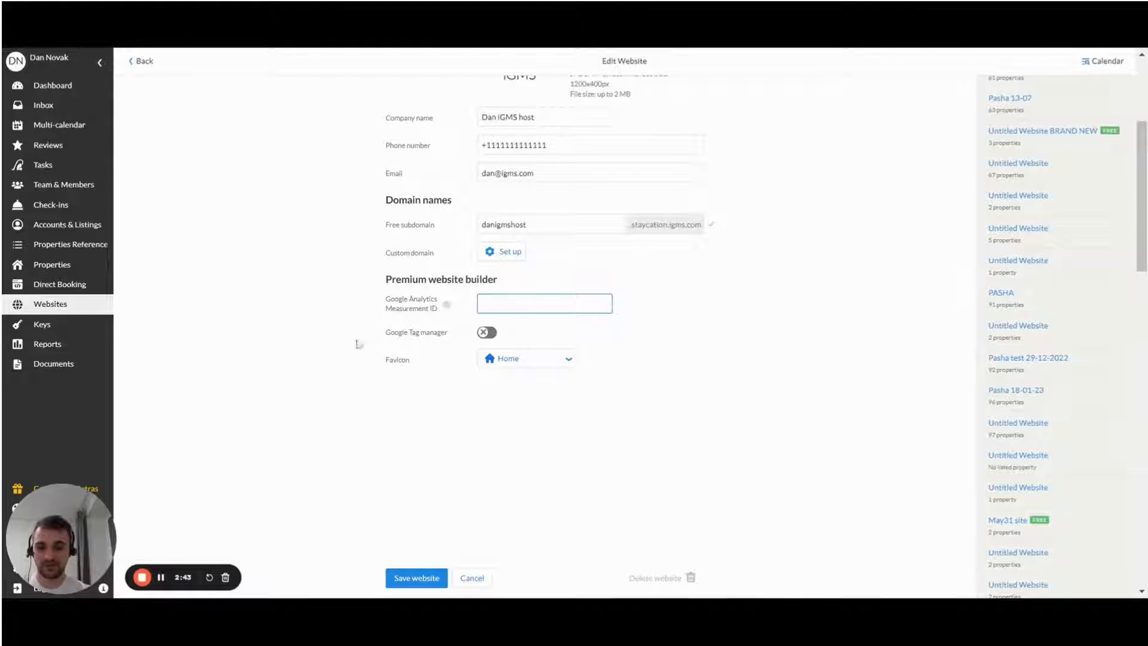
- Choose a favicon icon and save the website settings as a draft at danigmshost
{"action": "left_click", "coordinate": [544, 304]}
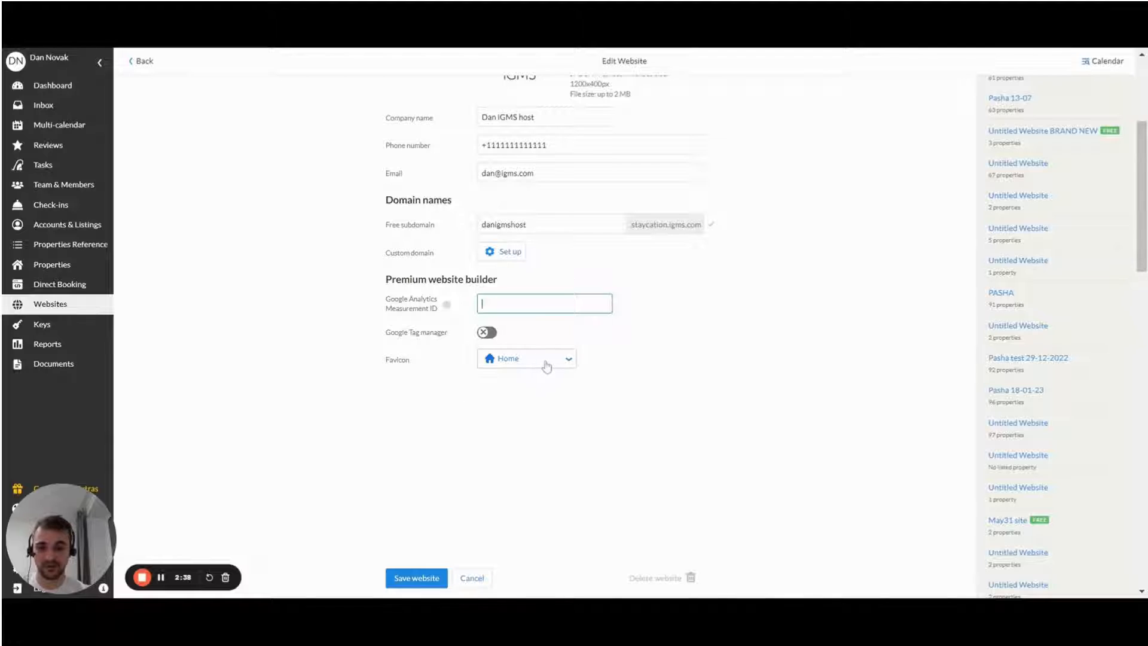
{"action": "left_click", "coordinate": [526, 359]}
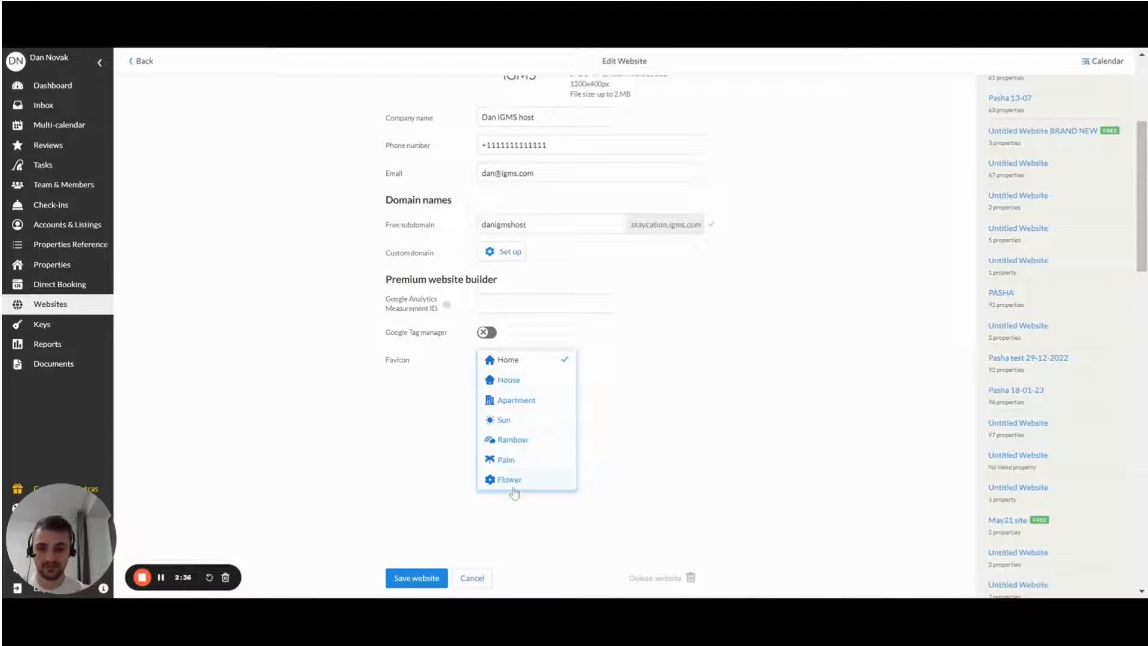
{"action": "mouse_move", "coordinate": [500, 441]}
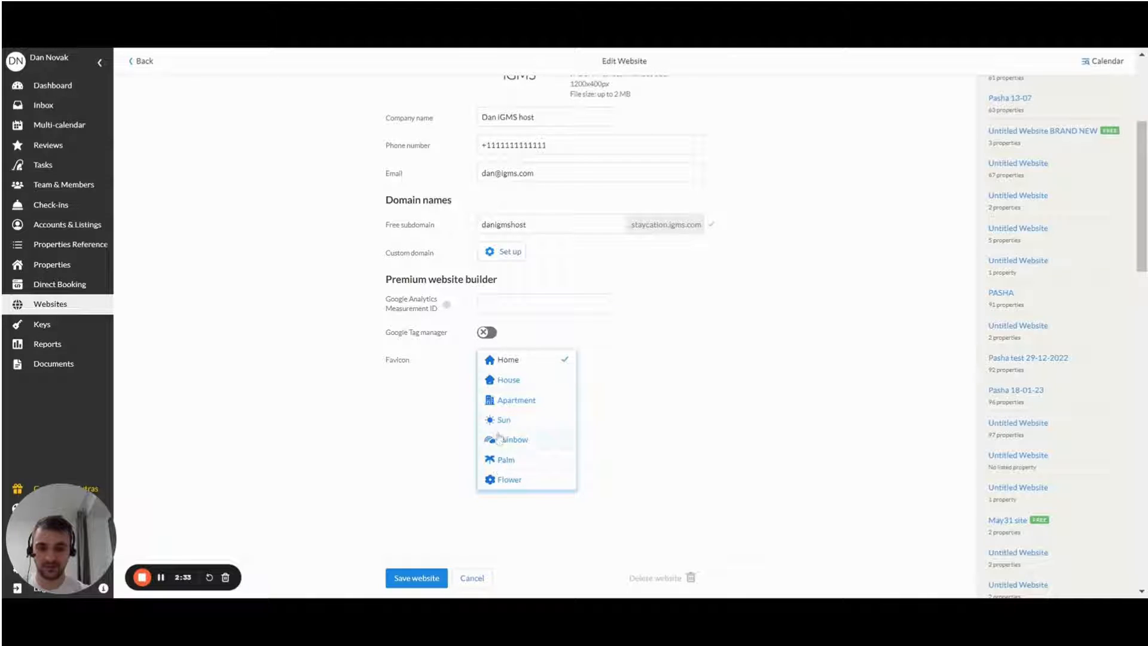
{"action": "left_click", "coordinate": [416, 579]}
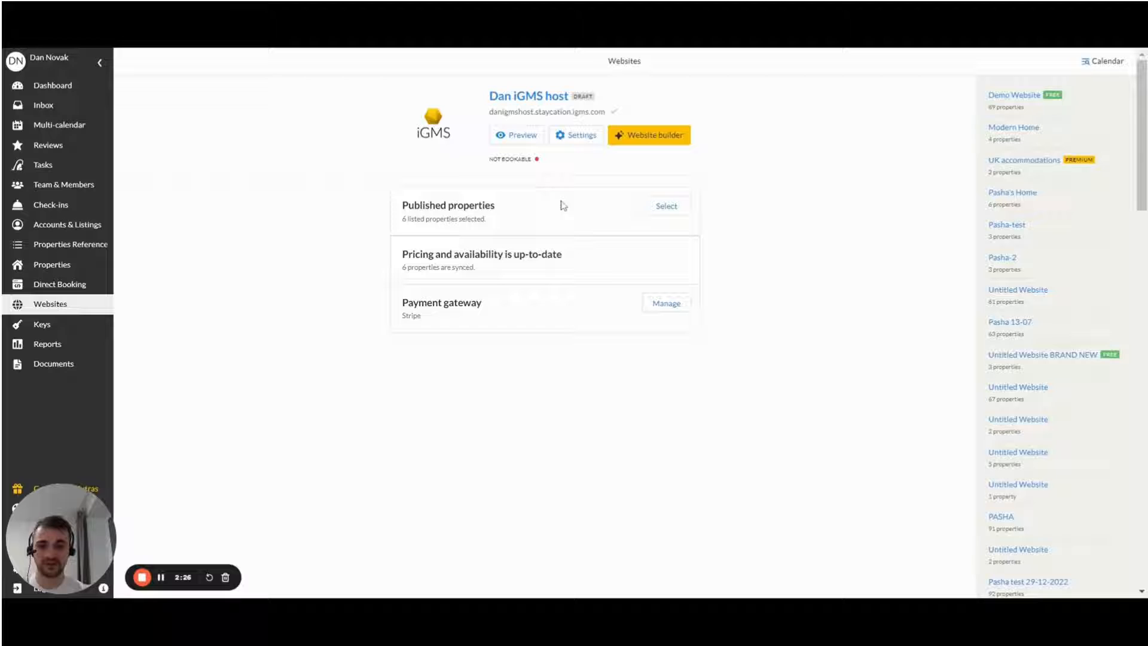
{"action": "mouse_move", "coordinate": [641, 141]}
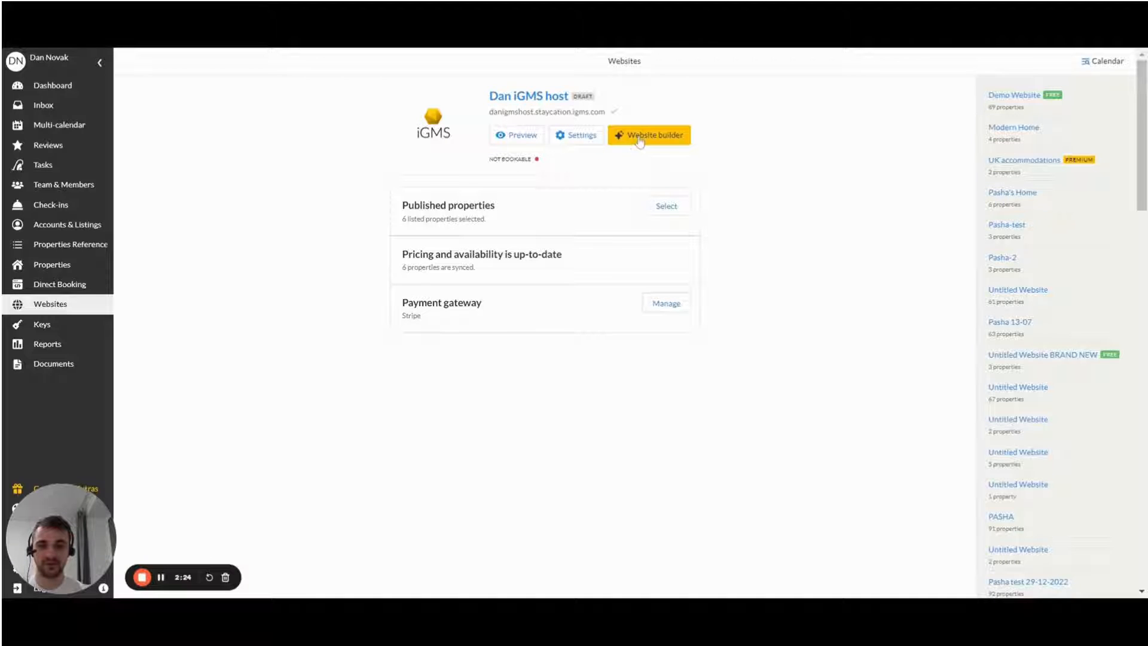
- Launch the Website builder for the Dan iGMS host main page
{"action": "left_click", "coordinate": [649, 134]}
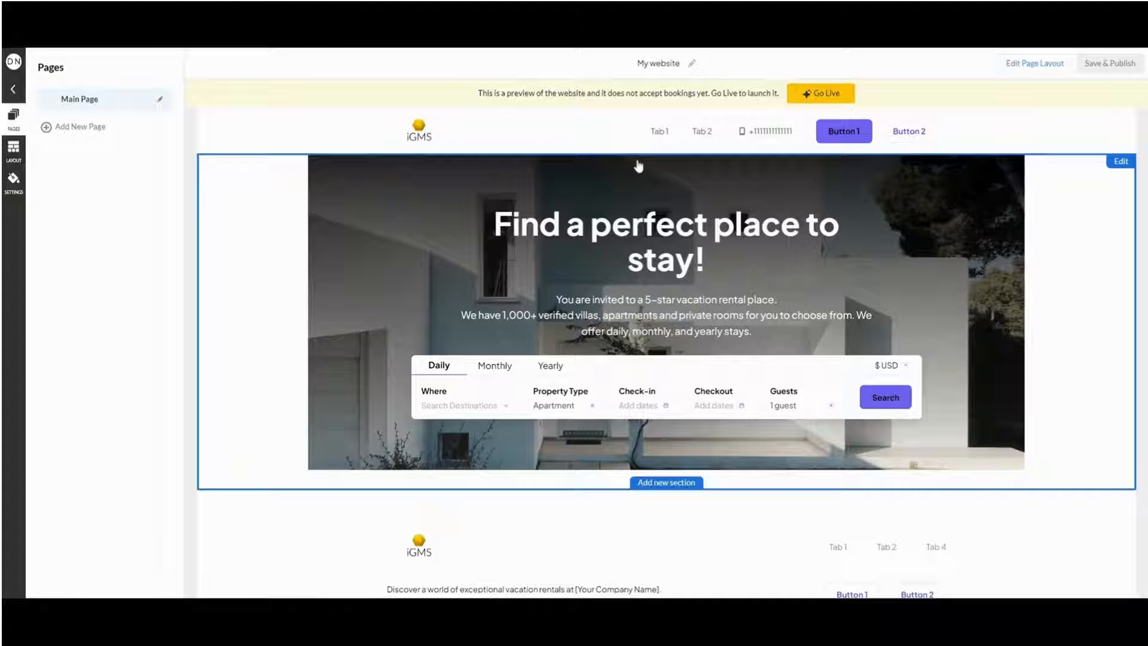
{"action": "mouse_move", "coordinate": [608, 173]}
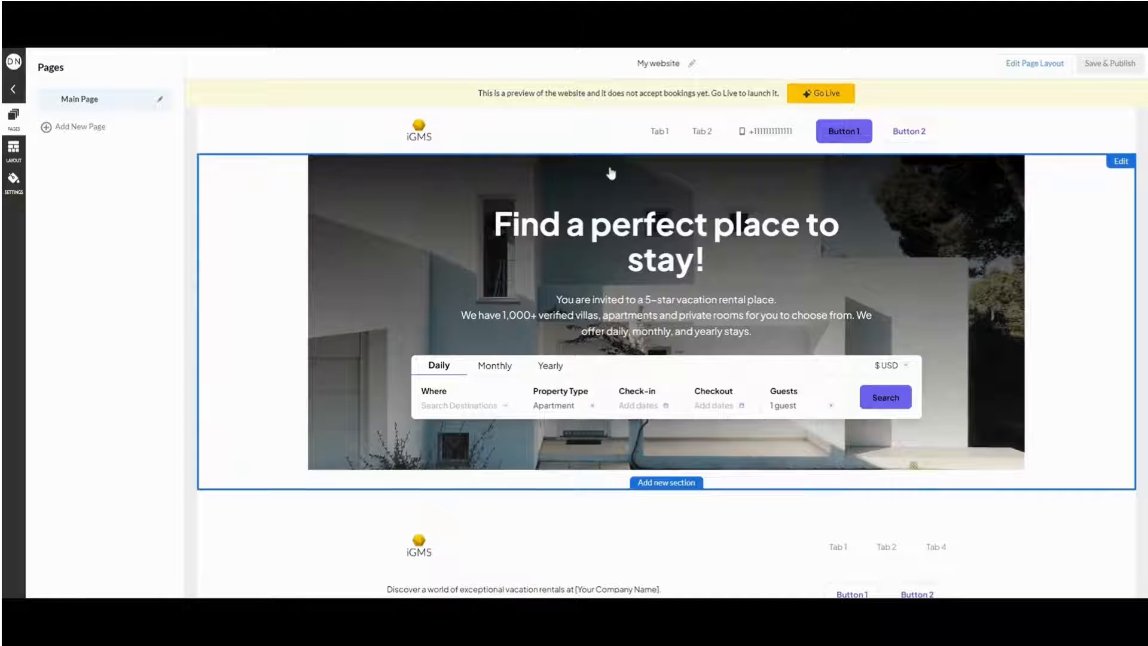
{"action": "mouse_move", "coordinate": [630, 167]}
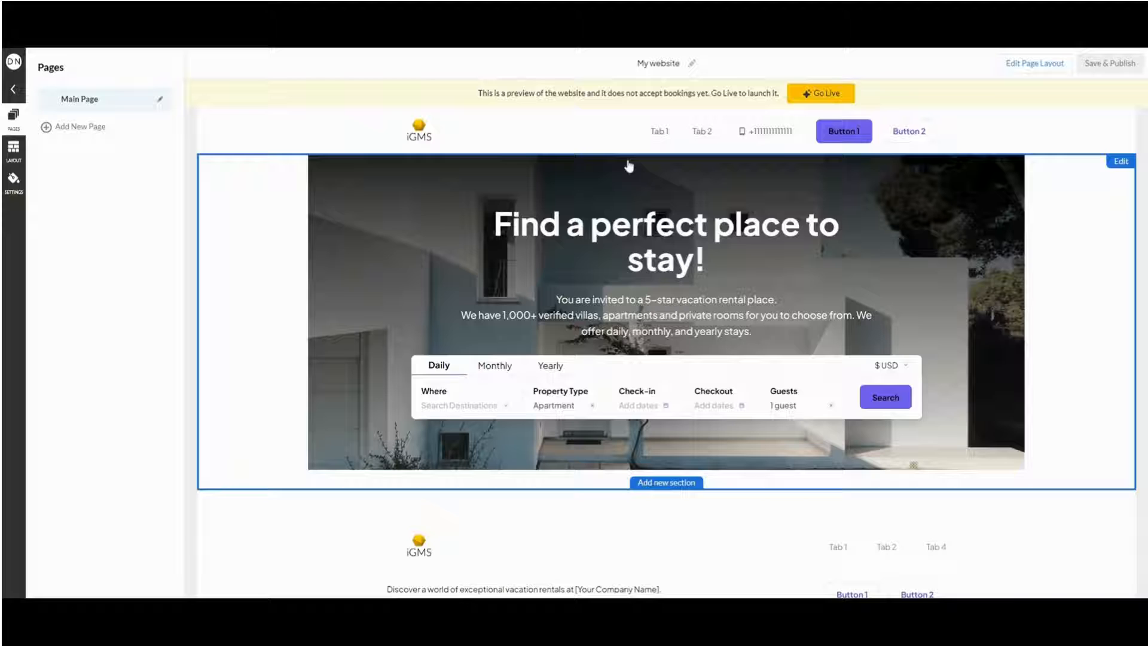
{"action": "mouse_move", "coordinate": [779, 160]}
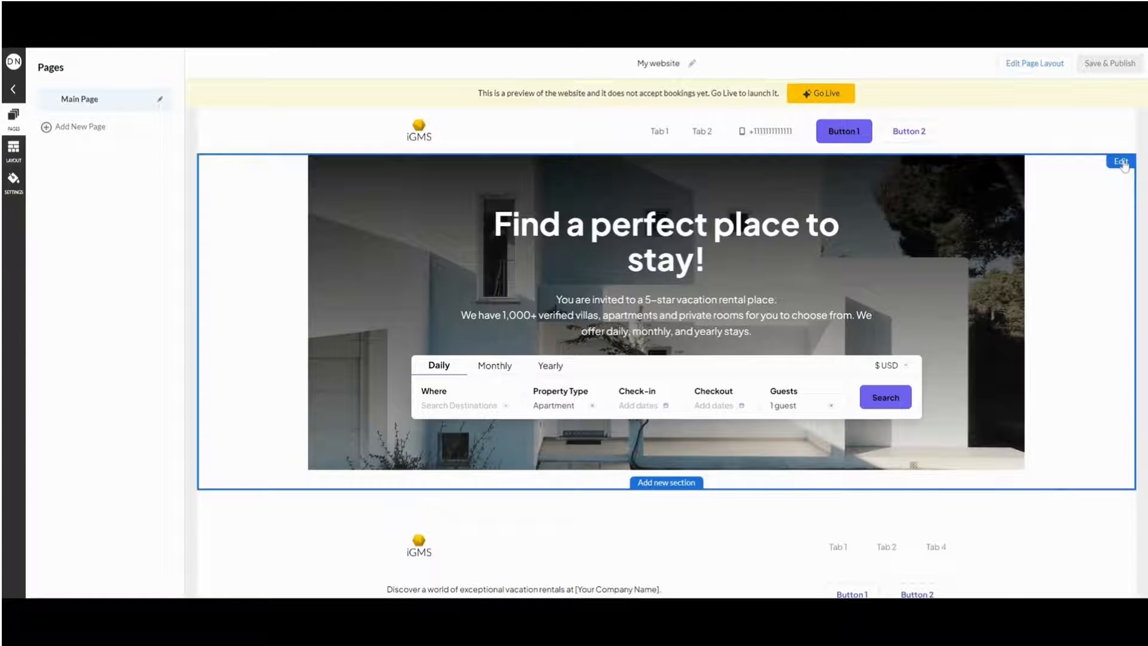
- Try the alternative search section layout, keep the original, and reach its Content settings
{"action": "left_click", "coordinate": [1124, 161]}
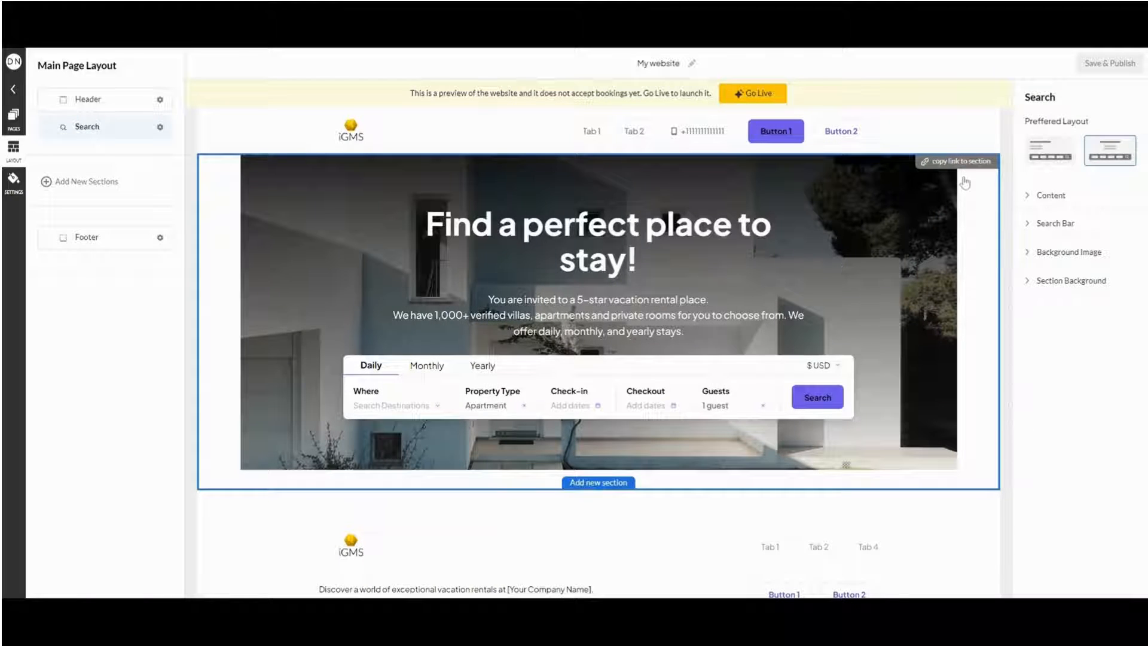
{"action": "left_click", "coordinate": [1050, 149]}
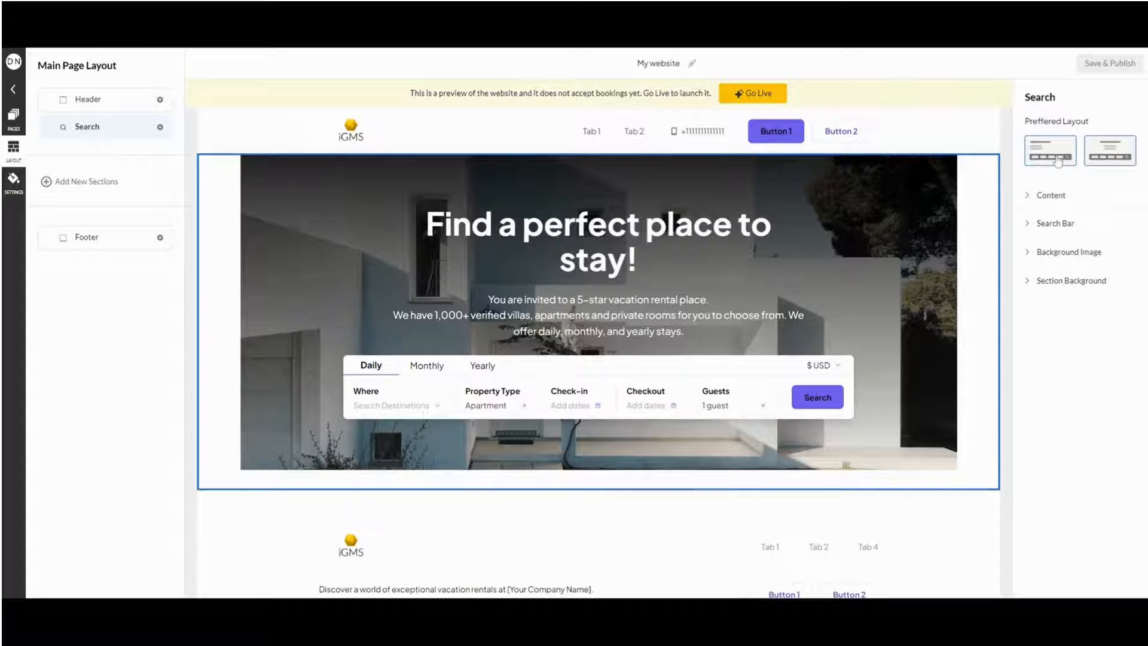
{"action": "left_click", "coordinate": [1110, 154]}
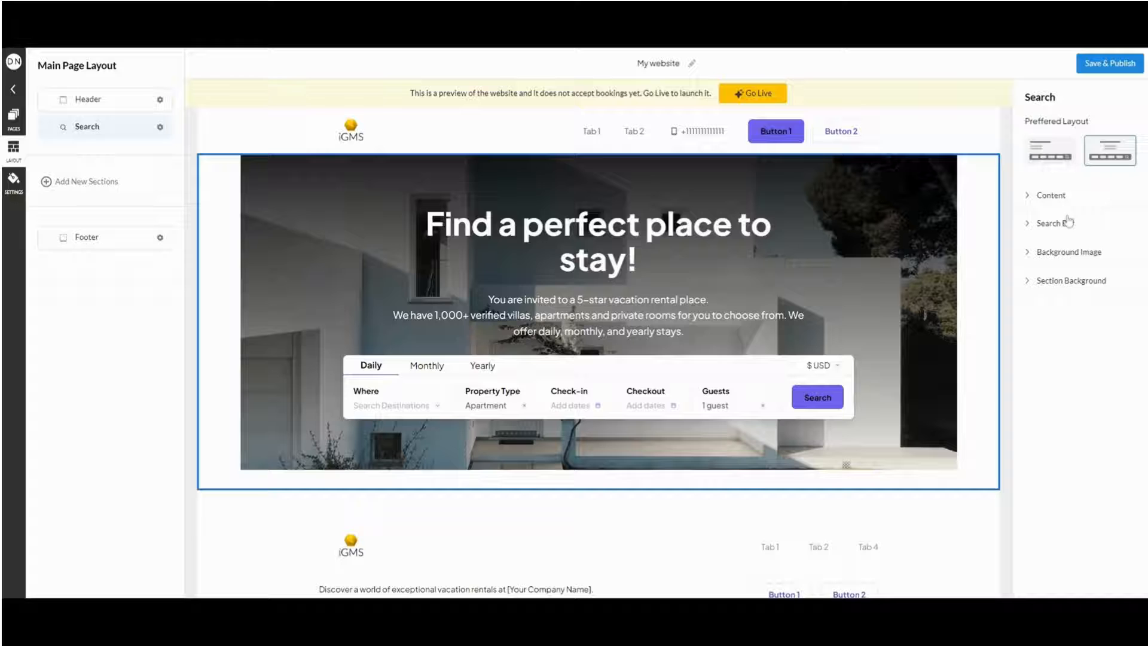
{"action": "left_click", "coordinate": [1050, 195]}
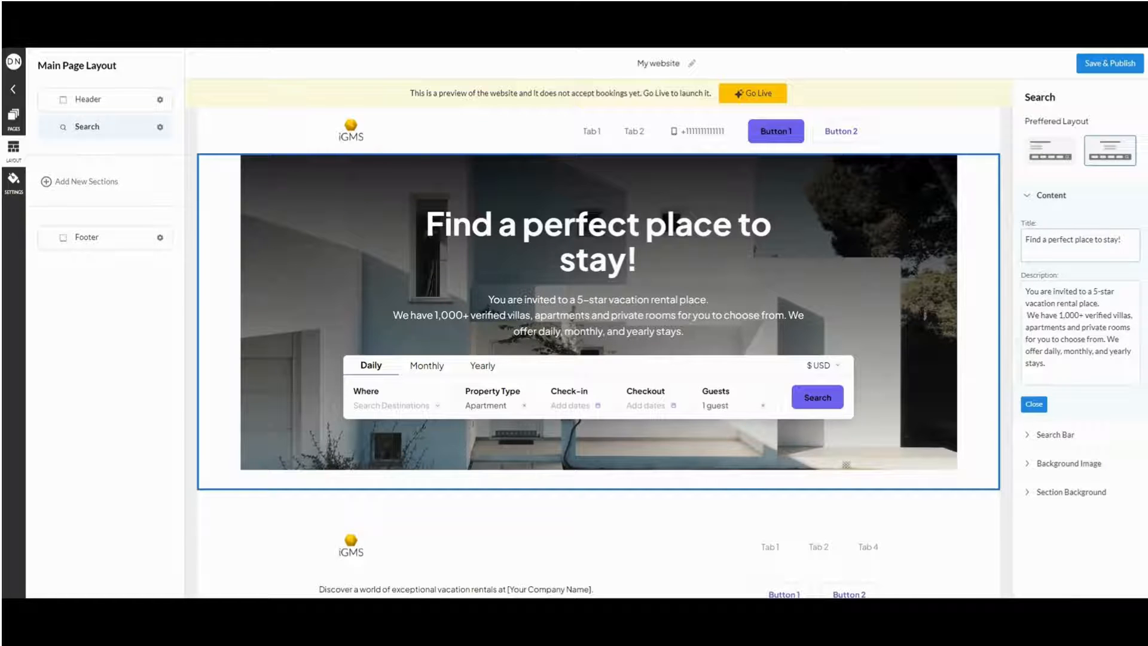
- Set the hero title to 'Welcome everyone!' and description to 'Check our apartments here!'
{"action": "triple_click", "coordinate": [1074, 239]}
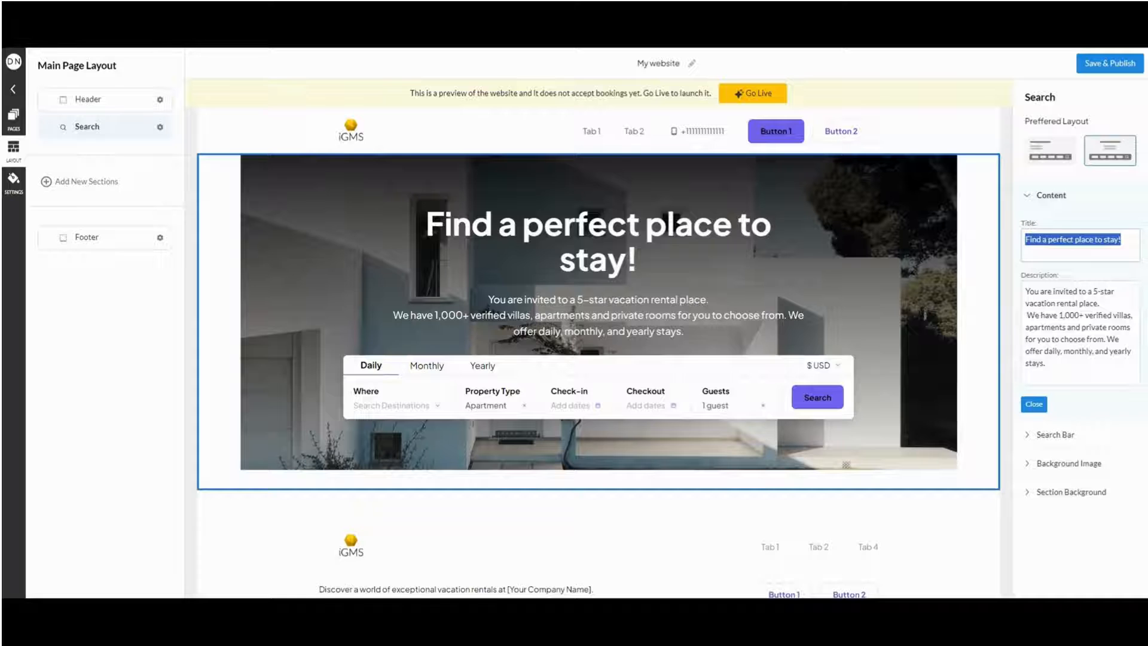
{"action": "type", "text": "Welcome"}
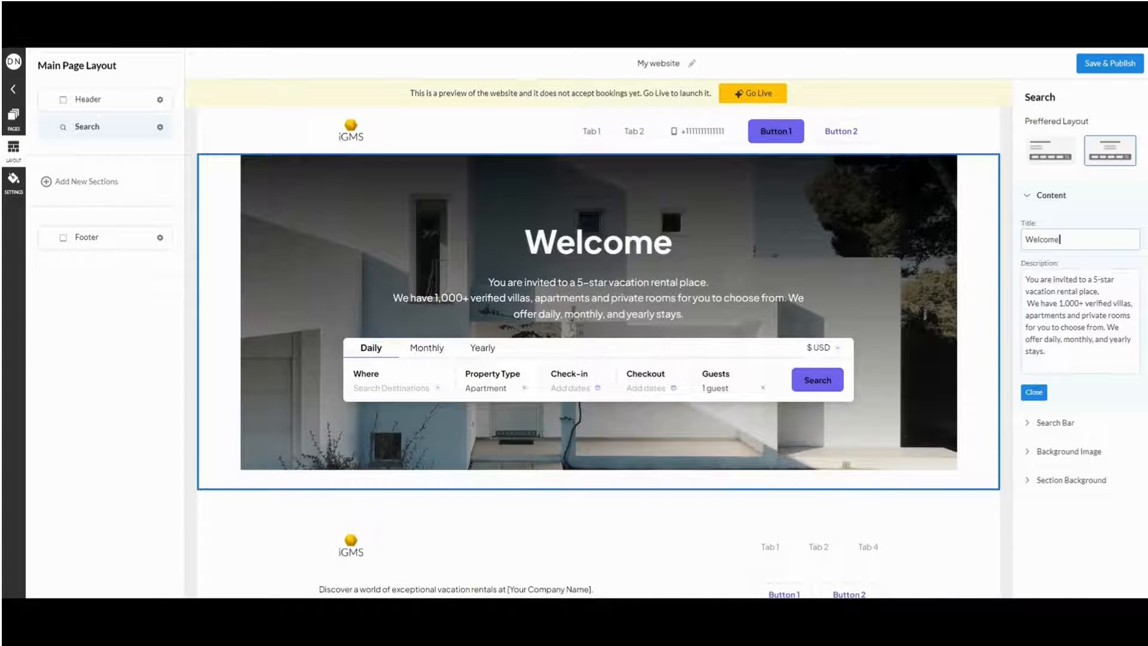
{"action": "type", "text": "everyone!"}
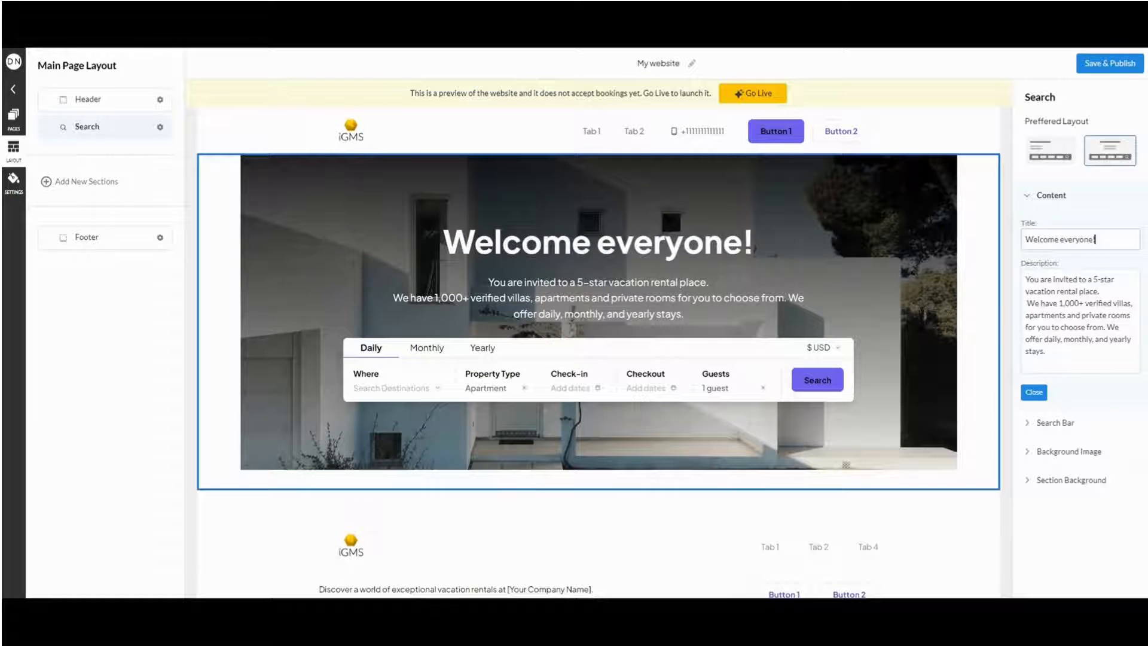
{"action": "type", "text": "Chec"}
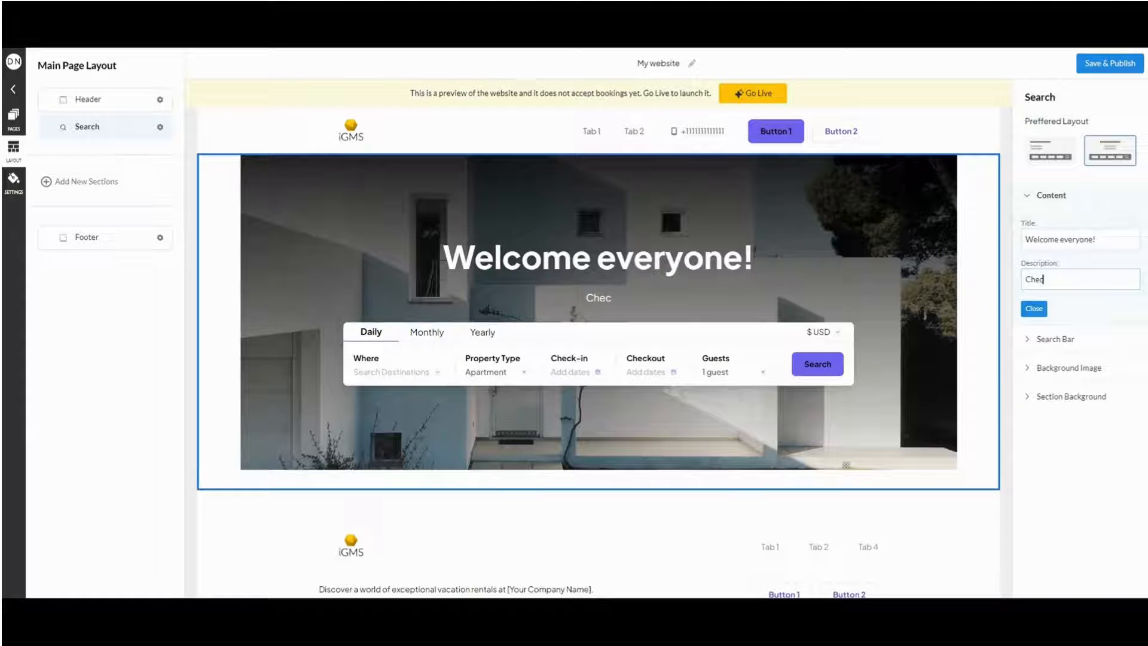
{"action": "type", "text": "k"}
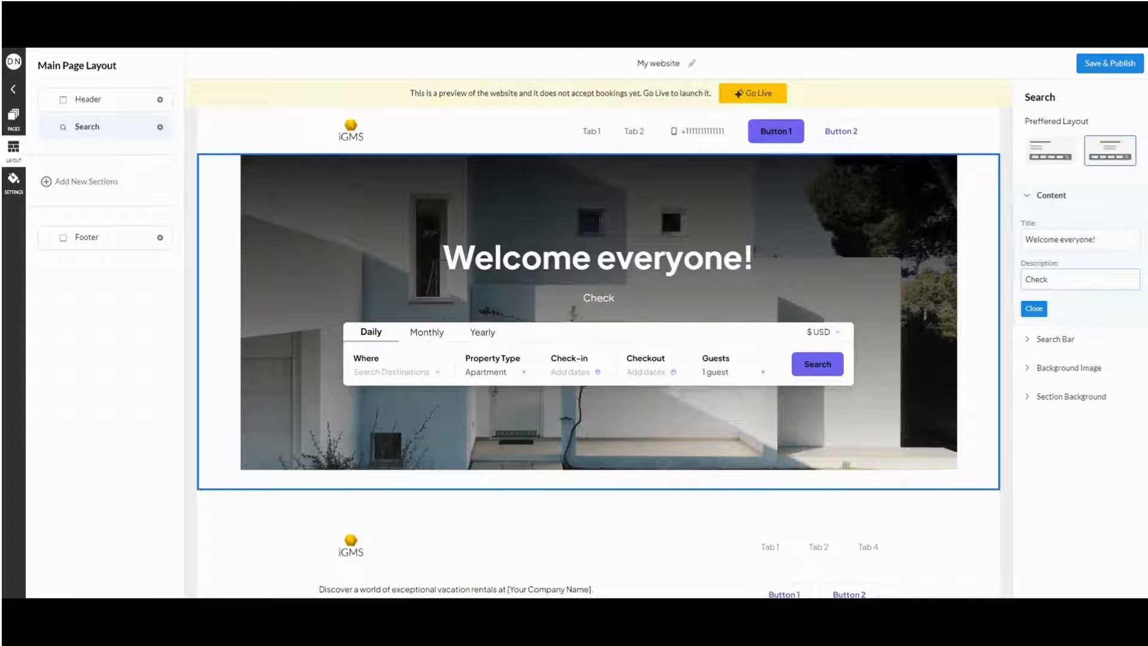
{"action": "left_click", "coordinate": [1080, 280]}
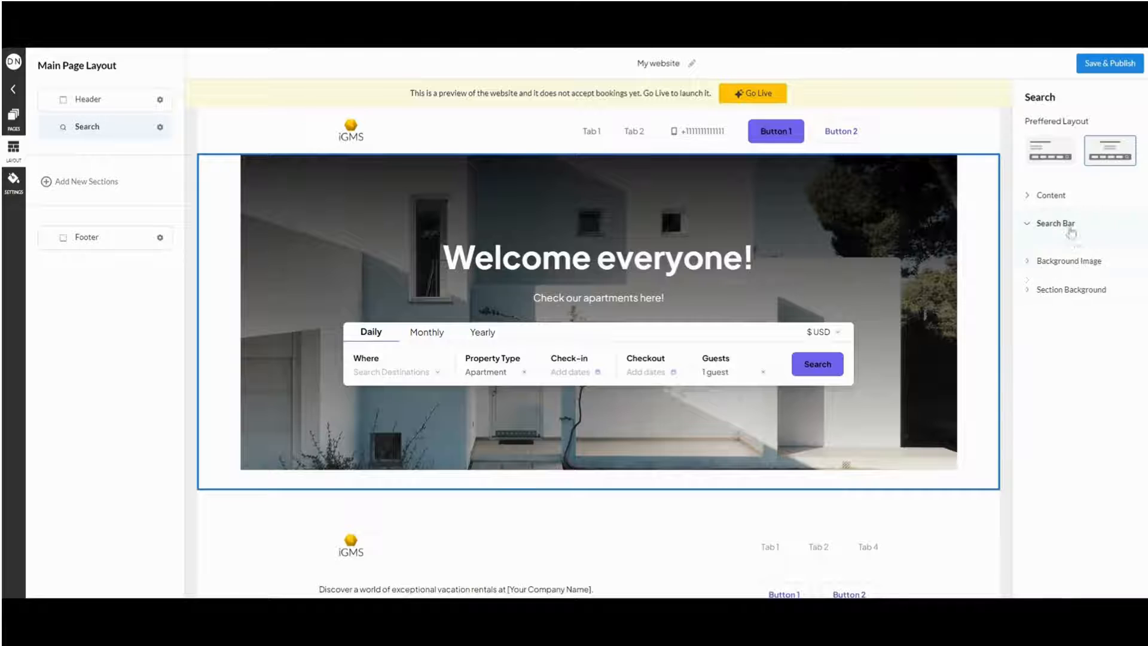
- Limit the search bar to daily stays by turning off Monthly, Yearly and Property Type
{"action": "left_click", "coordinate": [1057, 224]}
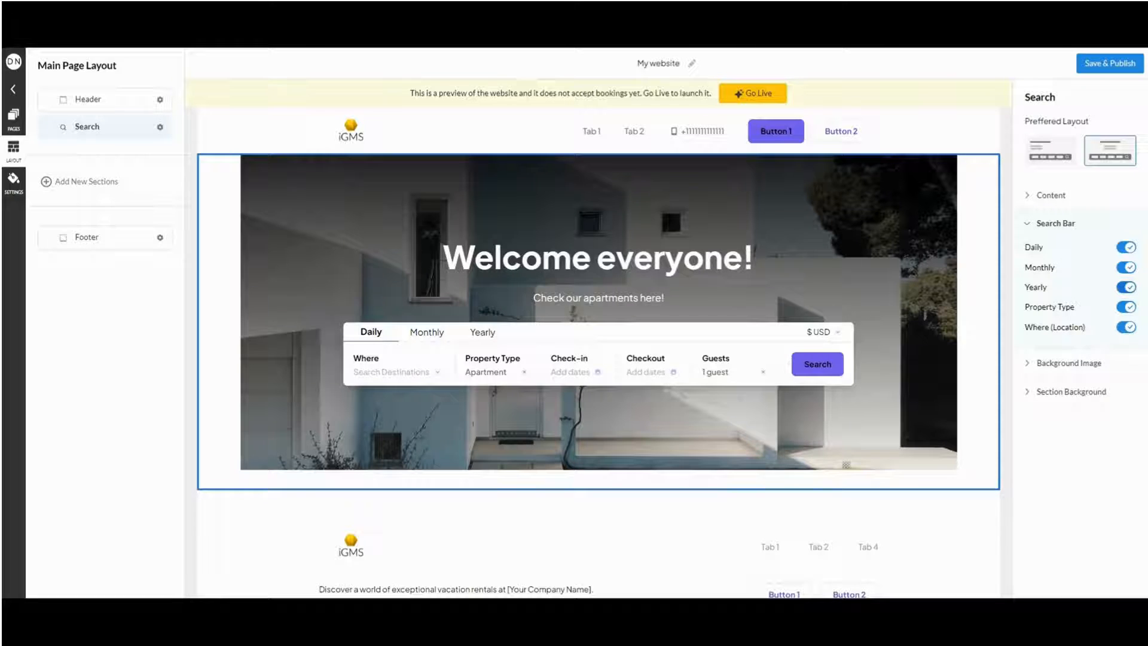
{"action": "left_click", "coordinate": [1126, 287]}
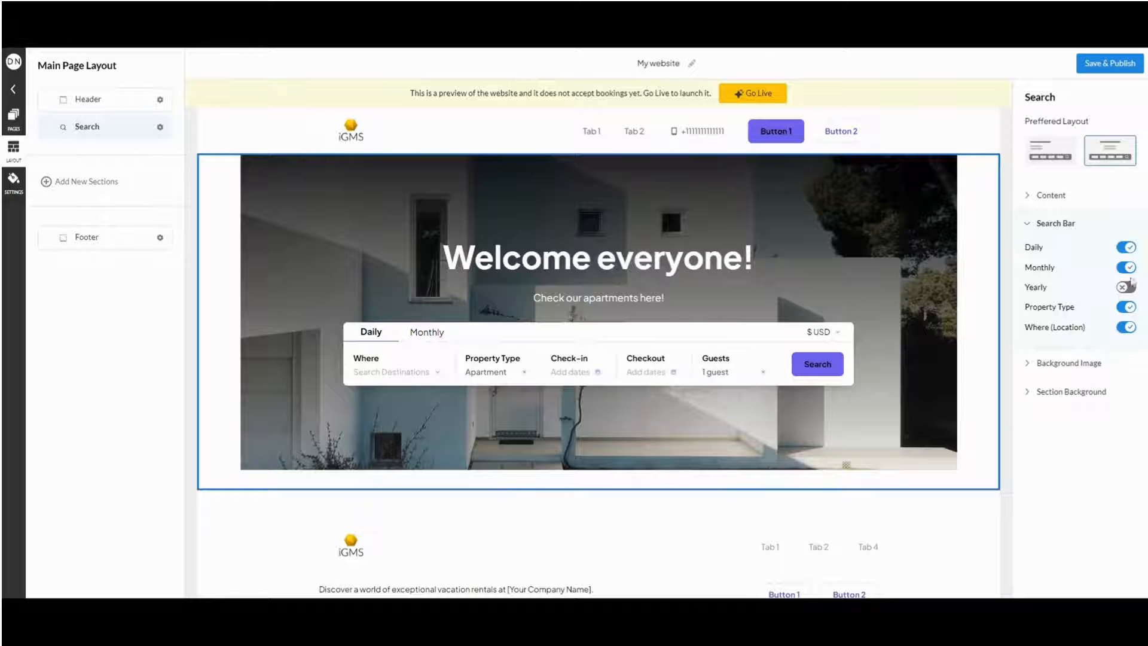
{"action": "left_click", "coordinate": [1126, 267]}
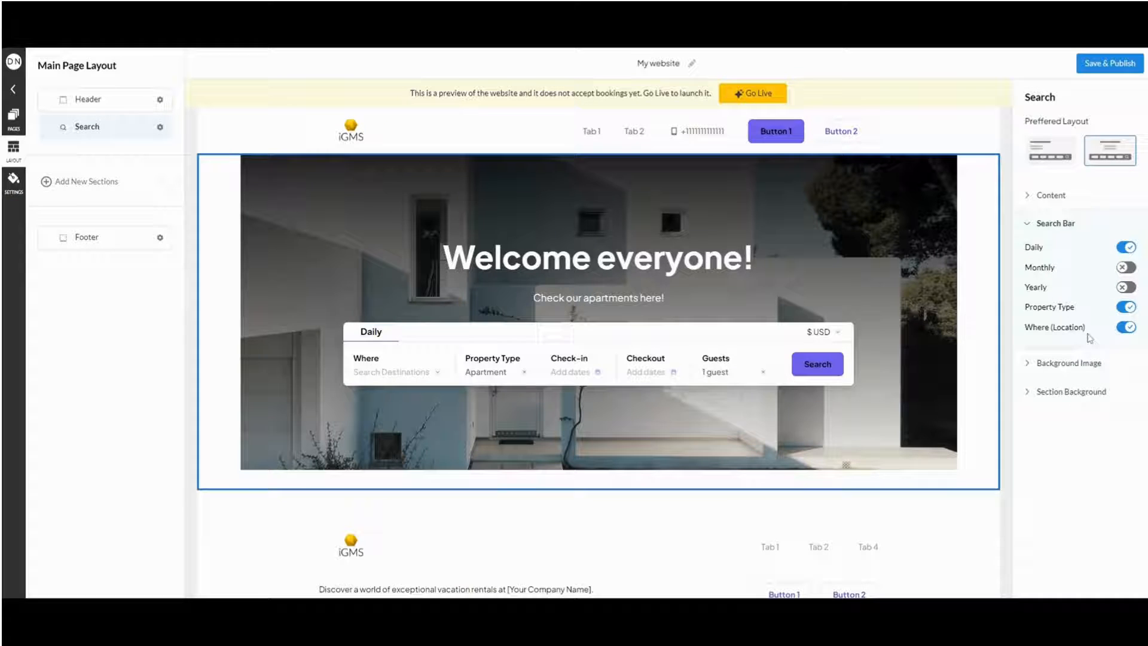
{"action": "left_click", "coordinate": [1126, 306]}
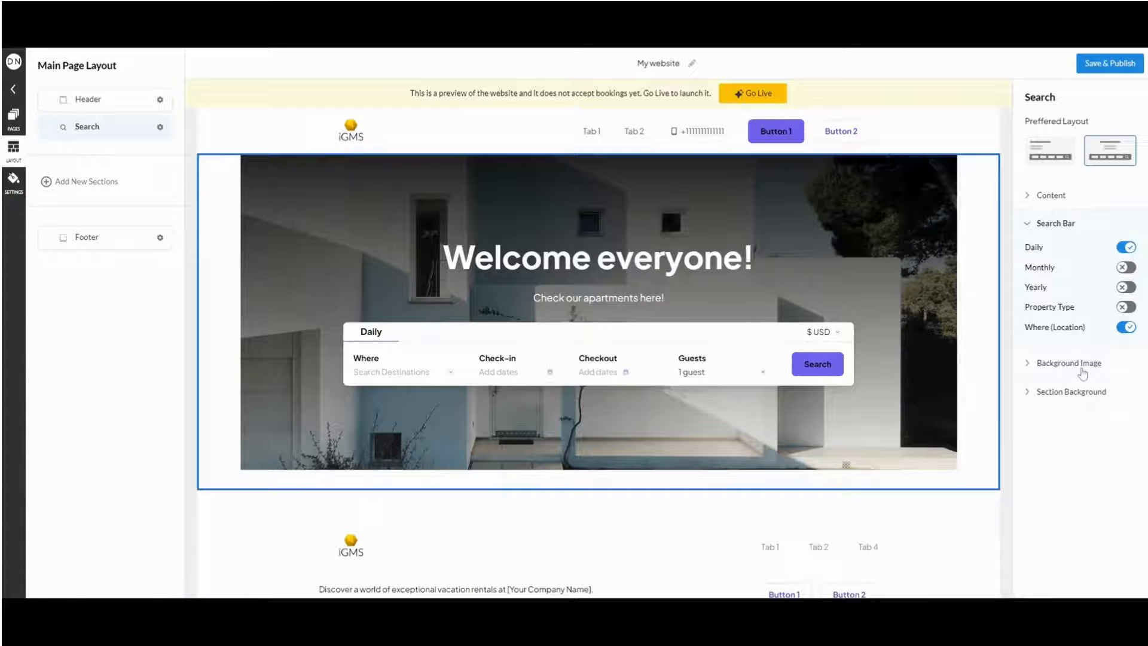
- Swap in a living-room background photo, set overlay opacity to about 25% and a light pink section background
{"action": "left_click", "coordinate": [1070, 363]}
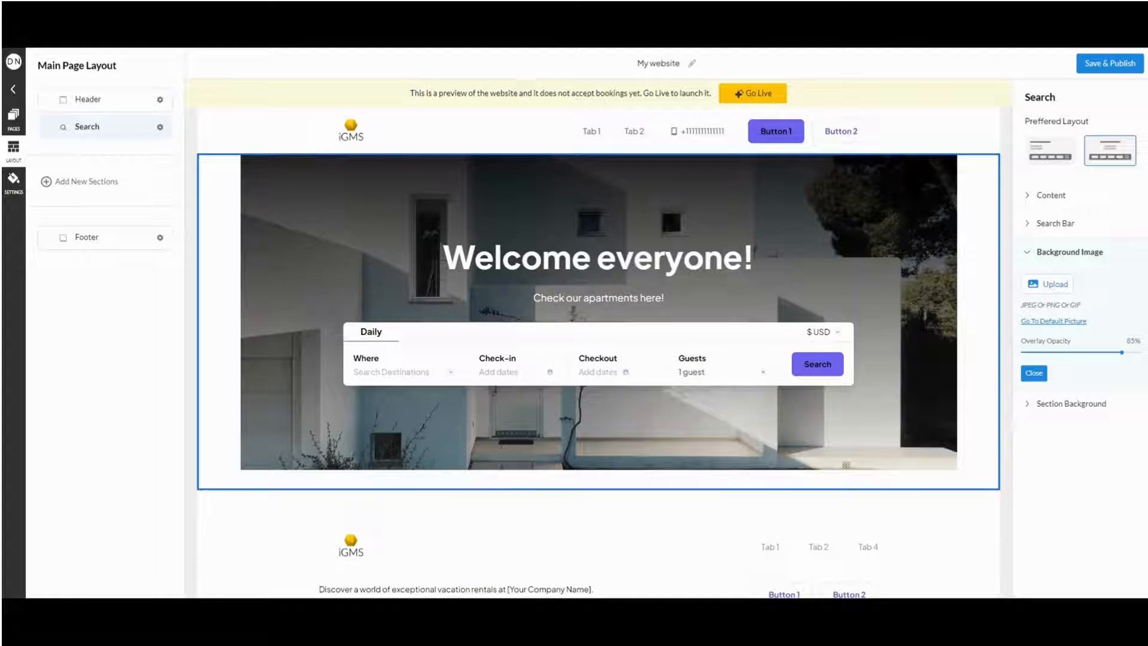
{"action": "left_click", "coordinate": [1047, 283]}
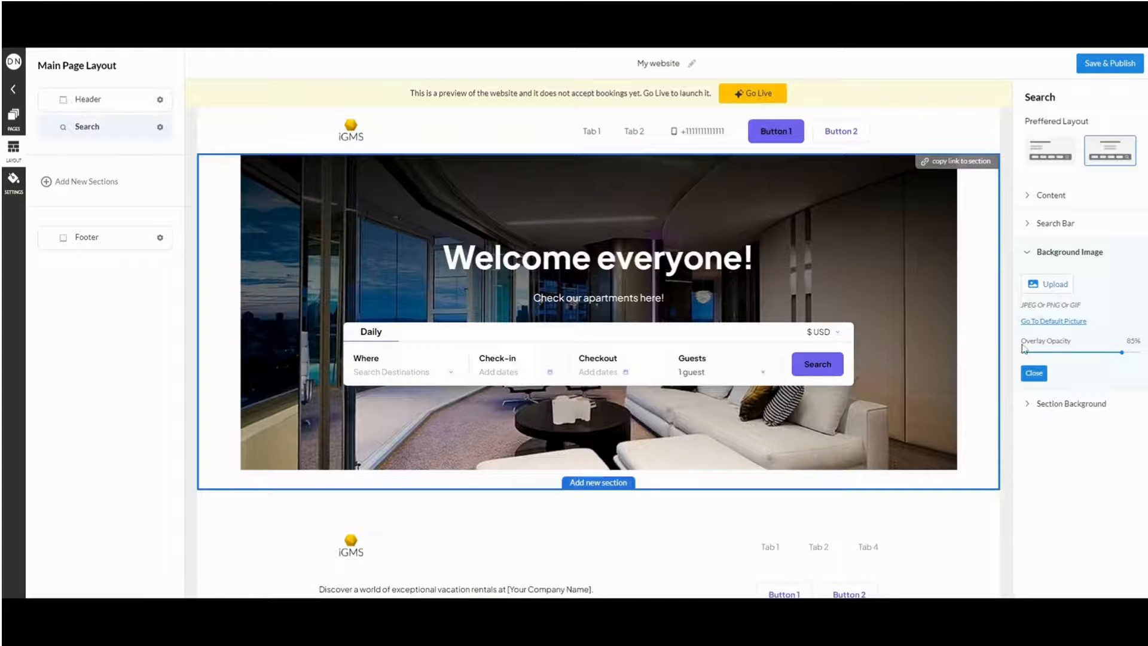
{"action": "left_click_drag", "start_coordinate": [1119, 352], "coordinate": [1046, 351]}
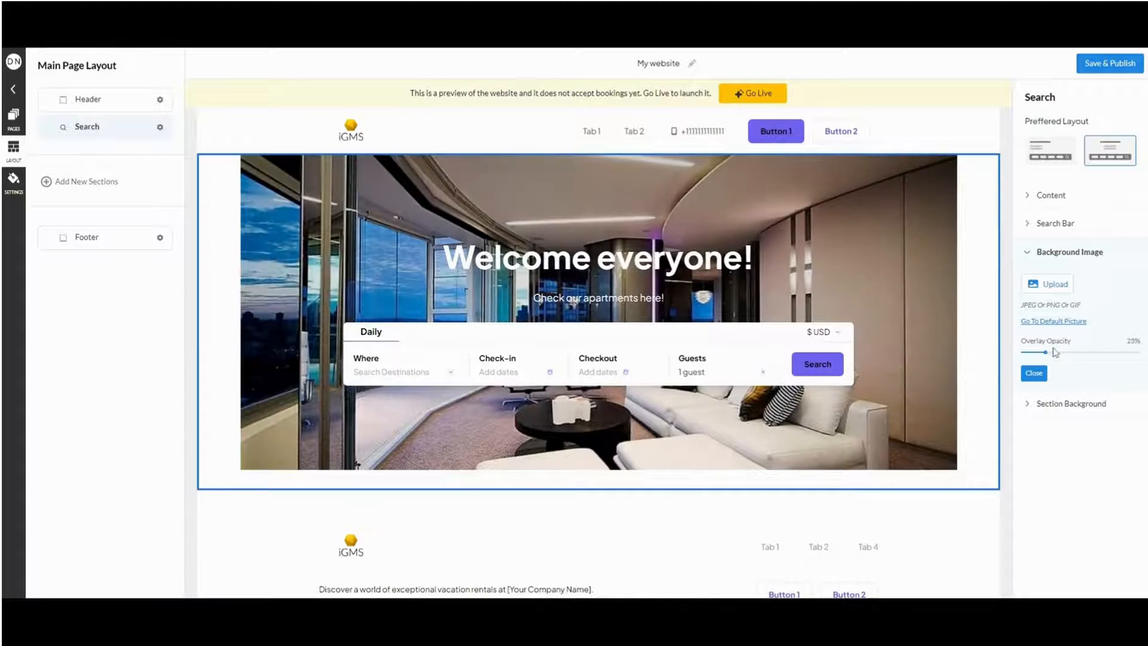
{"action": "left_click_drag", "start_coordinate": [1055, 352], "coordinate": [1121, 351]}
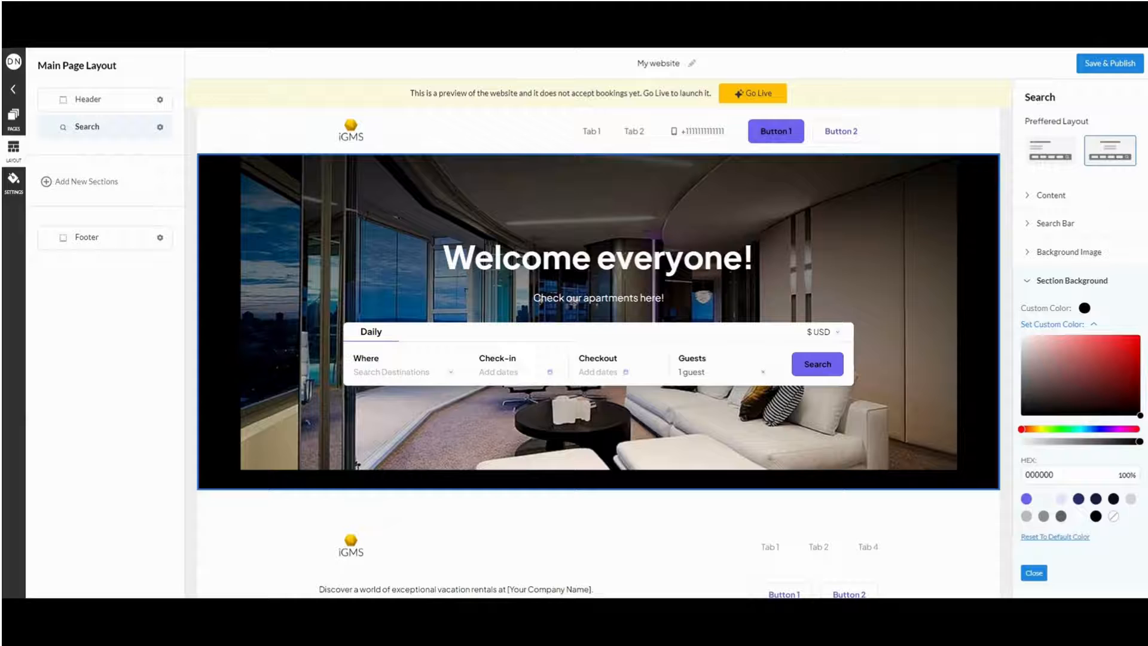
{"action": "left_click", "coordinate": [1028, 347]}
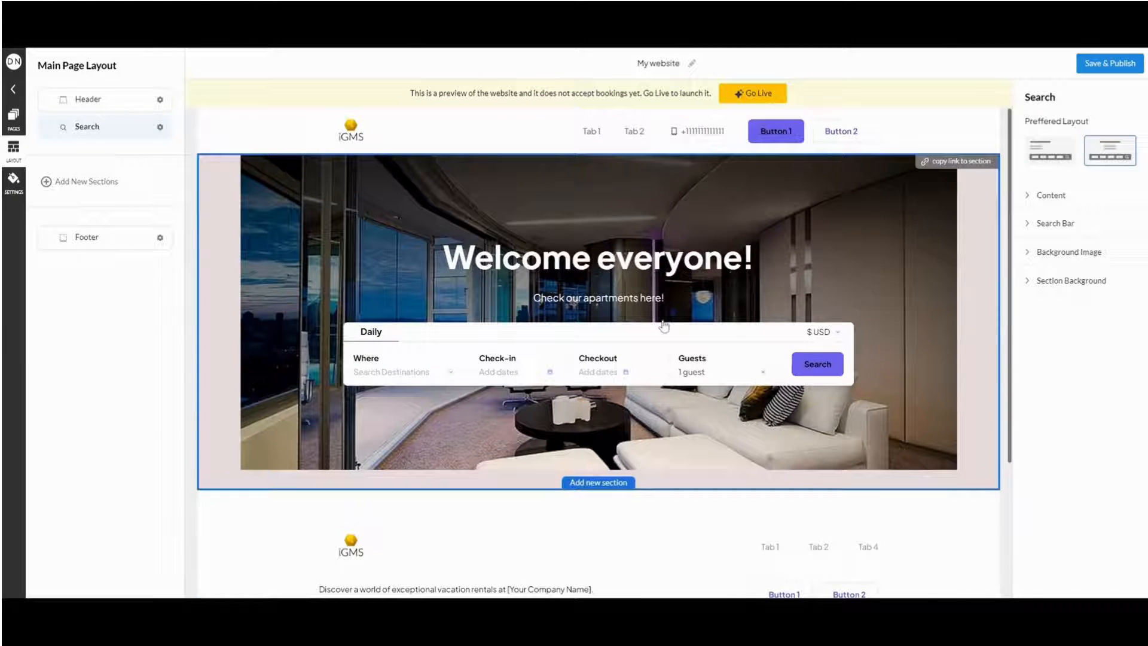
{"action": "mouse_move", "coordinate": [903, 268]}
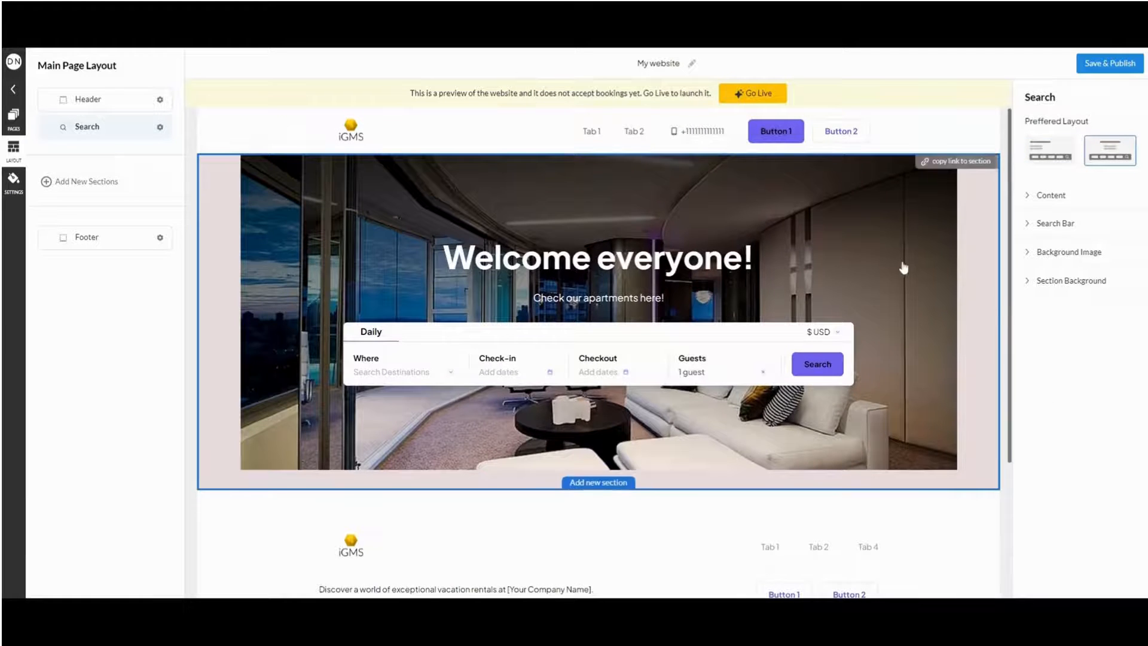
- Scroll the preview and select Footer in the Main Page Layout list
{"action": "scroll", "scroll_direction": "down", "scroll_amount": 3}
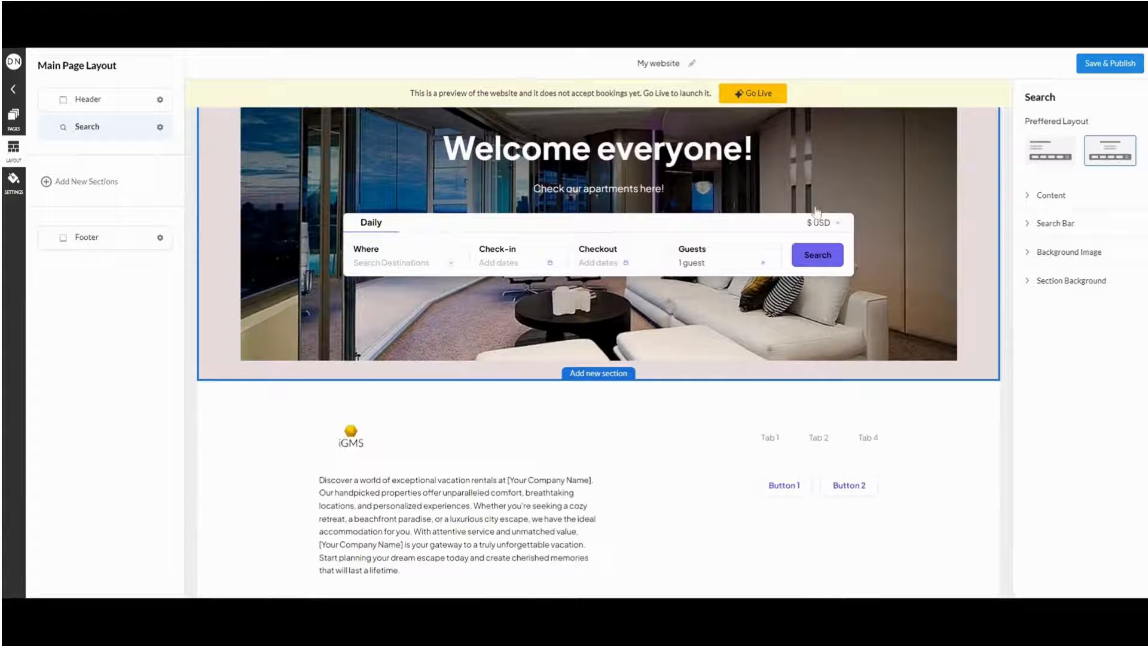
{"action": "scroll", "scroll_direction": "down", "scroll_amount": 3}
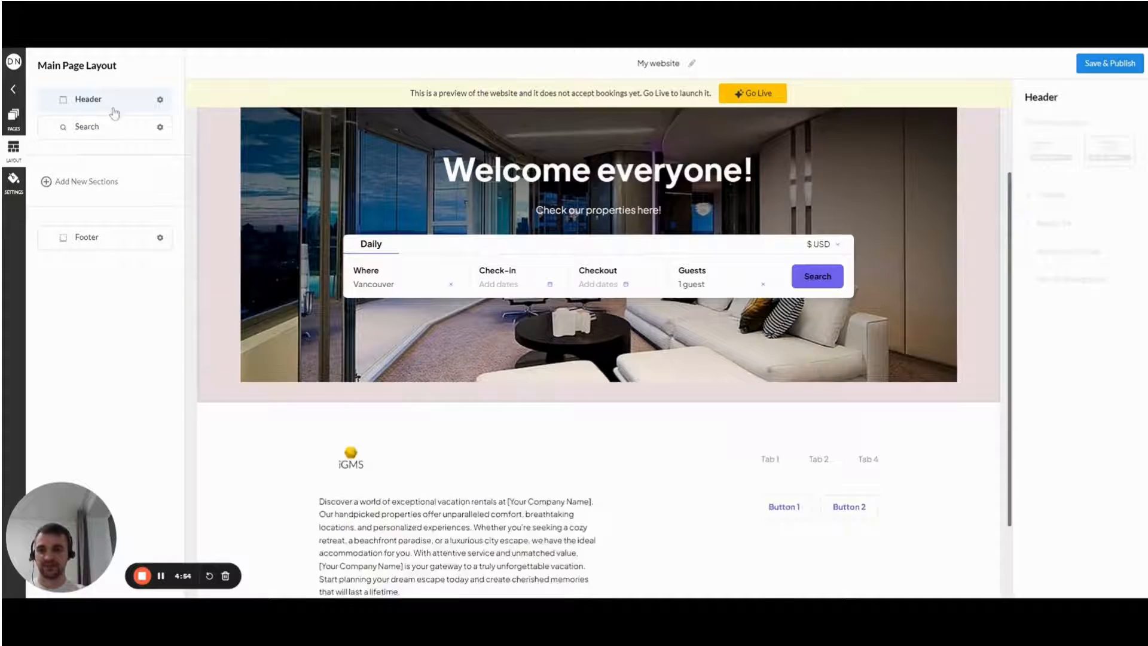
{"action": "left_click", "coordinate": [87, 127]}
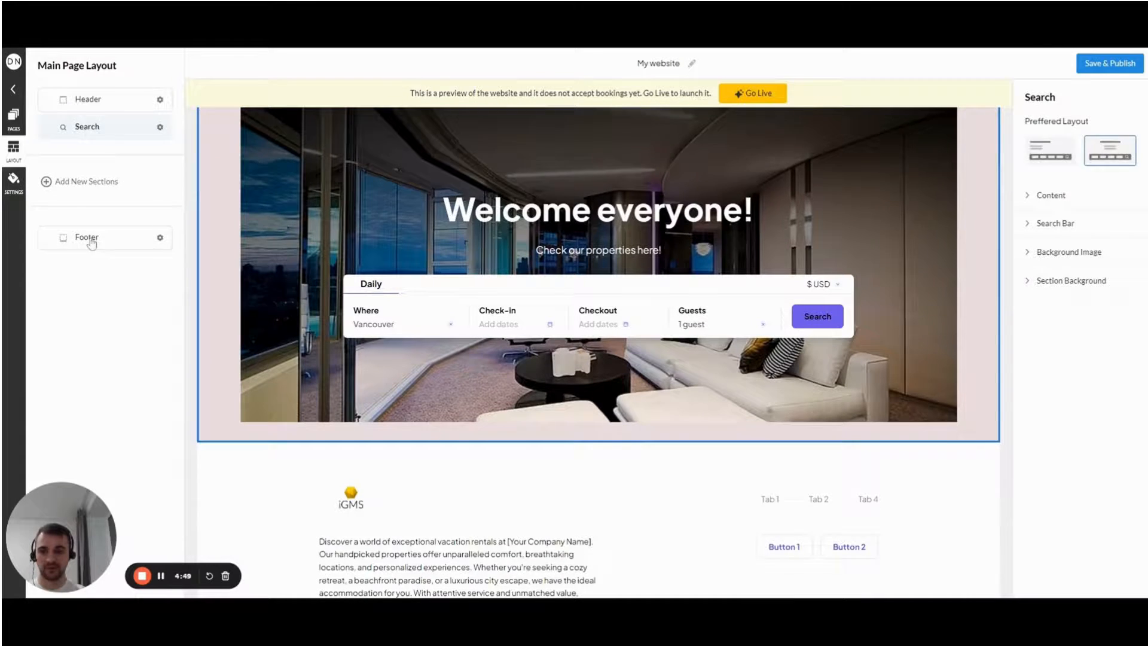
{"action": "left_click", "coordinate": [86, 237]}
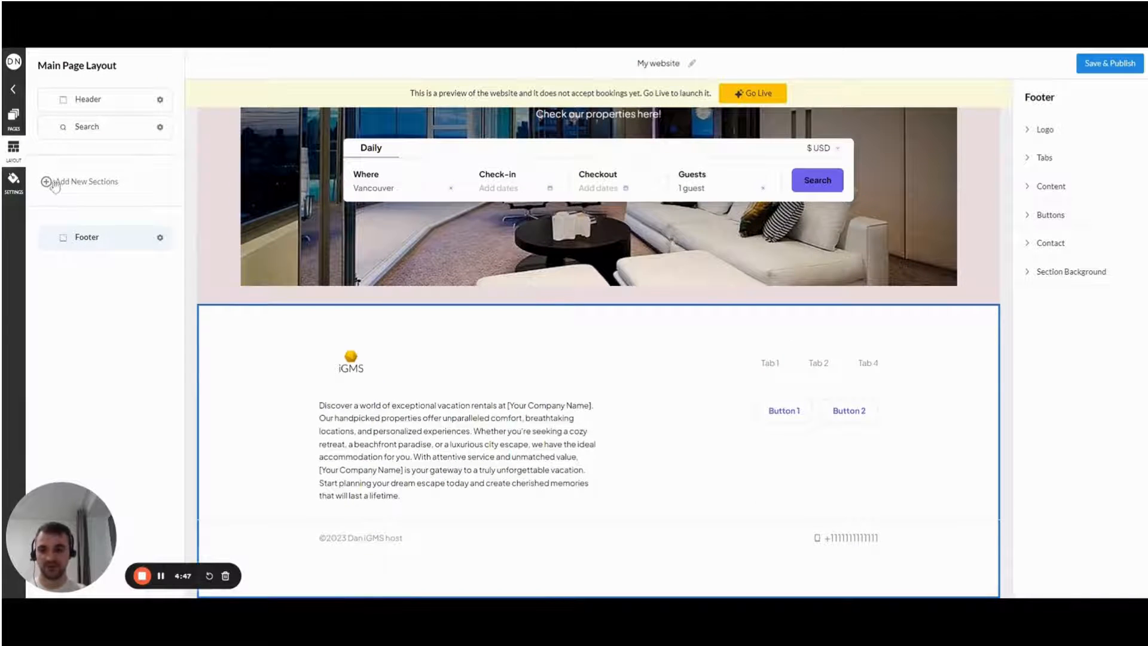
- Add a Categories / Featured section, try the Property type layout, then settle on Featured properties
{"action": "left_click", "coordinate": [79, 182]}
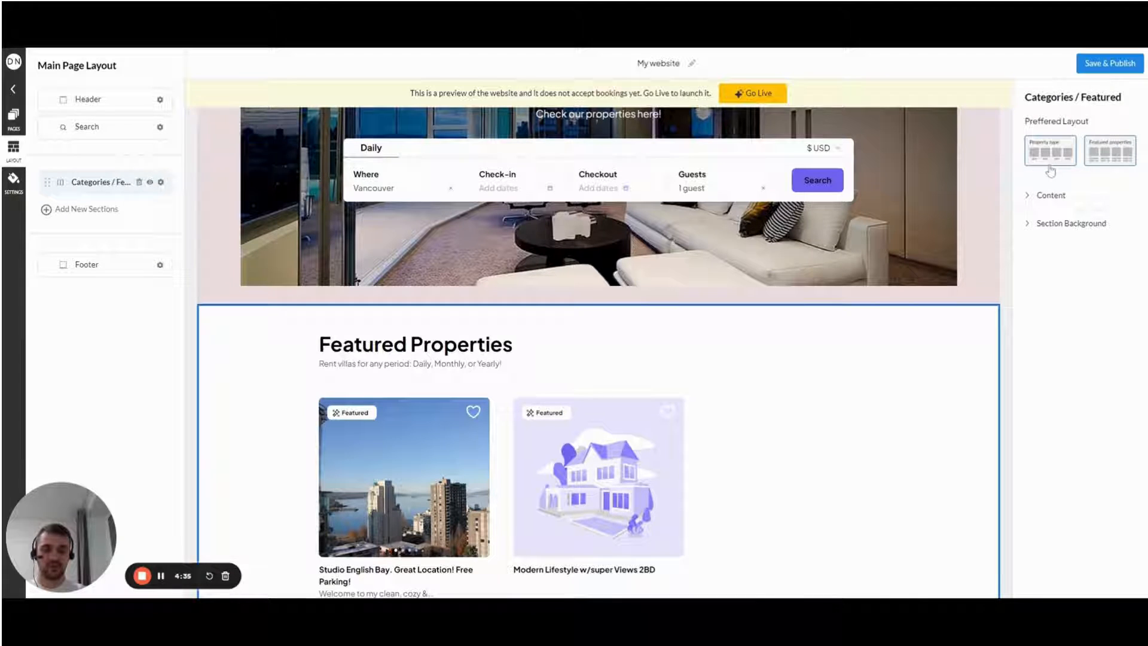
{"action": "mouse_move", "coordinate": [1060, 161]}
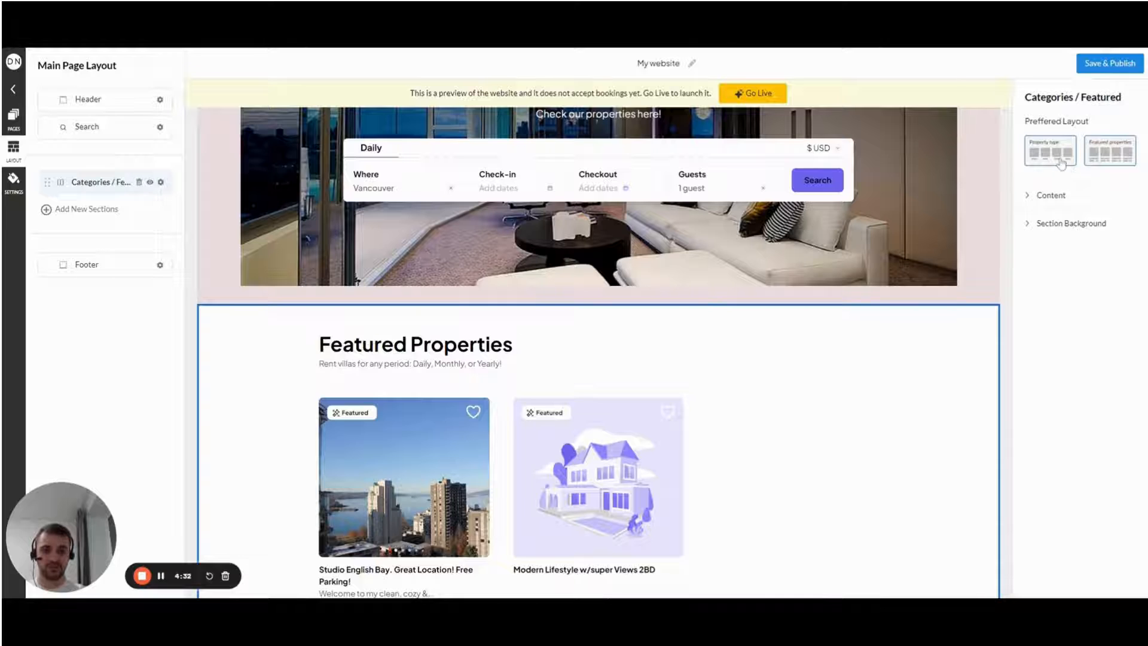
{"action": "left_click", "coordinate": [1050, 152]}
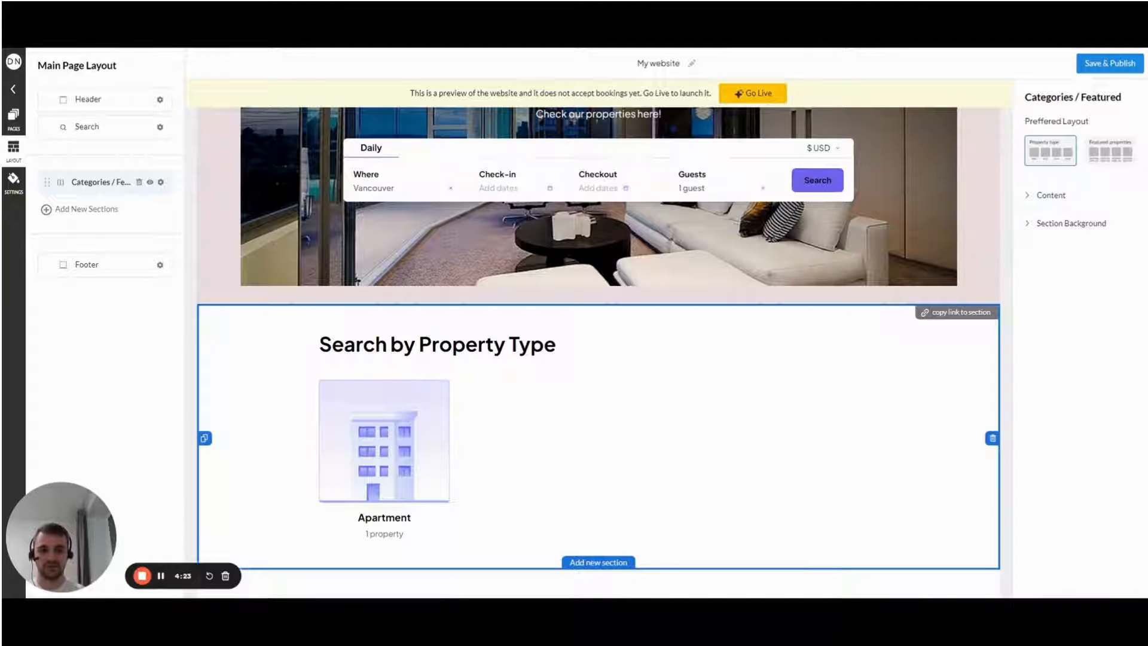
{"action": "left_click", "coordinate": [1110, 154]}
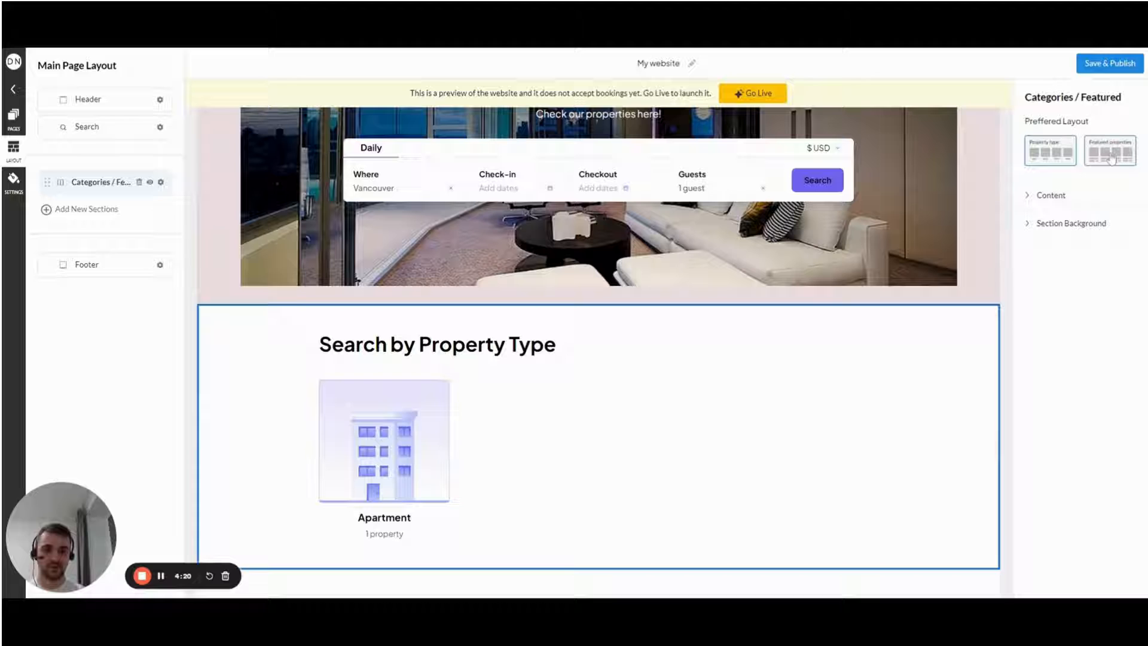
{"action": "left_click", "coordinate": [1110, 151]}
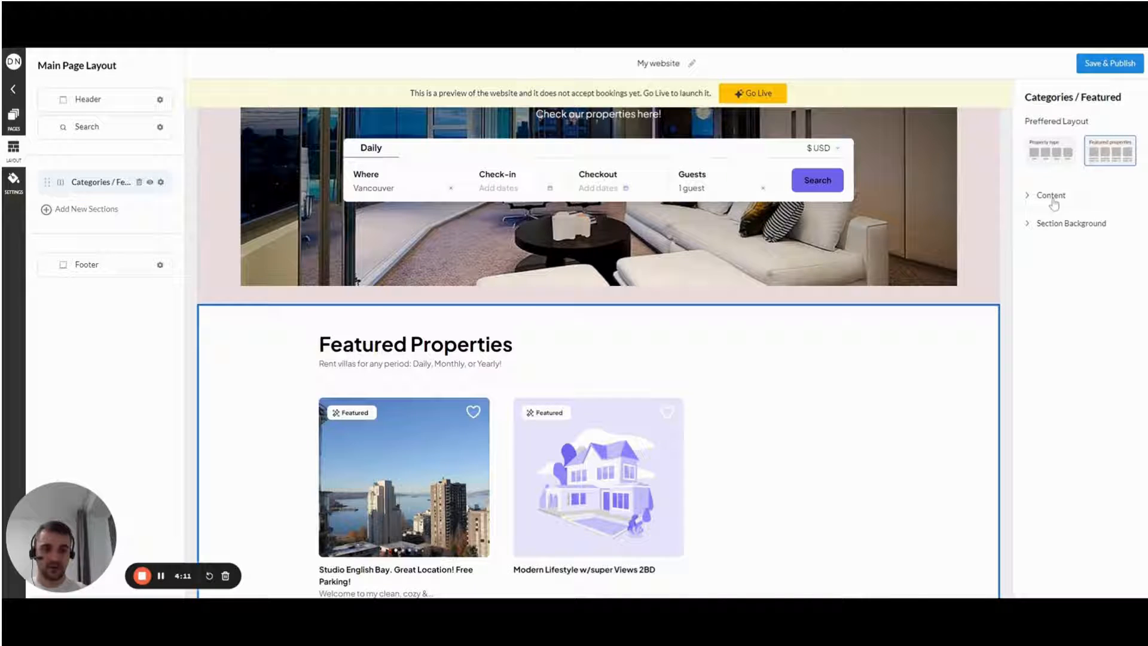
- Retitle the section 'The most popular ones!', clear its description and set custom background colour EBD4D4
{"action": "left_click", "coordinate": [1049, 196]}
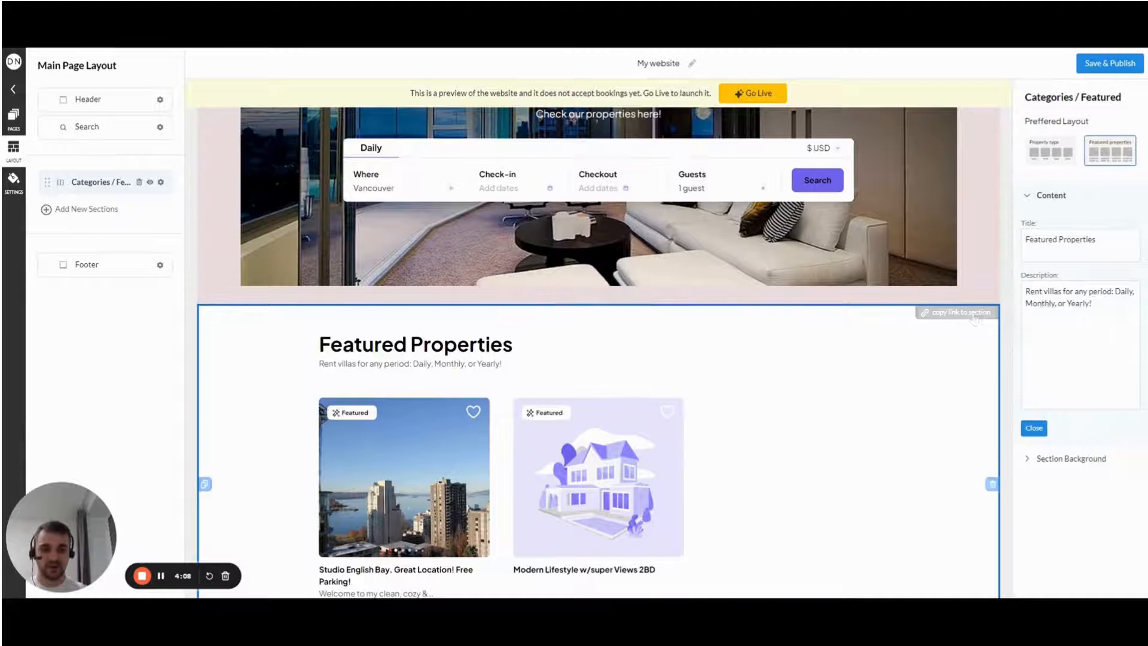
{"action": "double_click", "coordinate": [1060, 240]}
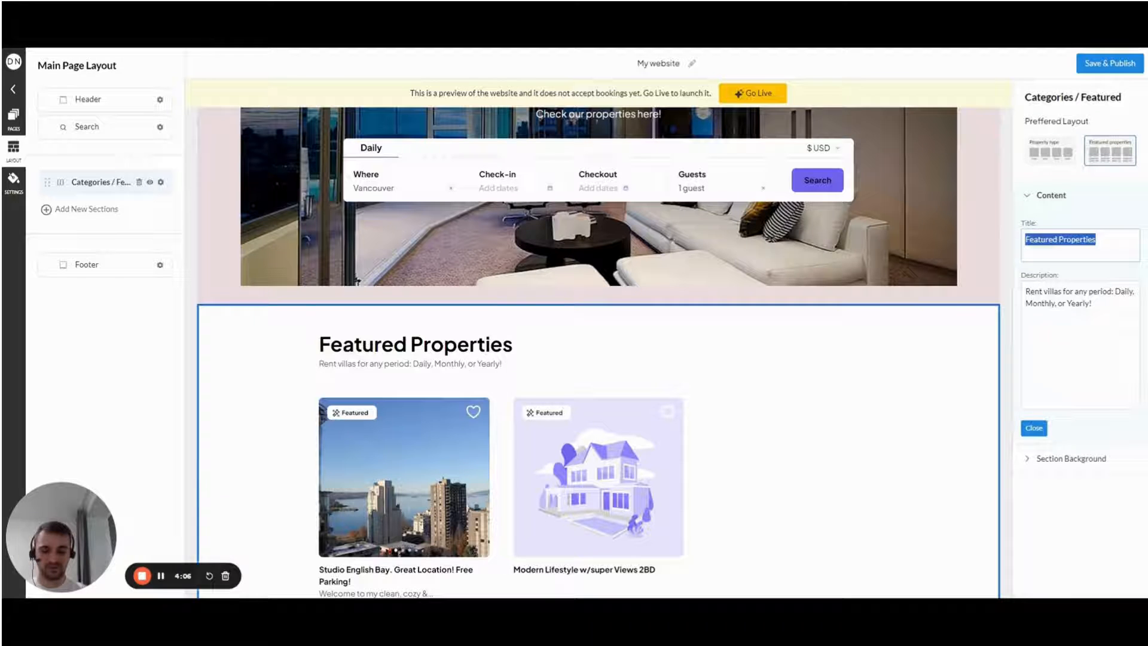
{"action": "type", "text": "The most popular ones!"}
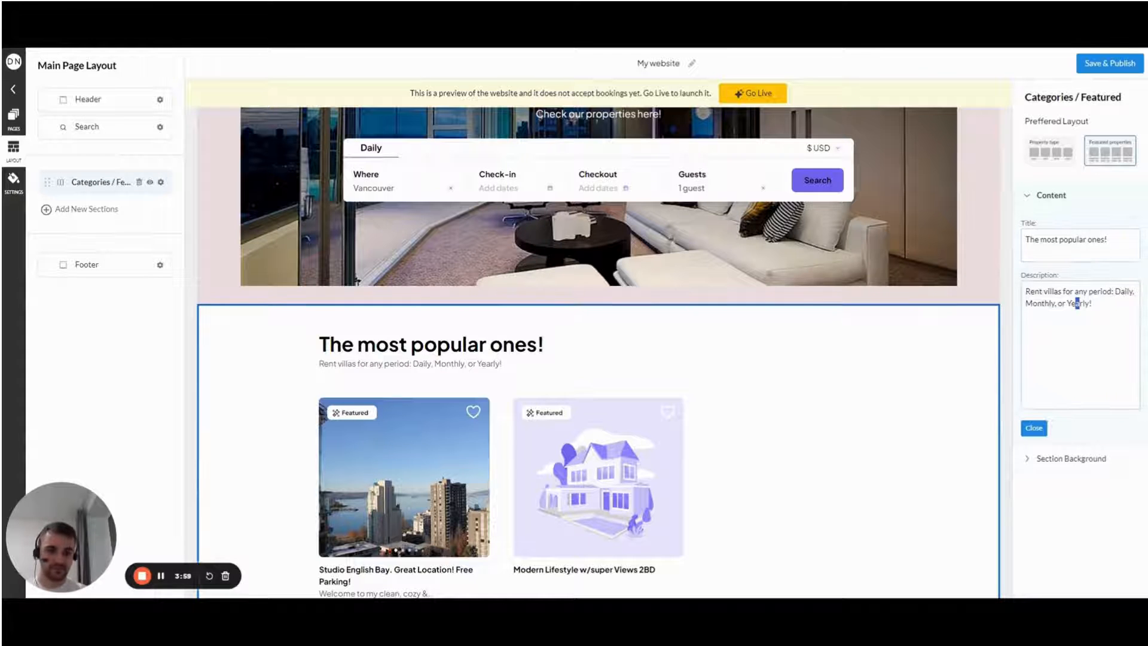
{"action": "triple_click", "coordinate": [1075, 304]}
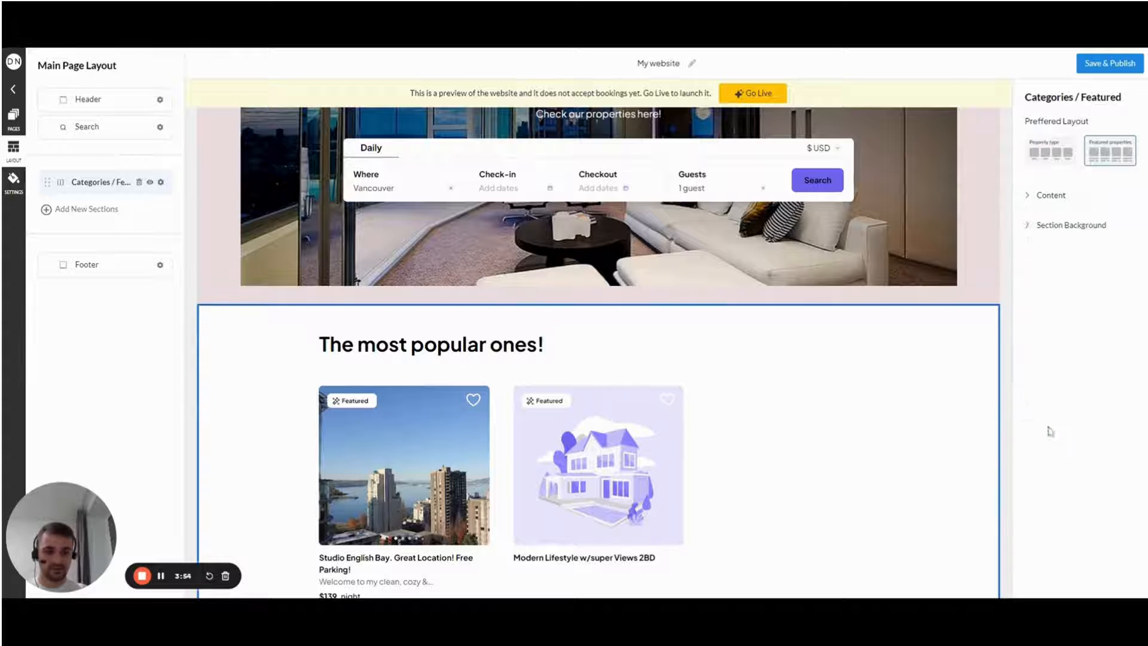
{"action": "left_click", "coordinate": [1070, 225]}
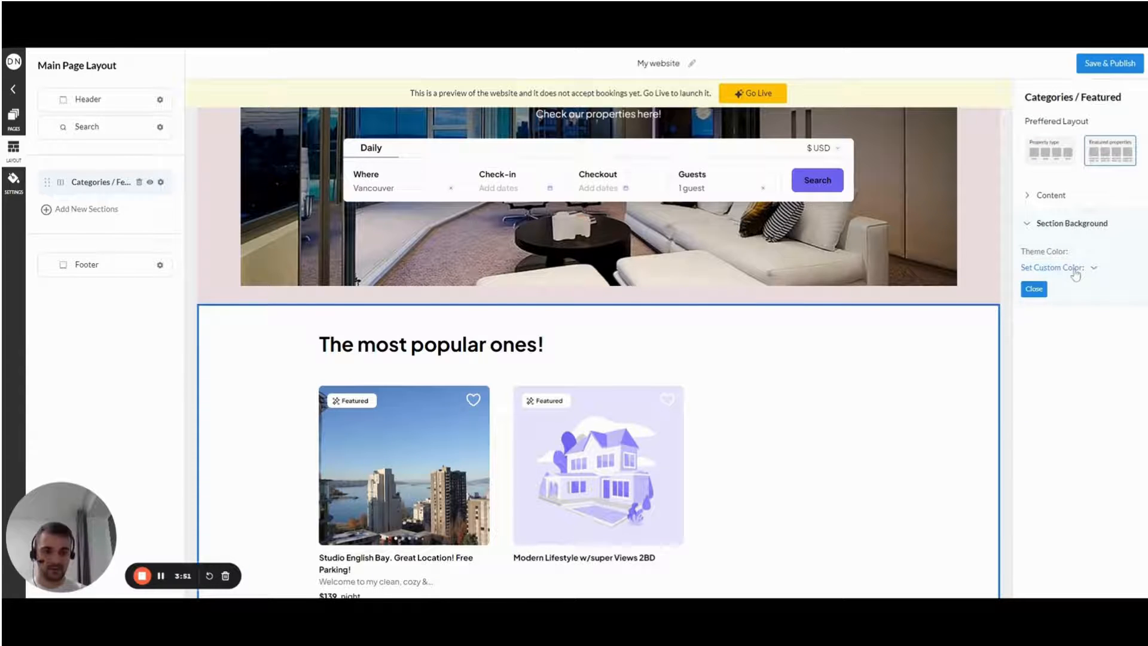
{"action": "left_click", "coordinate": [1054, 268]}
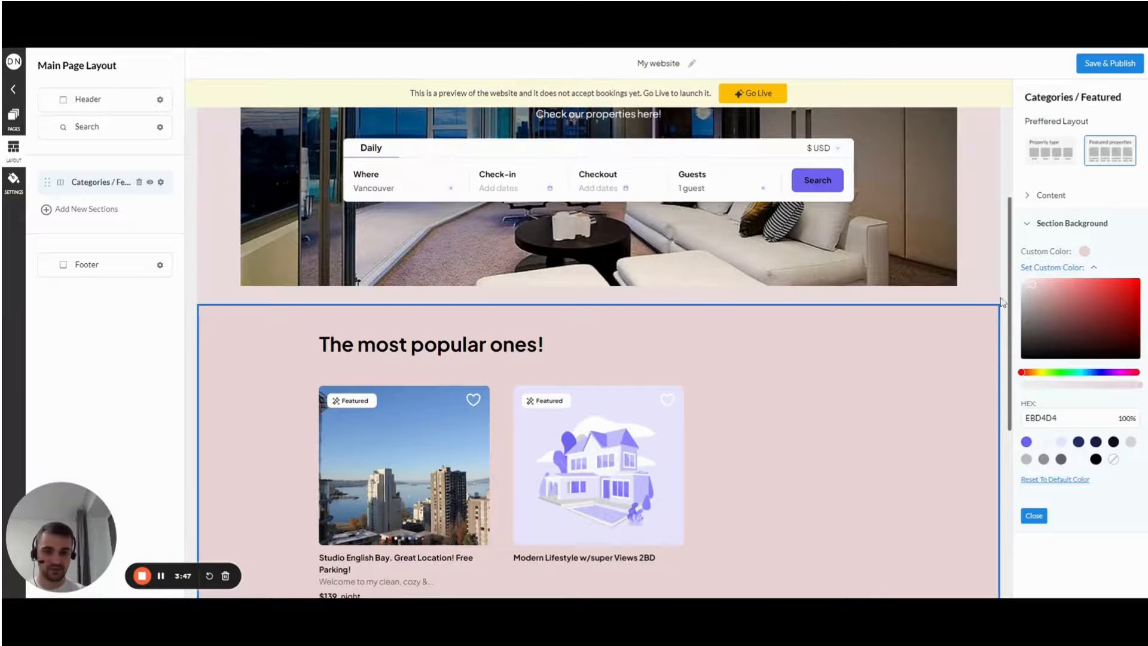
{"action": "scroll", "scroll_direction": "down", "scroll_amount": 3}
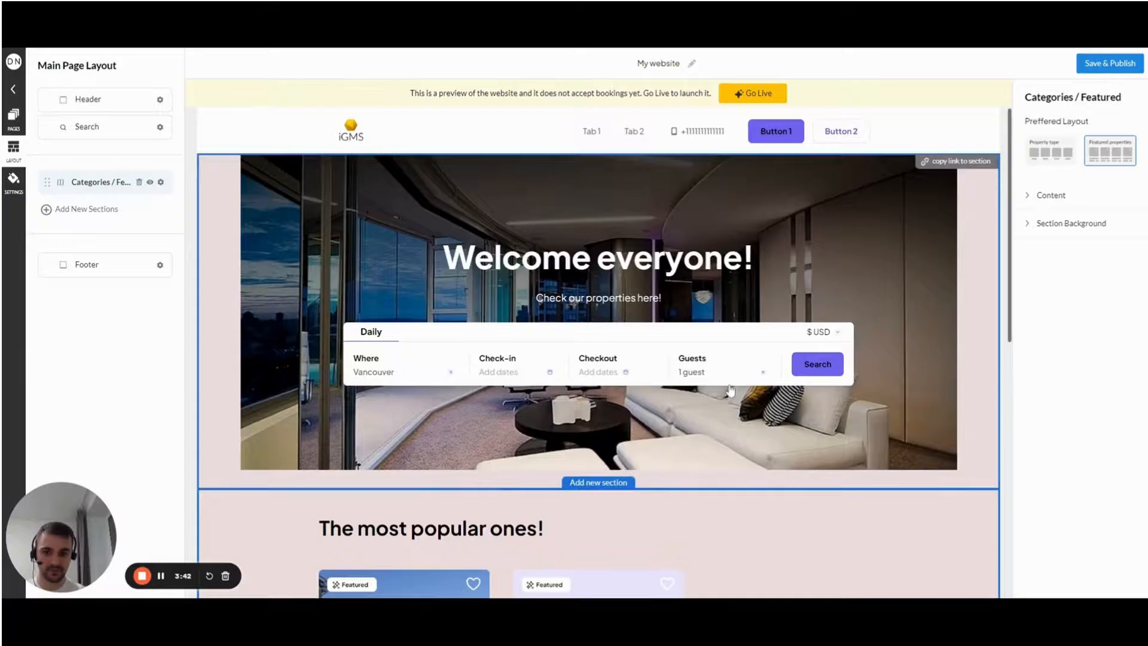
- Create a new page titled 'Article' from the Article / Blog post template
{"action": "scroll", "scroll_direction": "down", "scroll_amount": 3}
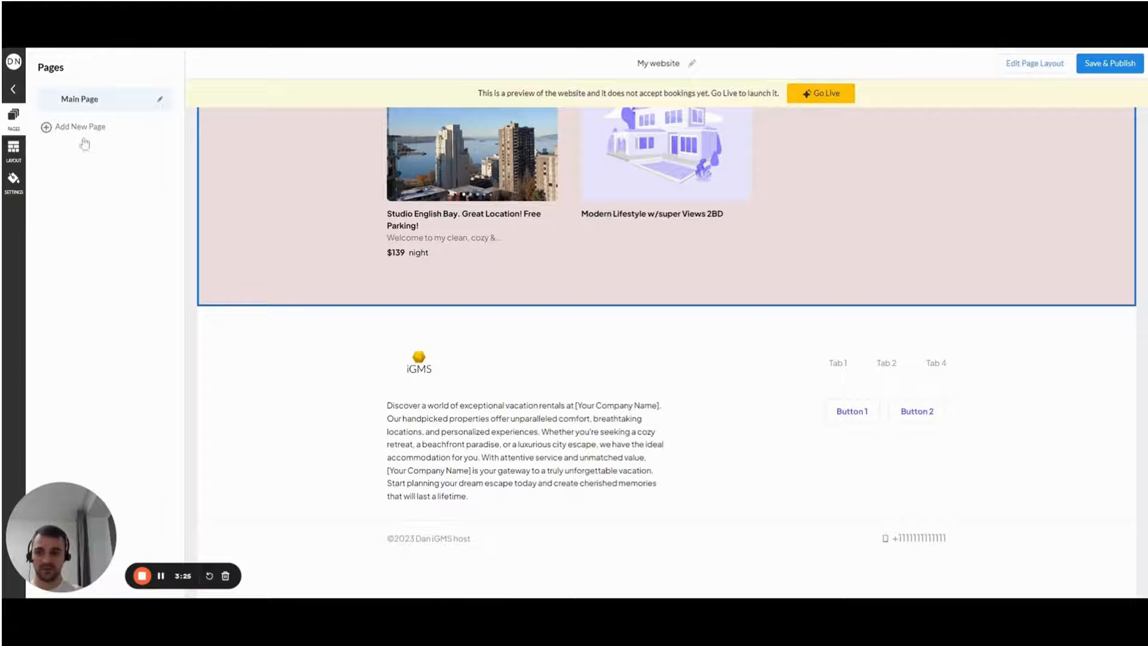
{"action": "left_click", "coordinate": [73, 127]}
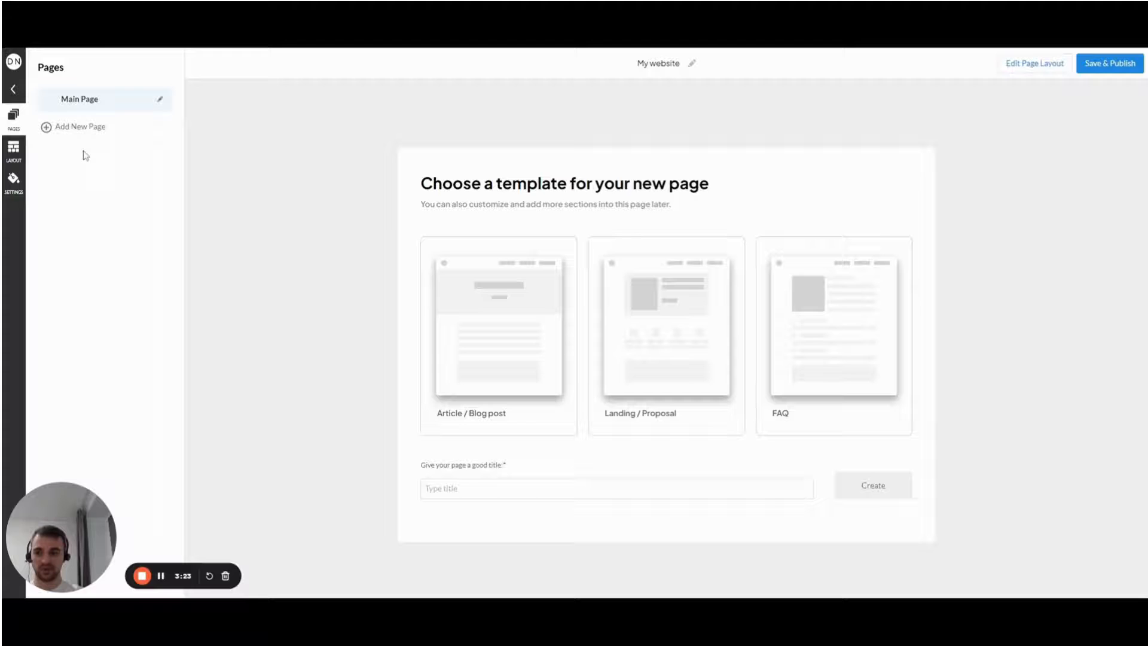
{"action": "mouse_move", "coordinate": [574, 360]}
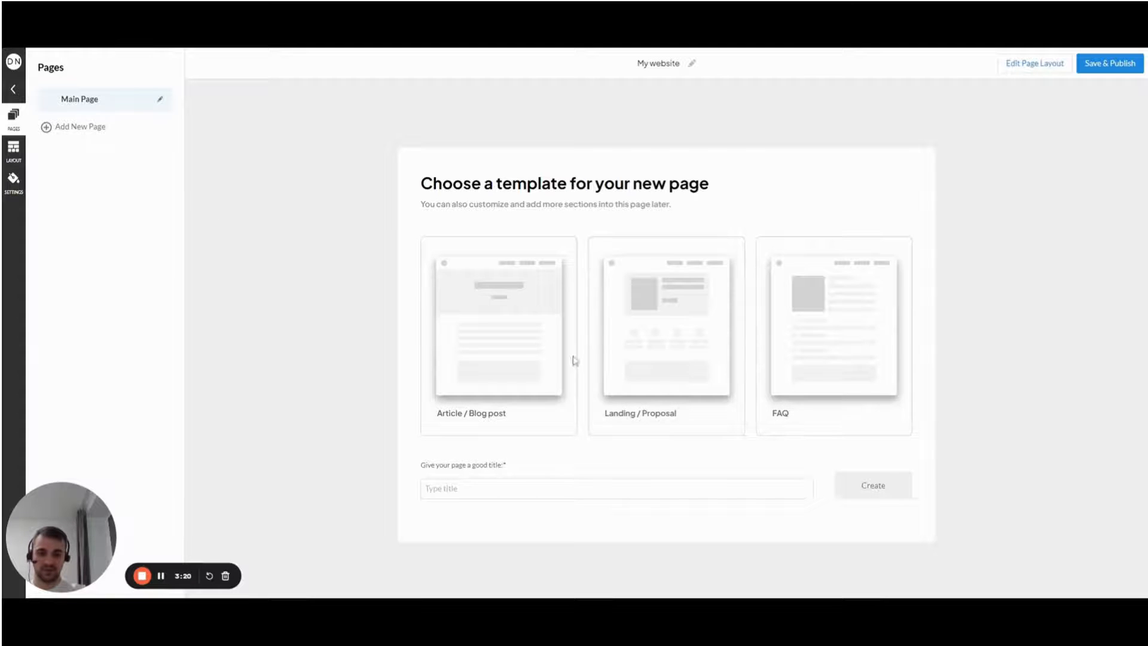
{"action": "left_click", "coordinate": [497, 333]}
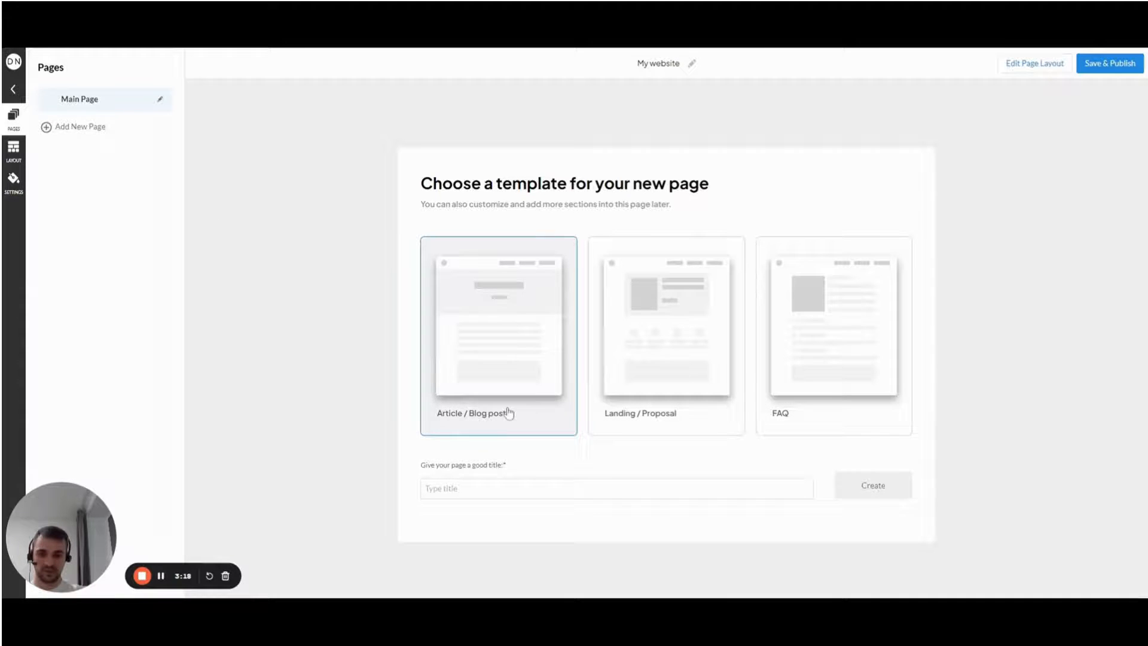
{"action": "left_click", "coordinate": [617, 488]}
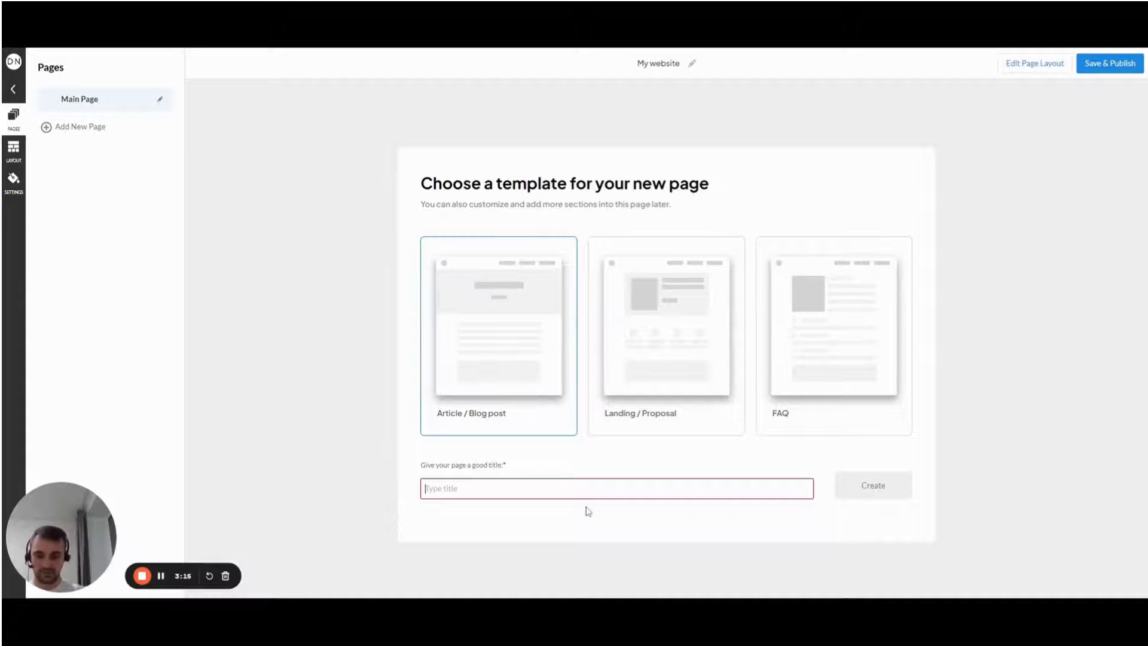
{"action": "type", "text": "Article"}
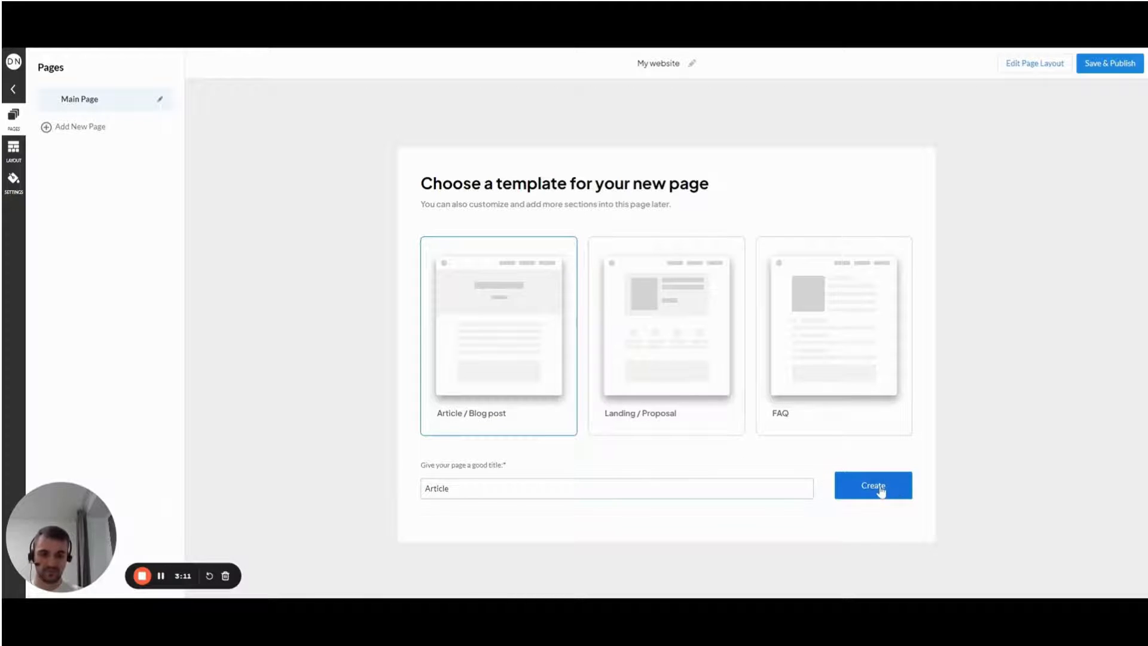
{"action": "left_click", "coordinate": [873, 486]}
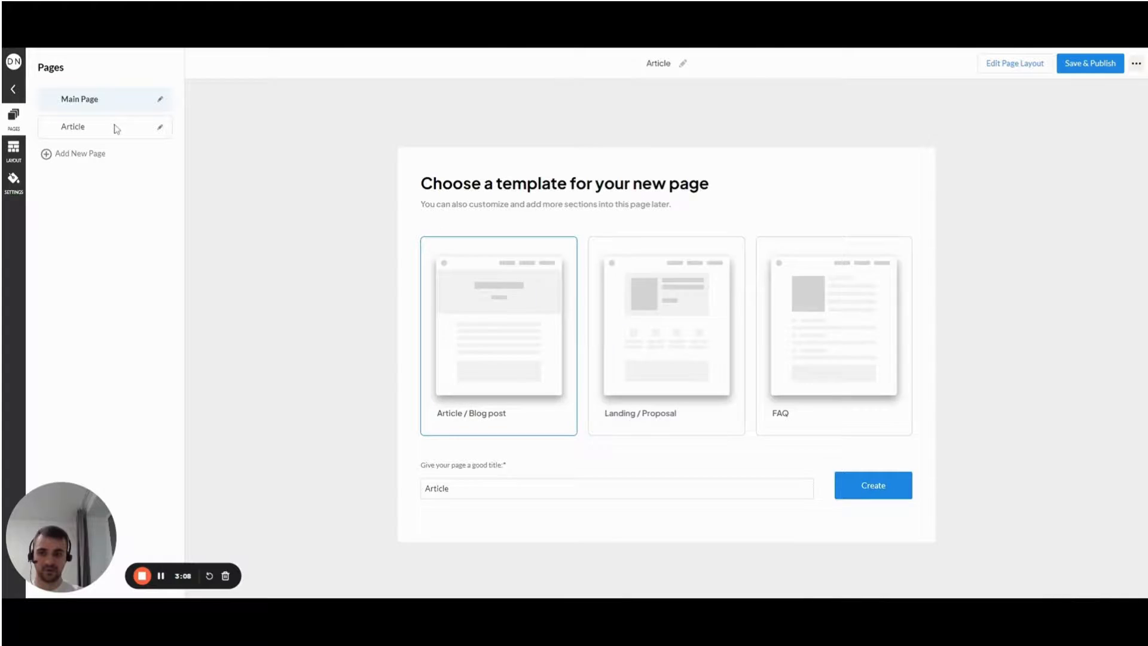
- Review the Article page's header button settings and scroll through its preview
{"action": "left_click", "coordinate": [873, 486]}
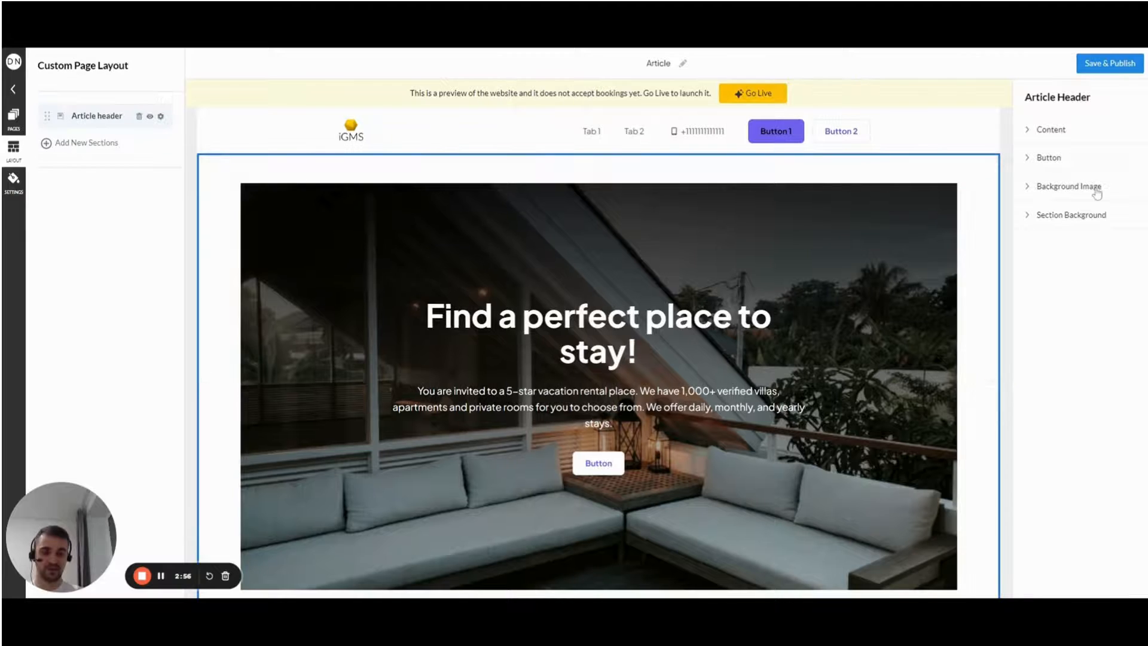
{"action": "left_click", "coordinate": [1050, 129]}
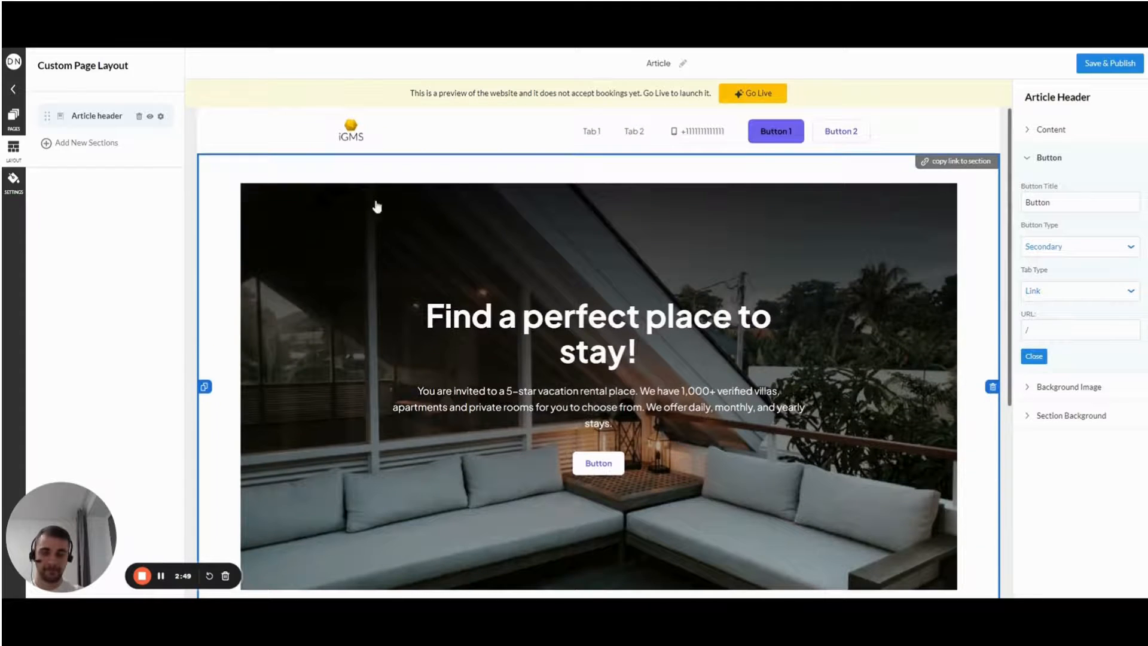
{"action": "scroll", "scroll_direction": "down", "scroll_amount": 3}
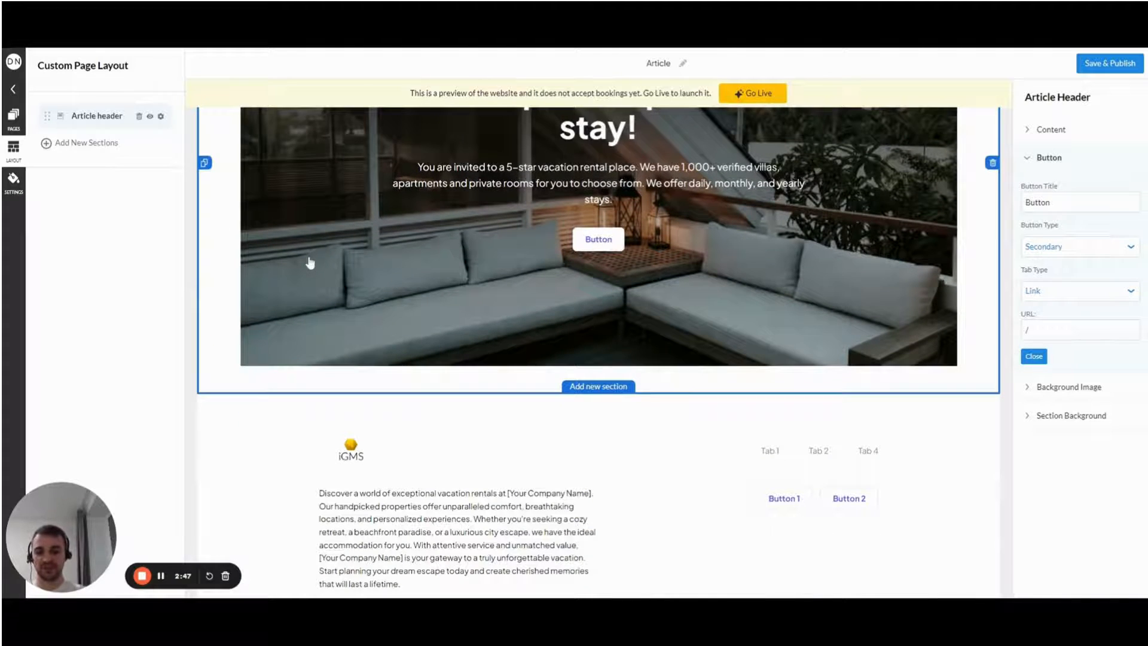
{"action": "scroll", "scroll_direction": "down", "scroll_amount": 3}
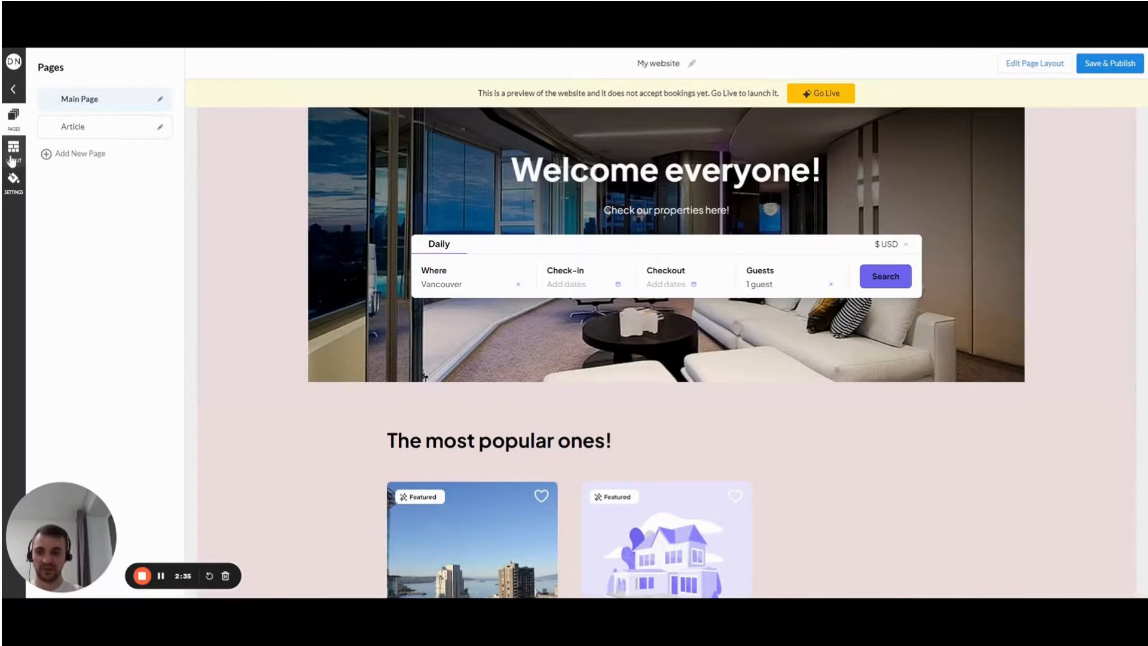
- Set the header's first button title to 'Article' with Tab Type Page pointing to the Article page
{"action": "left_click", "coordinate": [1035, 63]}
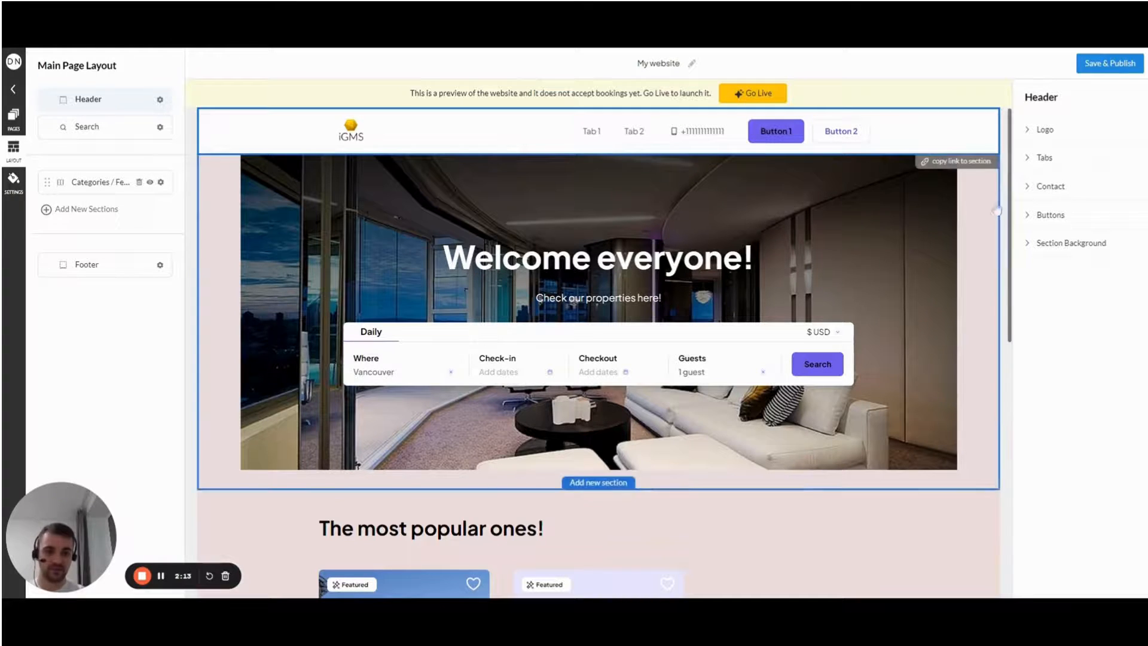
{"action": "left_click", "coordinate": [1050, 215]}
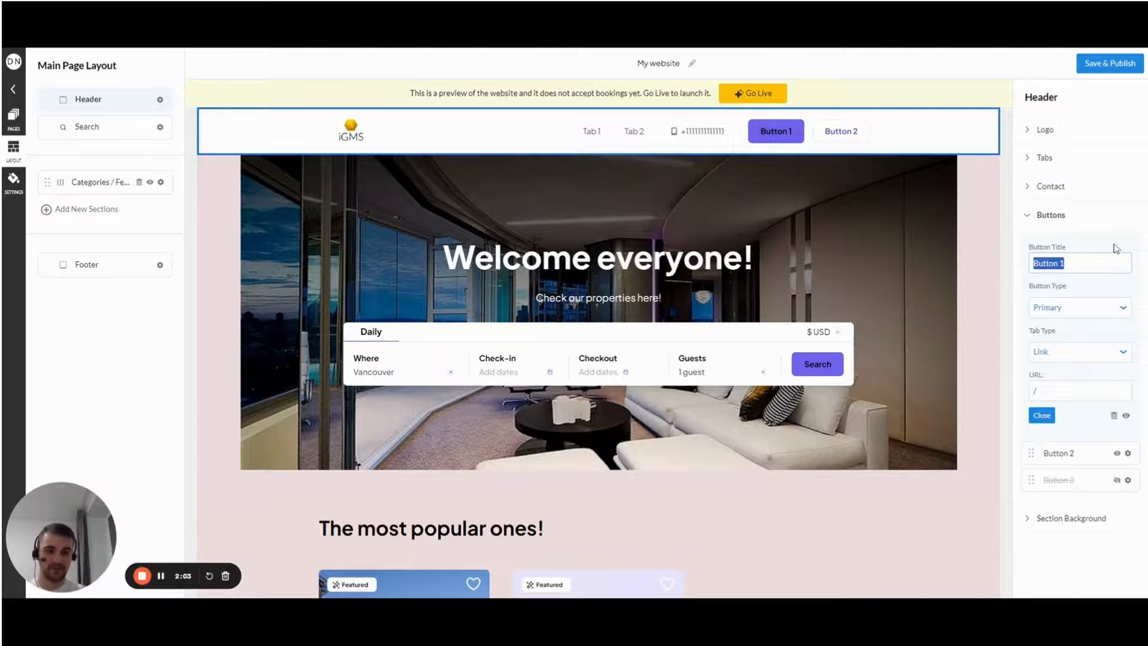
{"action": "type", "text": "Art"}
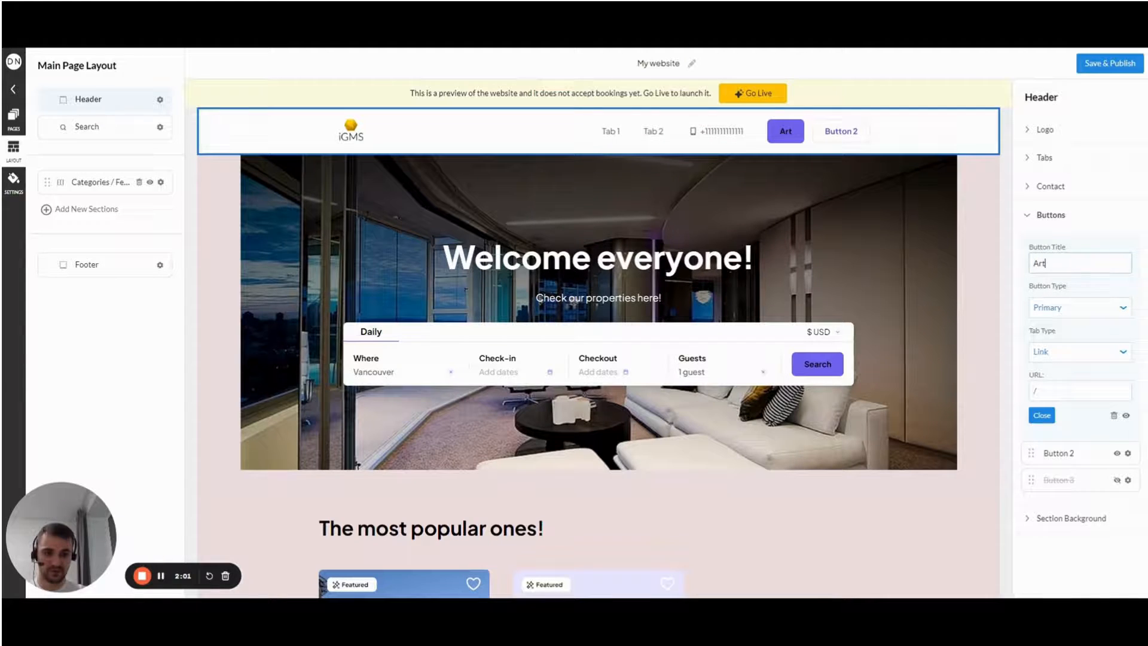
{"action": "type", "text": "ic"}
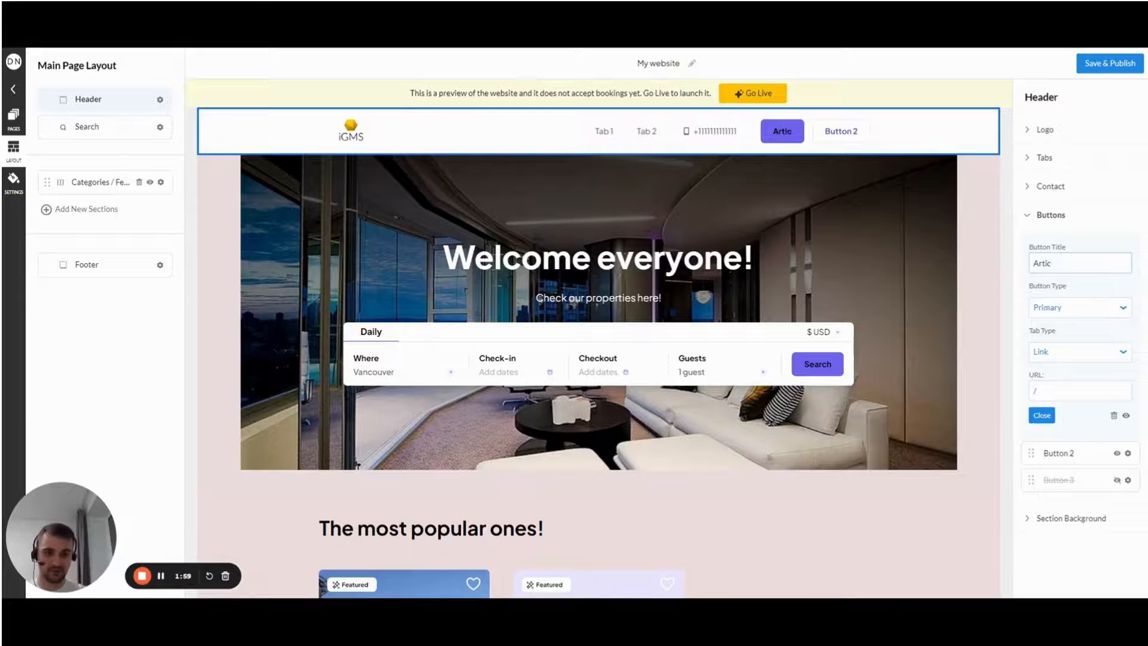
{"action": "left_click", "coordinate": [1080, 352]}
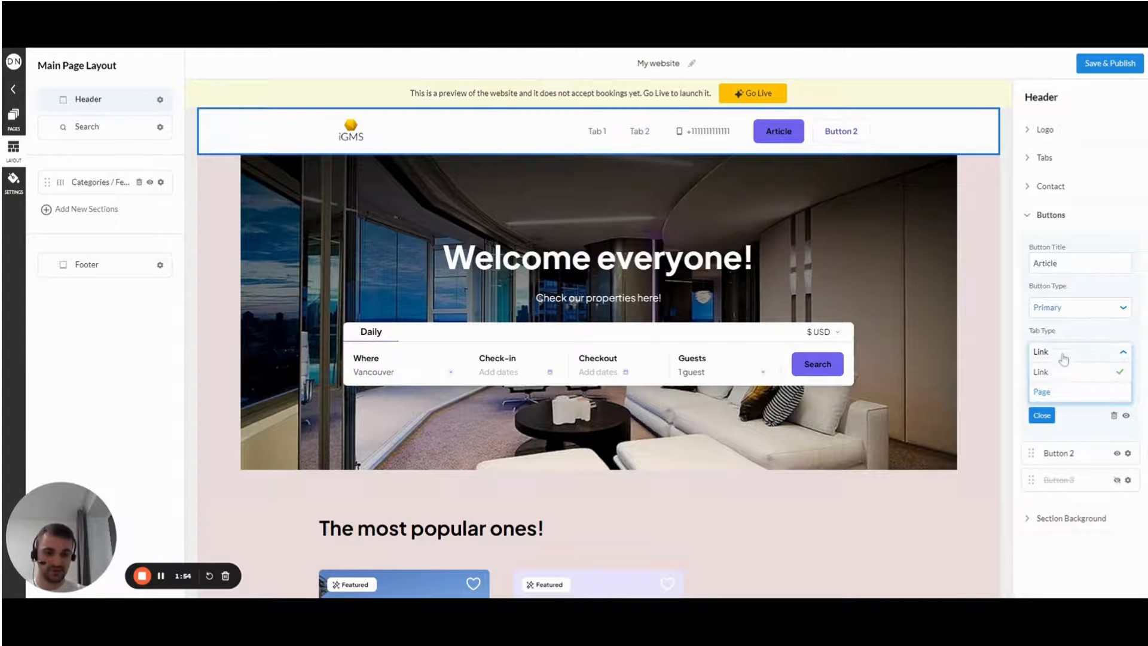
{"action": "left_click", "coordinate": [1041, 391]}
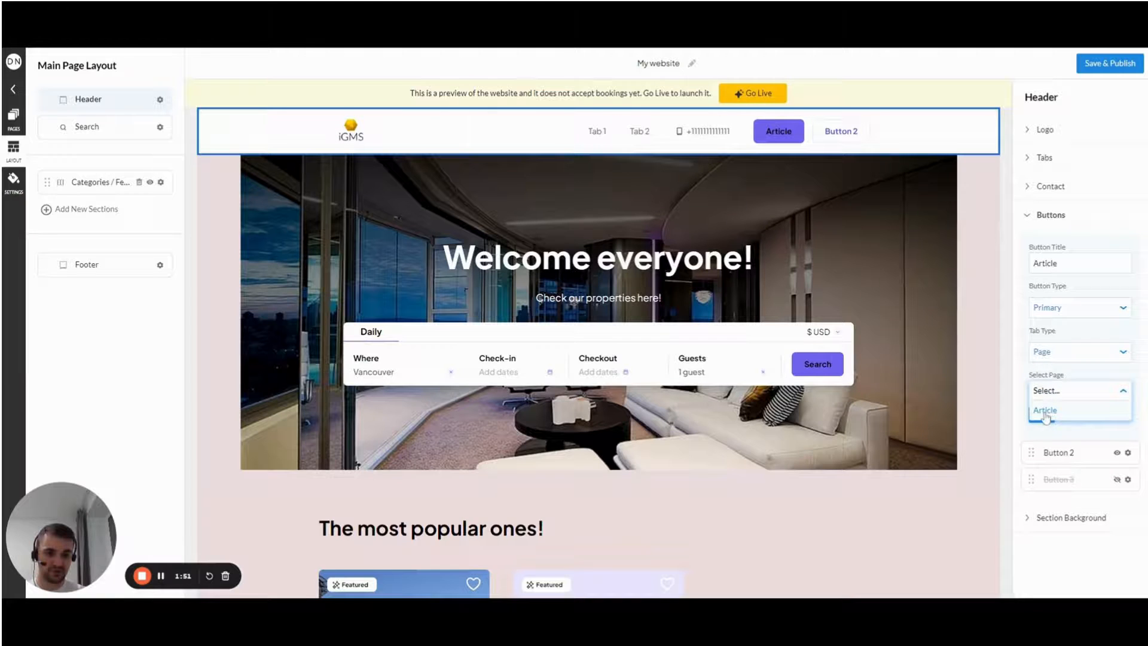
{"action": "left_click", "coordinate": [1045, 410]}
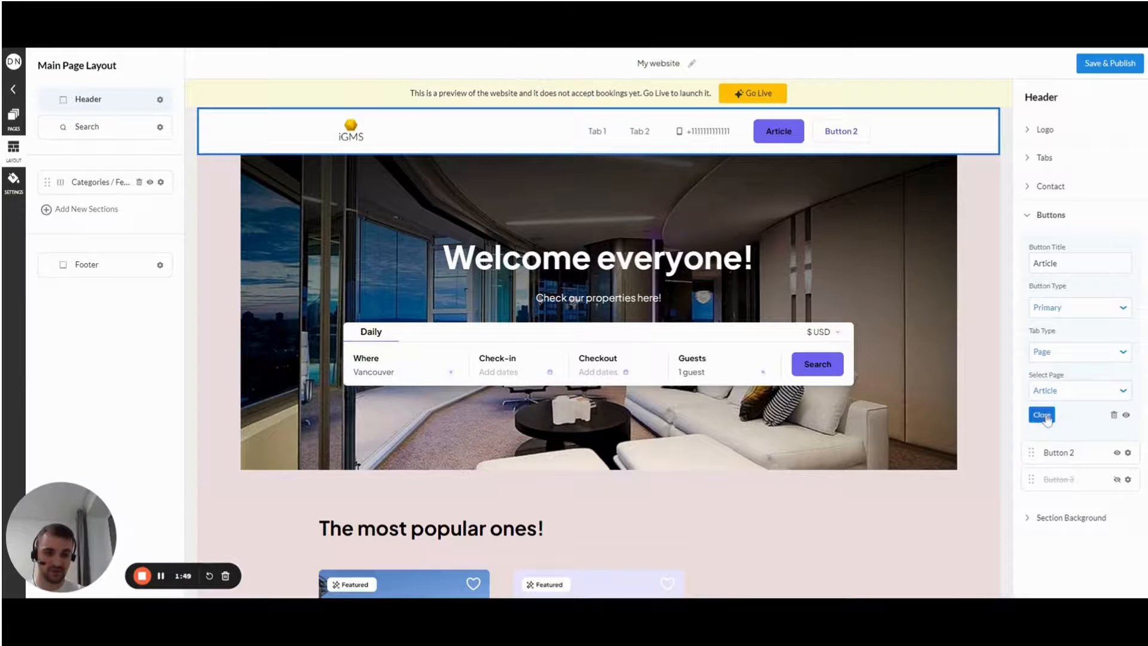
{"action": "left_click", "coordinate": [1040, 415]}
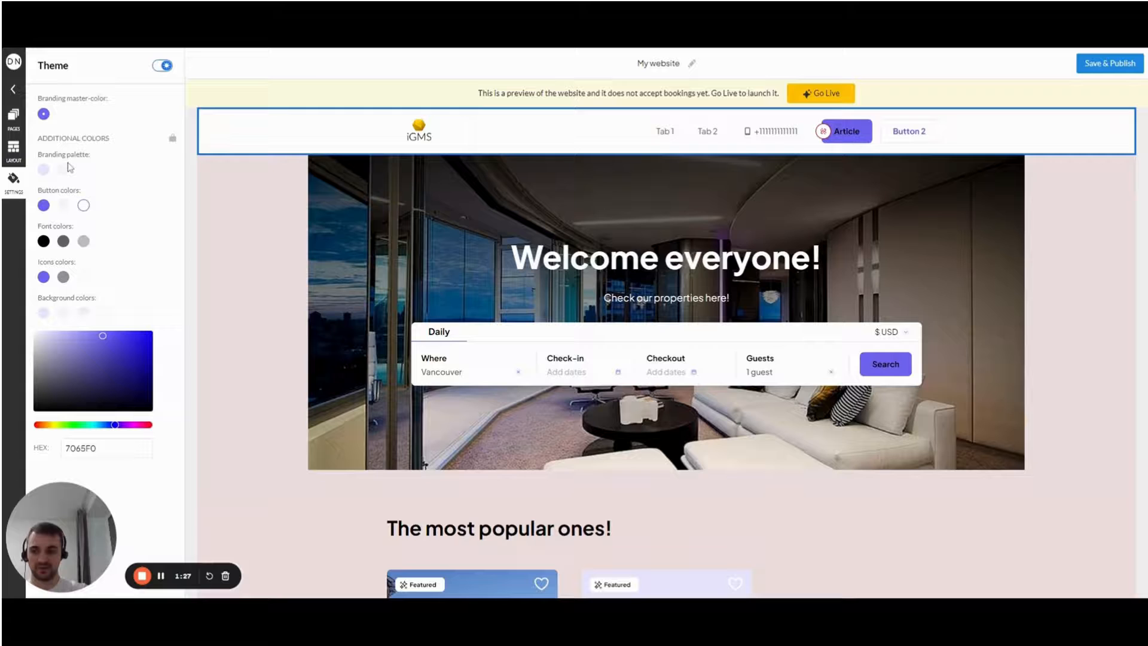
{"action": "mouse_move", "coordinate": [100, 174]}
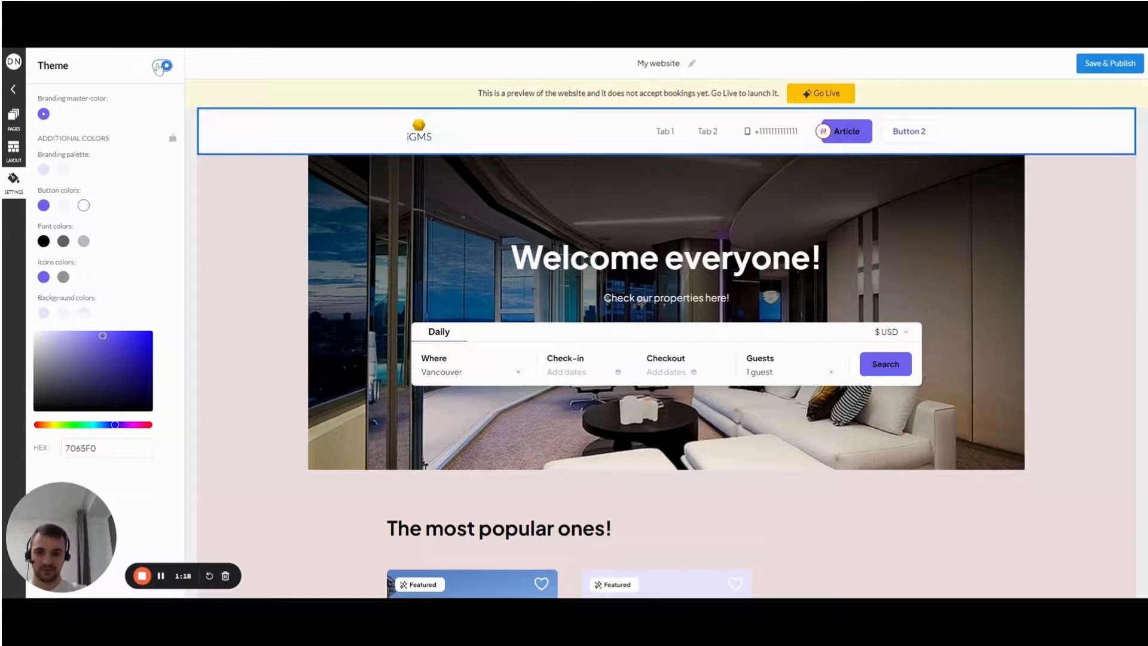
- Drag the theme branding colour picker to pure black, HEX 000000
{"action": "left_click_drag", "start_coordinate": [103, 336], "coordinate": [63, 389]}
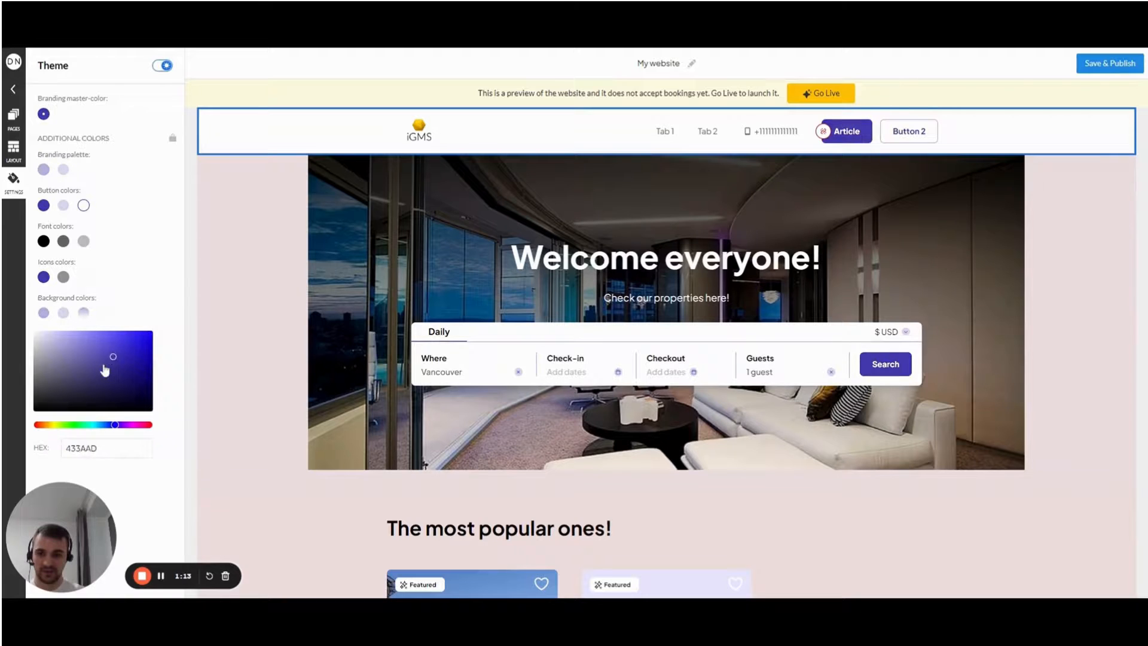
{"action": "left_click_drag", "start_coordinate": [105, 369], "coordinate": [33, 410]}
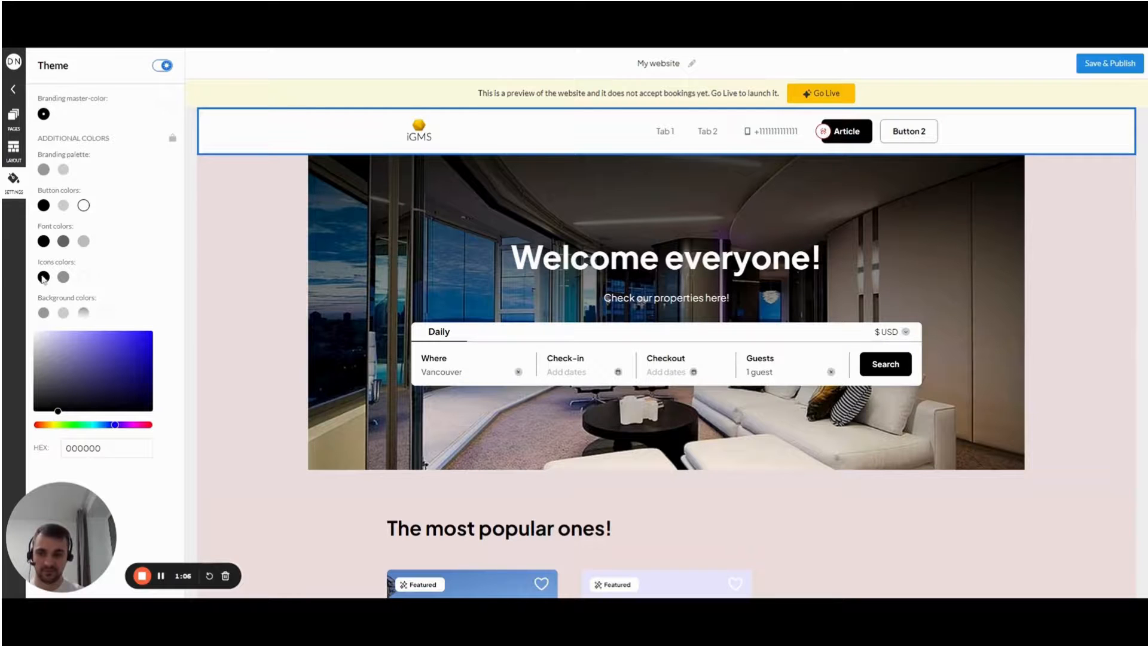
{"action": "scroll", "scroll_direction": "down", "scroll_amount": 3}
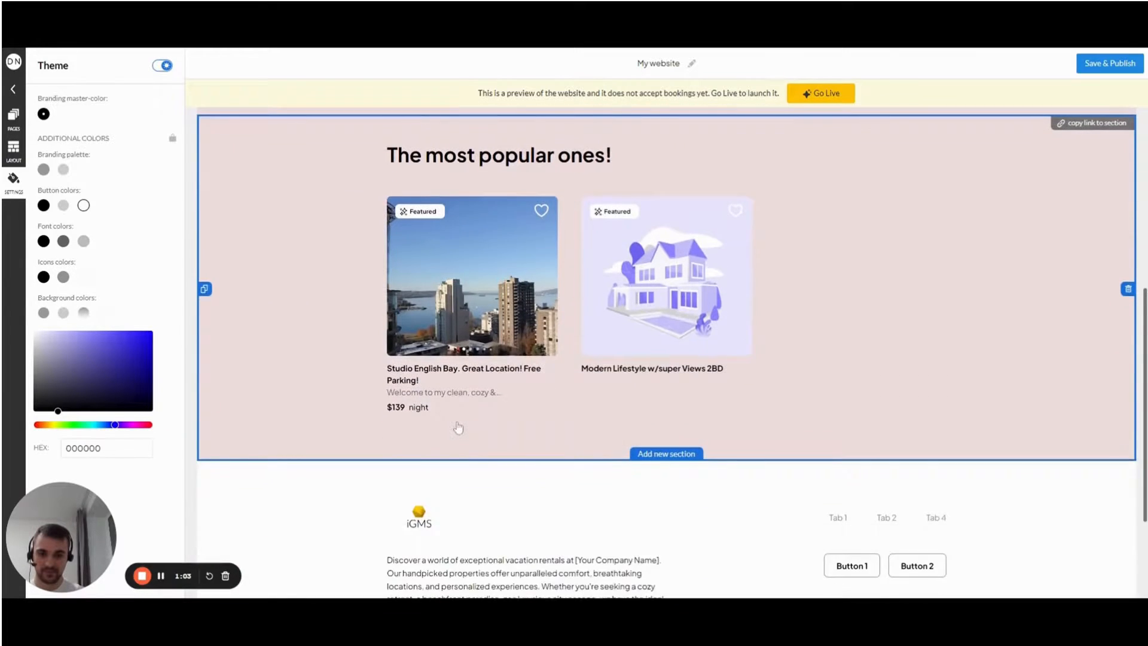
{"action": "scroll", "scroll_direction": "up", "scroll_amount": 3}
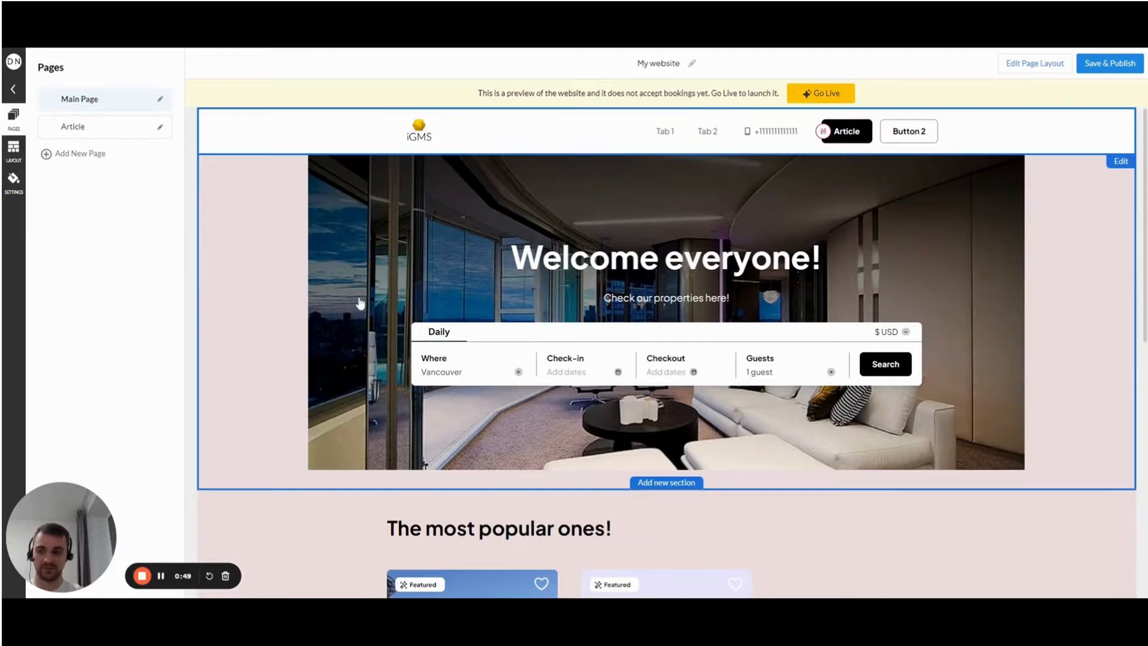
{"action": "mouse_move", "coordinate": [369, 265]}
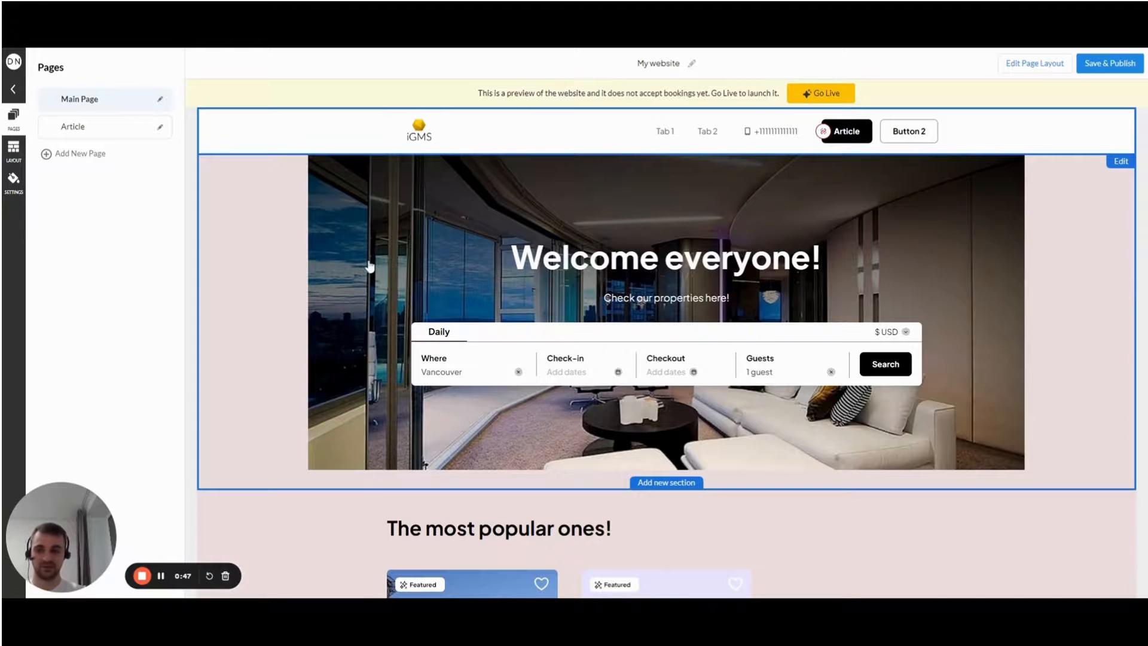
{"action": "mouse_move", "coordinate": [262, 303]}
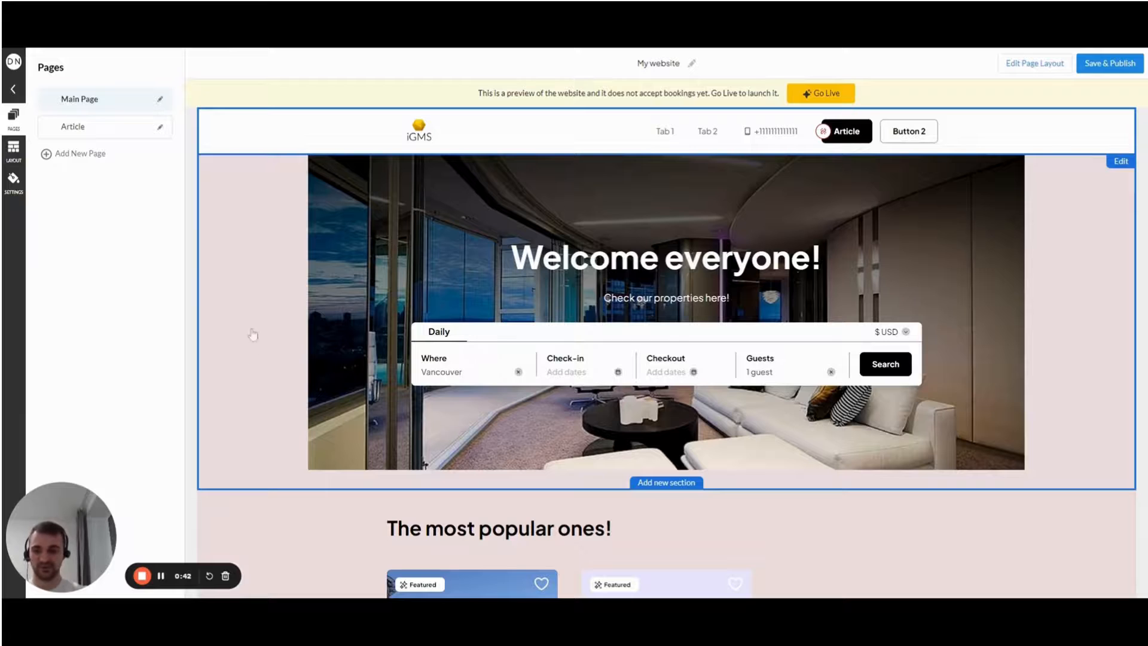
- Save and publish the host website with its latest changes
{"action": "left_click", "coordinate": [1110, 64]}
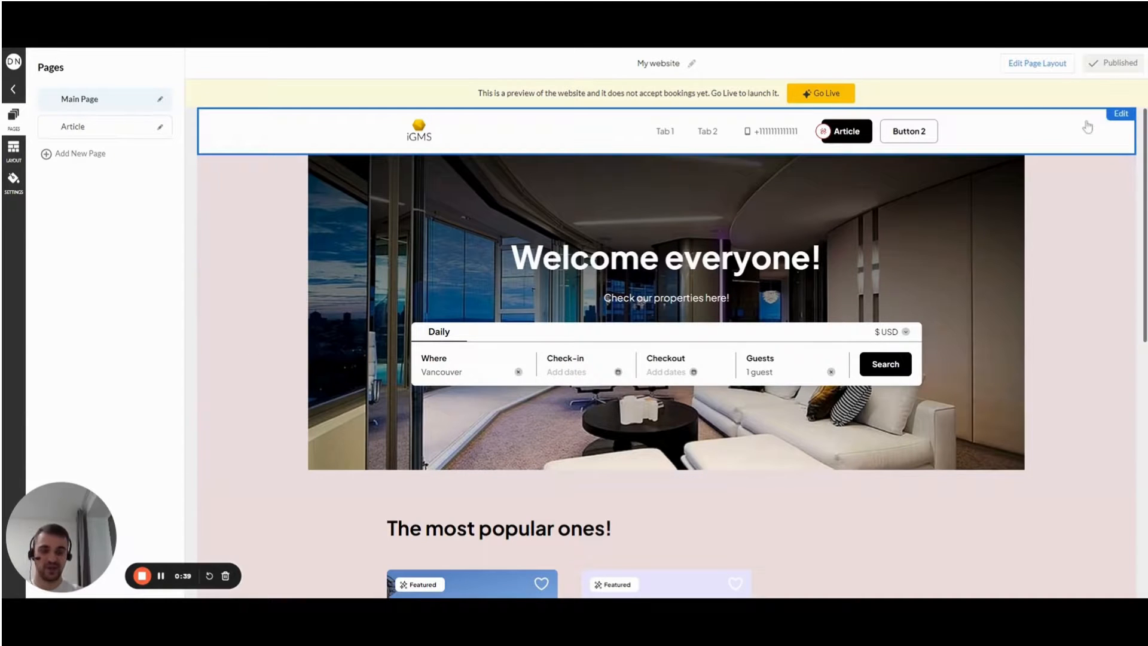
{"action": "mouse_move", "coordinate": [147, 350]}
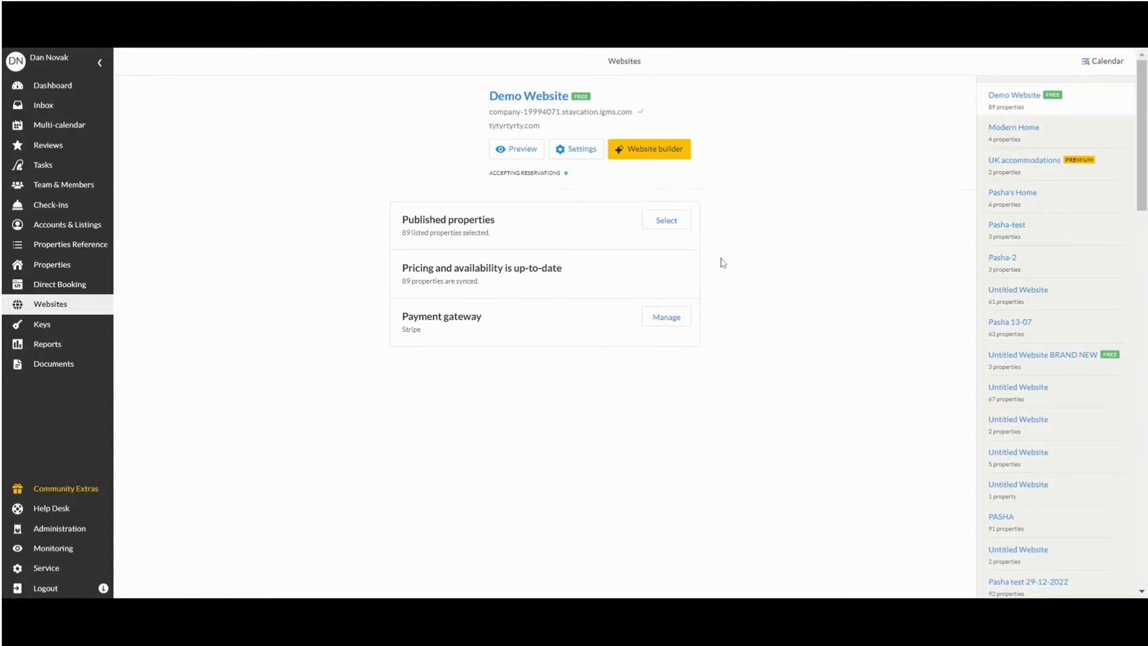
- Scroll the Websites overview to the draft Dan iGMS host site
{"action": "scroll", "scroll_direction": "down", "scroll_amount": 3}
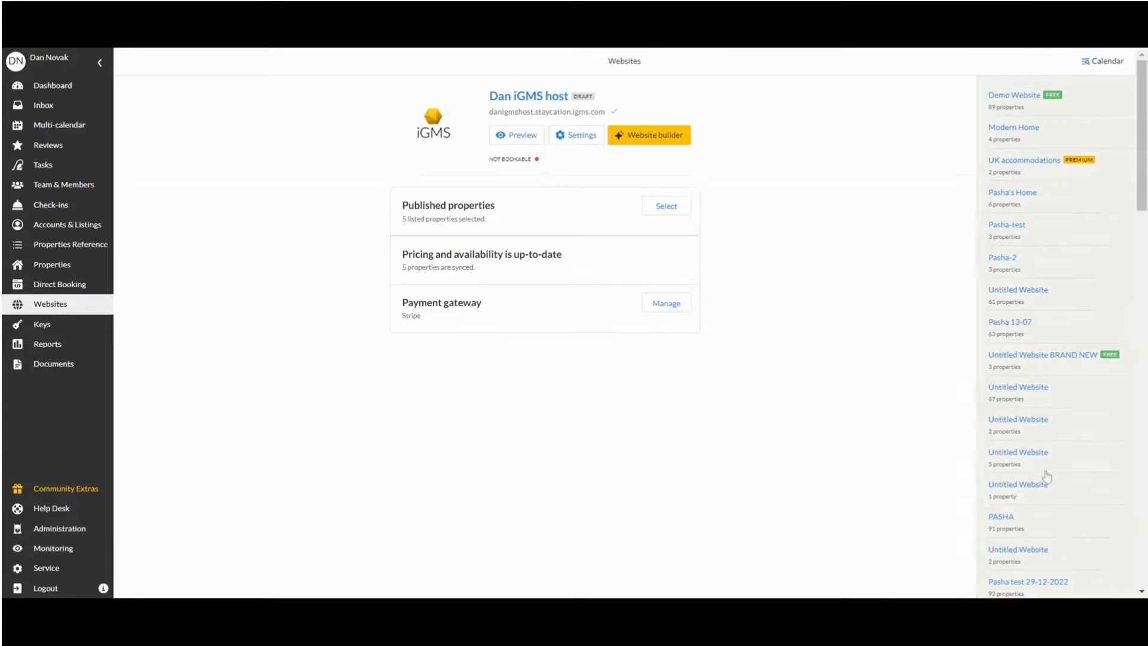
{"action": "mouse_move", "coordinate": [519, 145]}
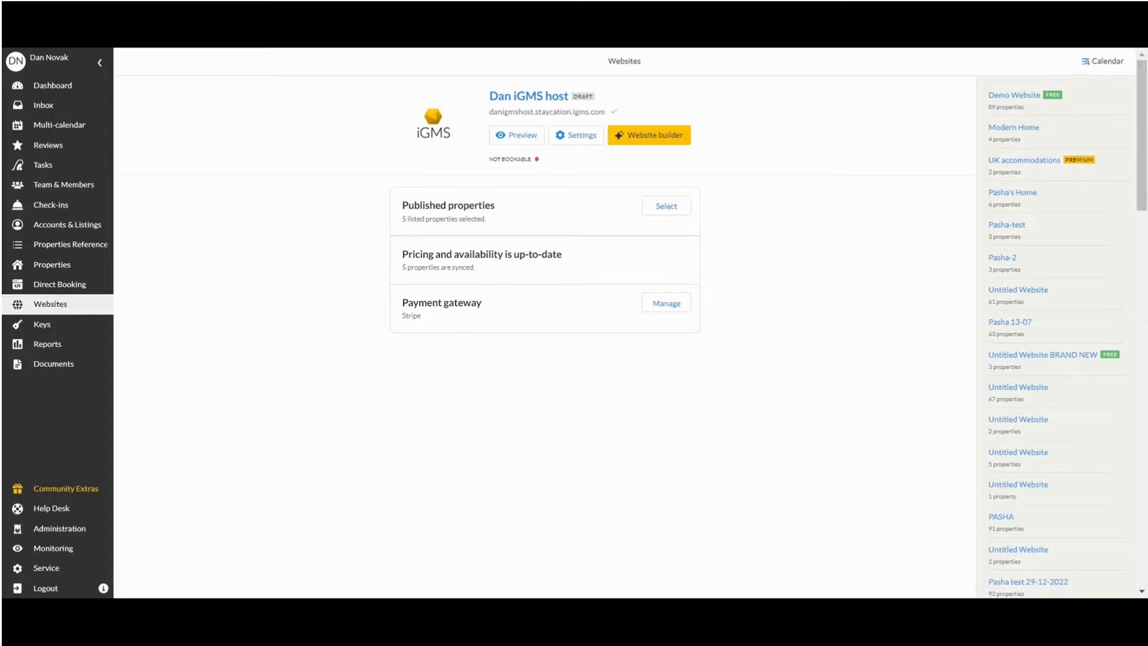
{"action": "mouse_move", "coordinate": [1055, 54]}
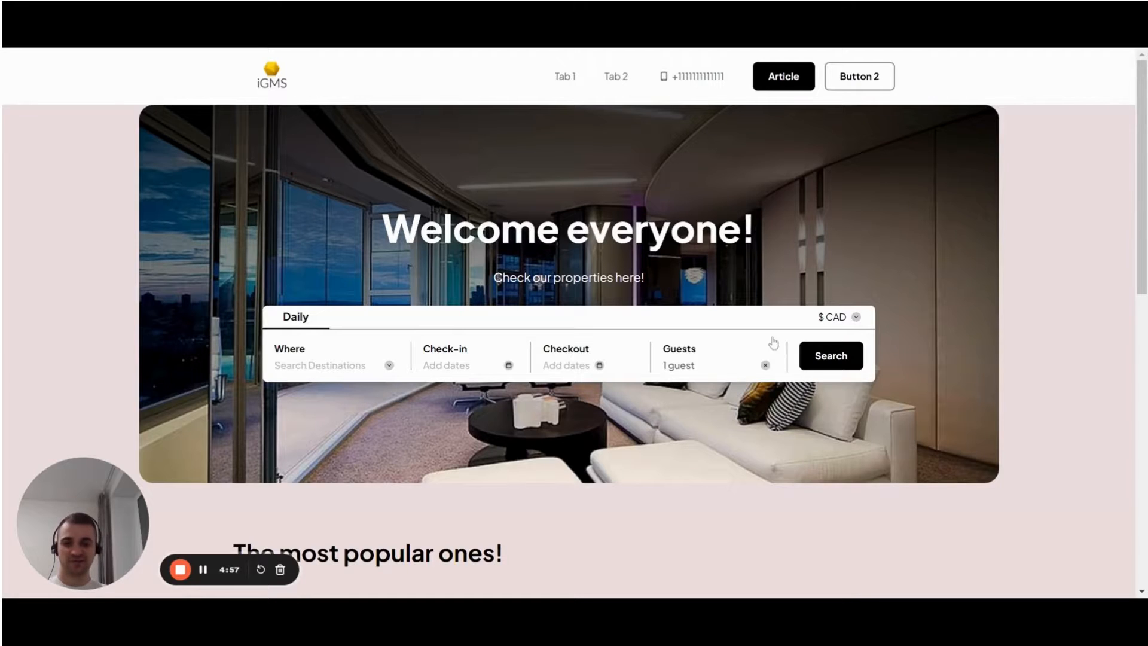
{"action": "mouse_move", "coordinate": [548, 265]}
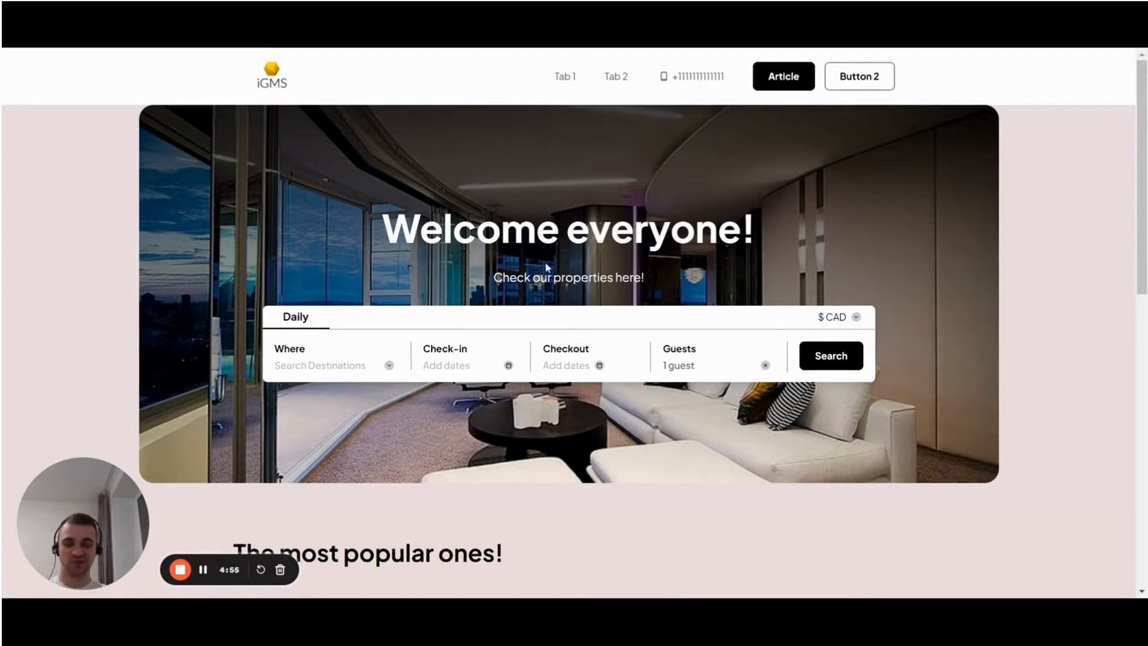
- Scroll through the published site's home page preview
{"action": "scroll", "scroll_direction": "down", "scroll_amount": 3}
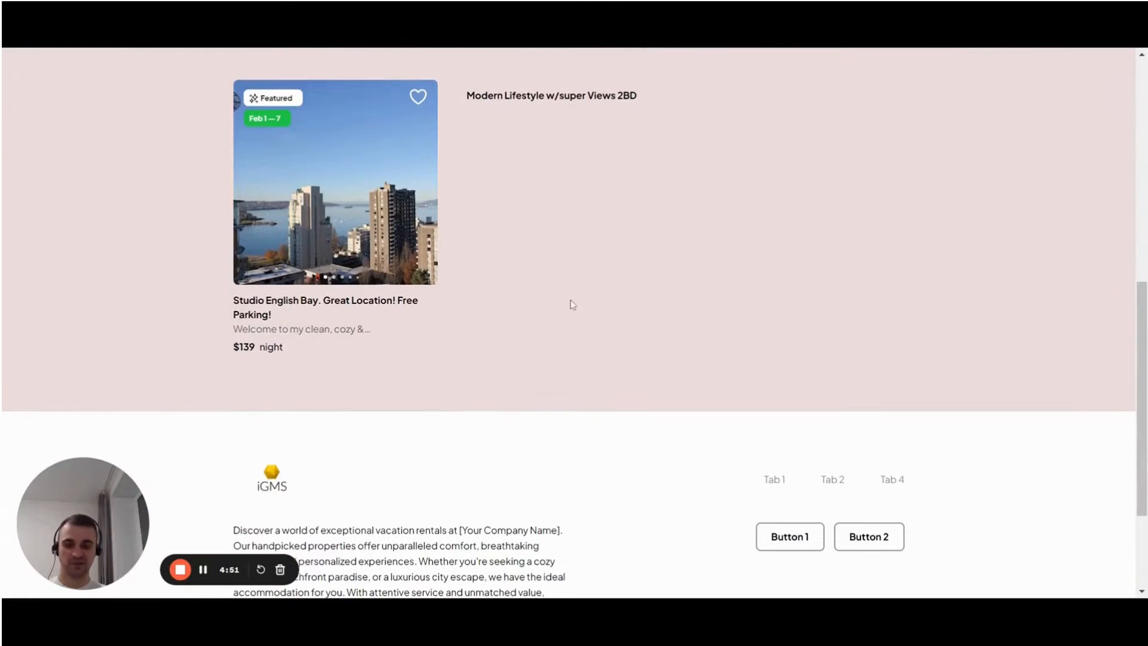
{"action": "scroll", "scroll_direction": "down", "scroll_amount": 3}
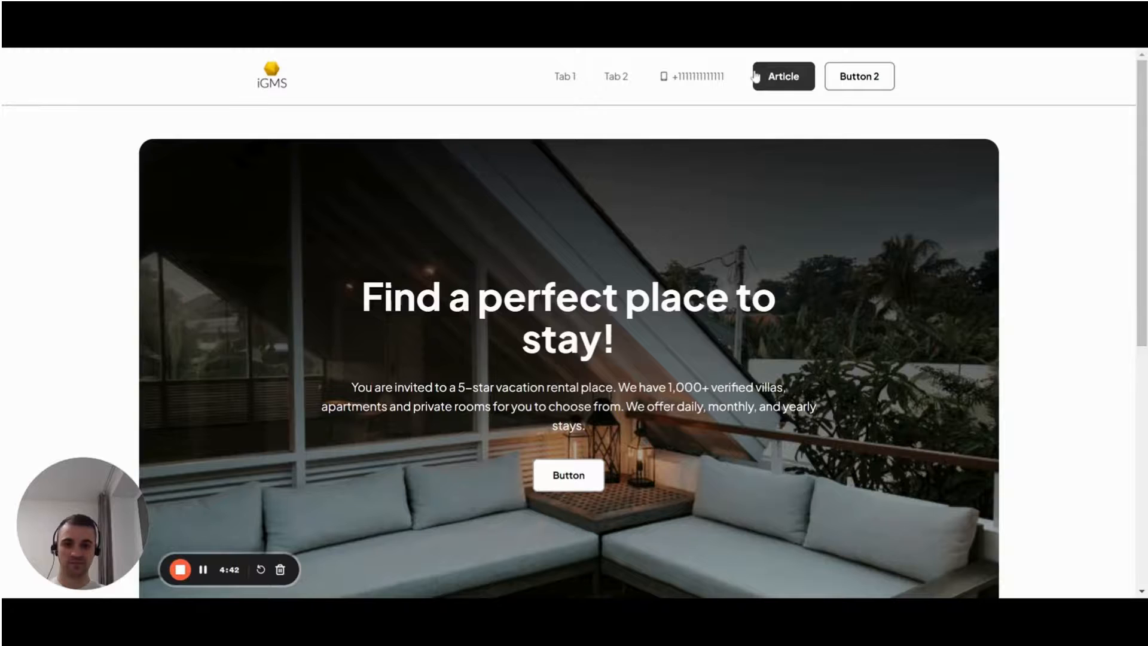
{"action": "mouse_move", "coordinate": [548, 163]}
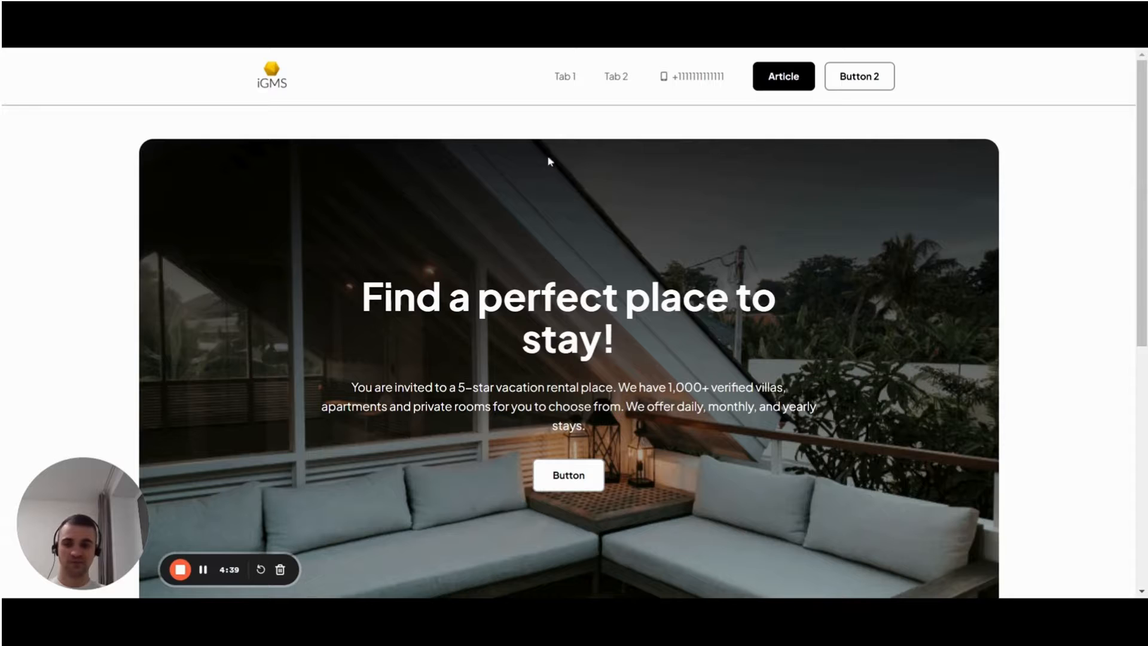
{"action": "mouse_move", "coordinate": [377, 90]}
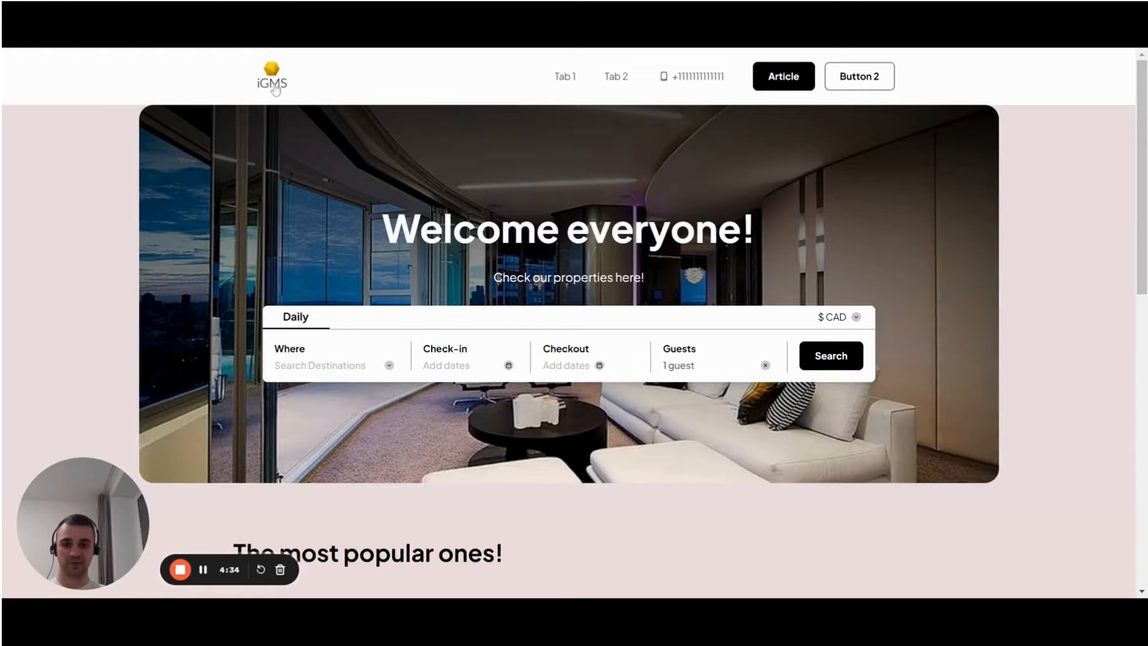
{"action": "mouse_move", "coordinate": [321, 135]}
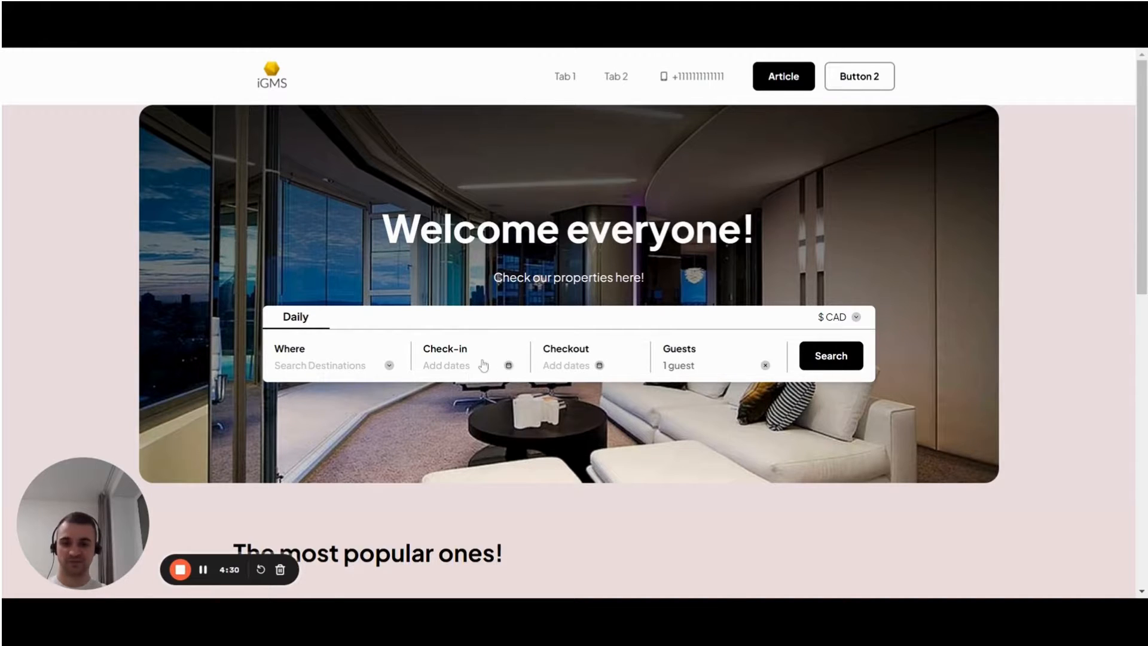
- Search for a stay with check-in February 1 and checkout February 5, 2024
{"action": "left_click", "coordinate": [467, 366]}
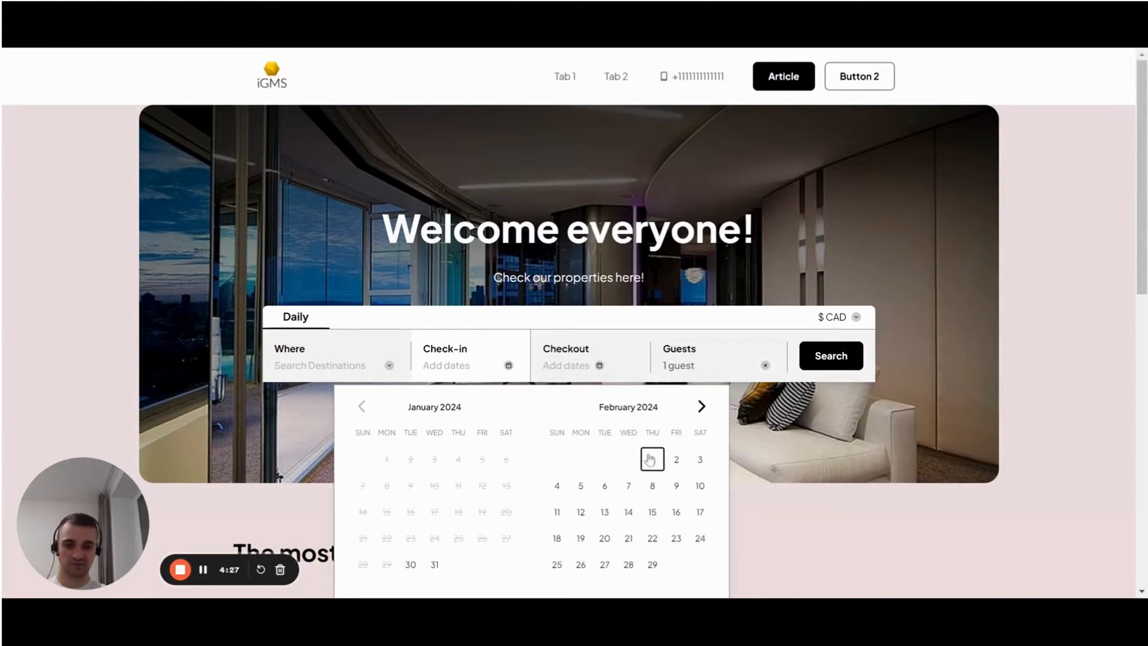
{"action": "left_click", "coordinate": [652, 459]}
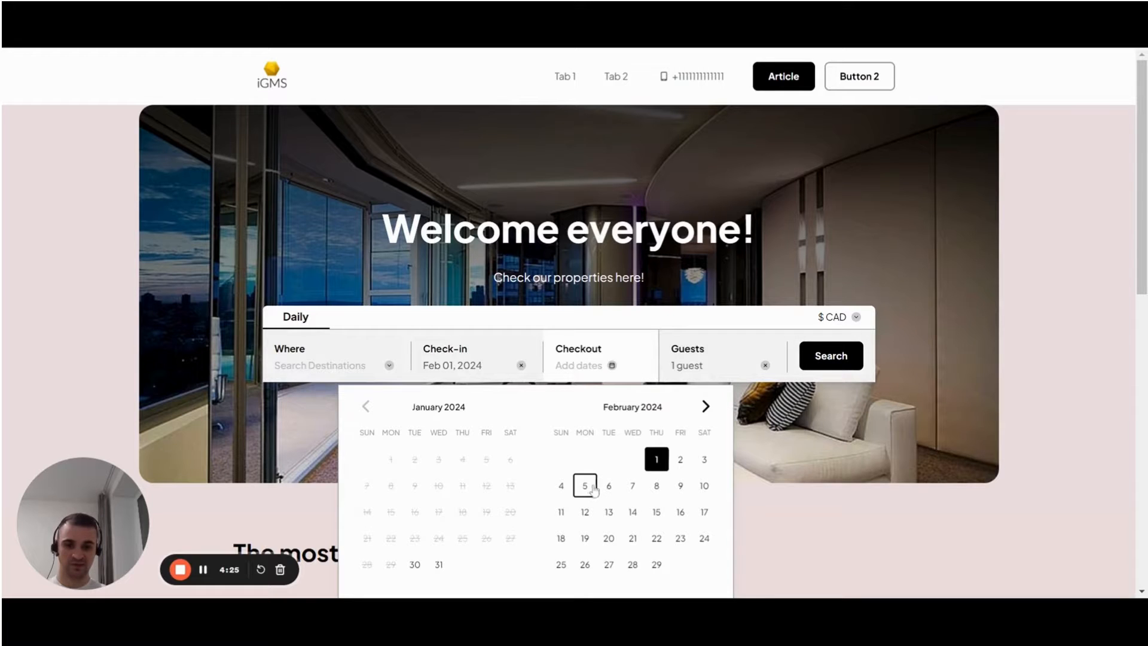
{"action": "left_click", "coordinate": [585, 486]}
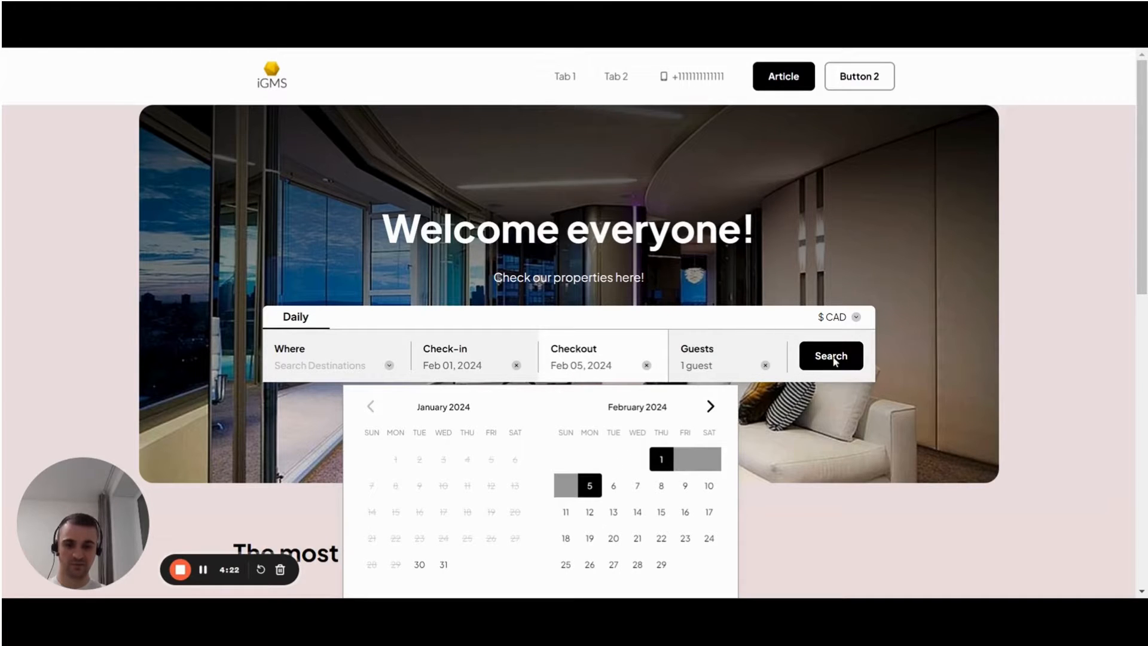
{"action": "left_click", "coordinate": [830, 356]}
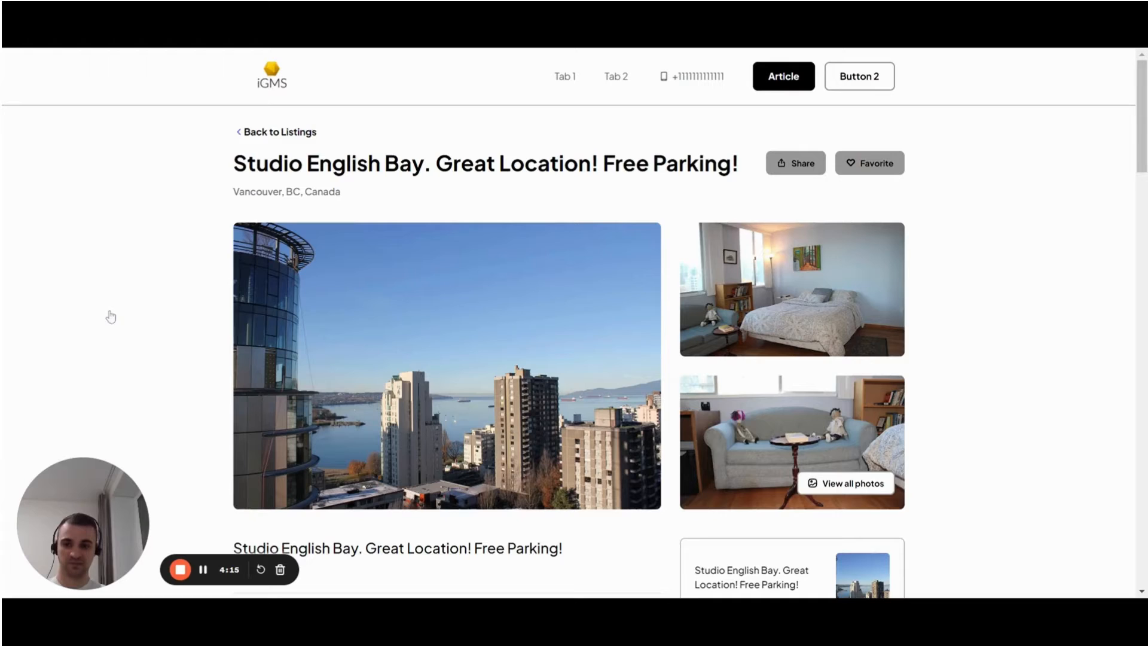
- Review the Studio English Bay price summary and start booking it for Feb 1–5
{"action": "scroll", "scroll_direction": "down", "scroll_amount": 3}
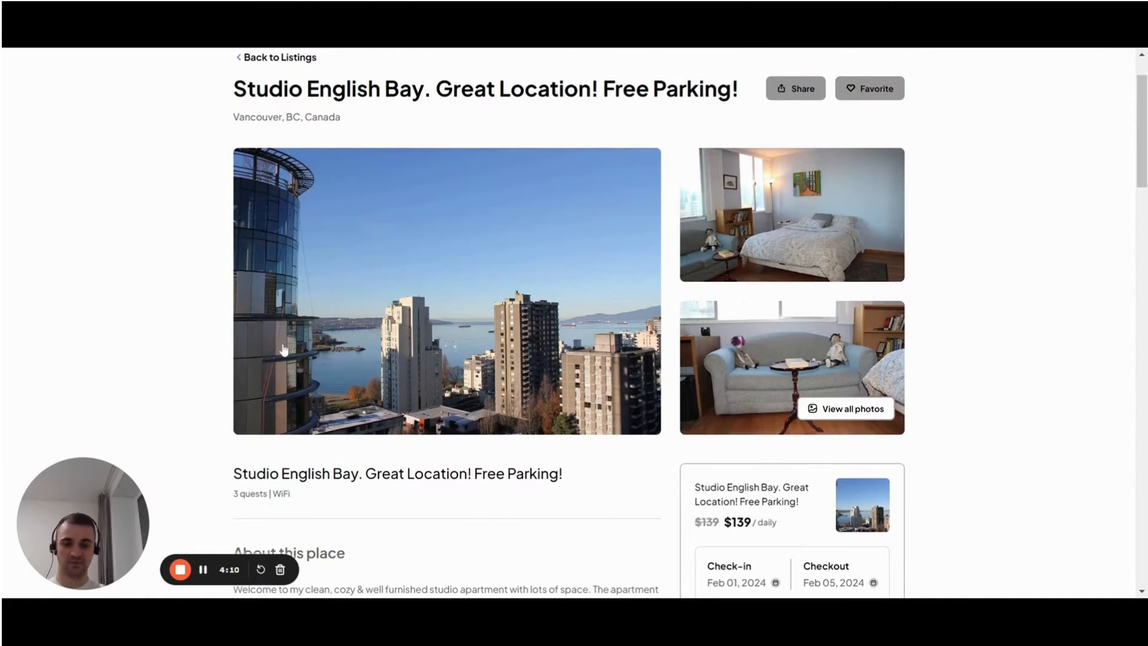
{"action": "scroll", "scroll_direction": "down", "scroll_amount": 3}
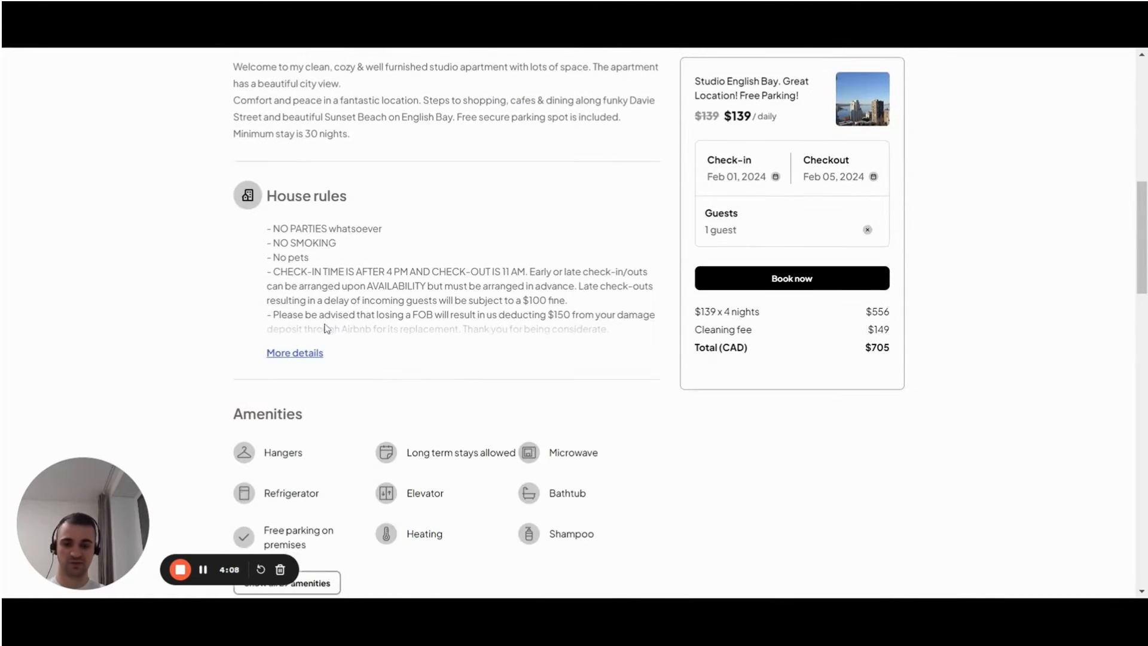
{"action": "scroll", "scroll_direction": "up", "scroll_amount": 3}
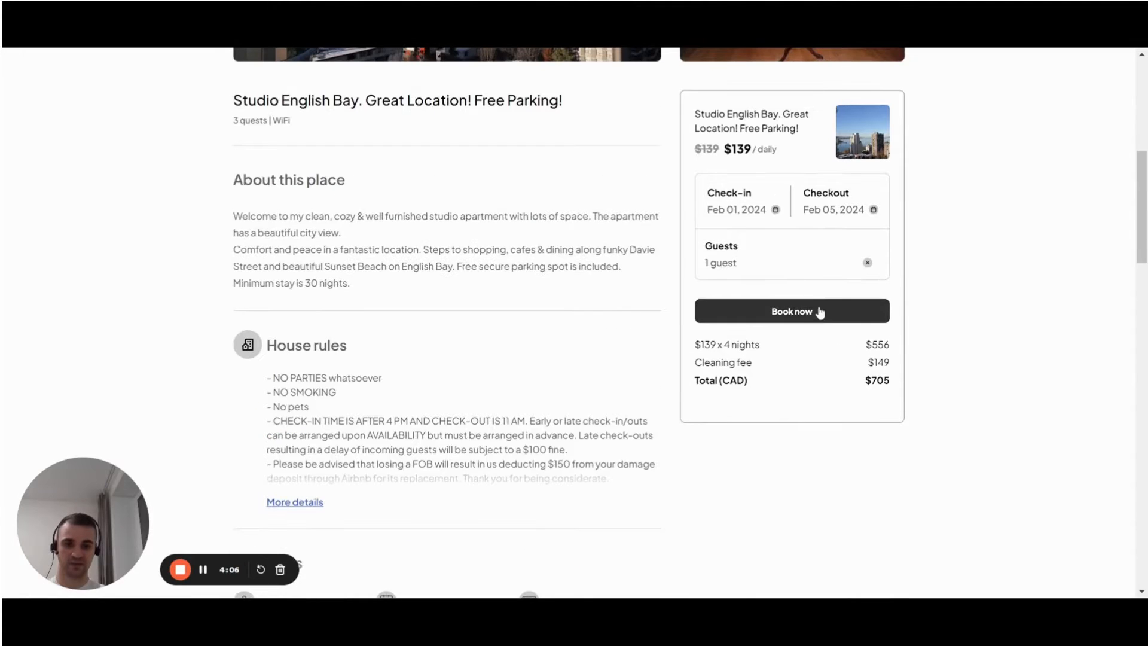
{"action": "left_click", "coordinate": [792, 311]}
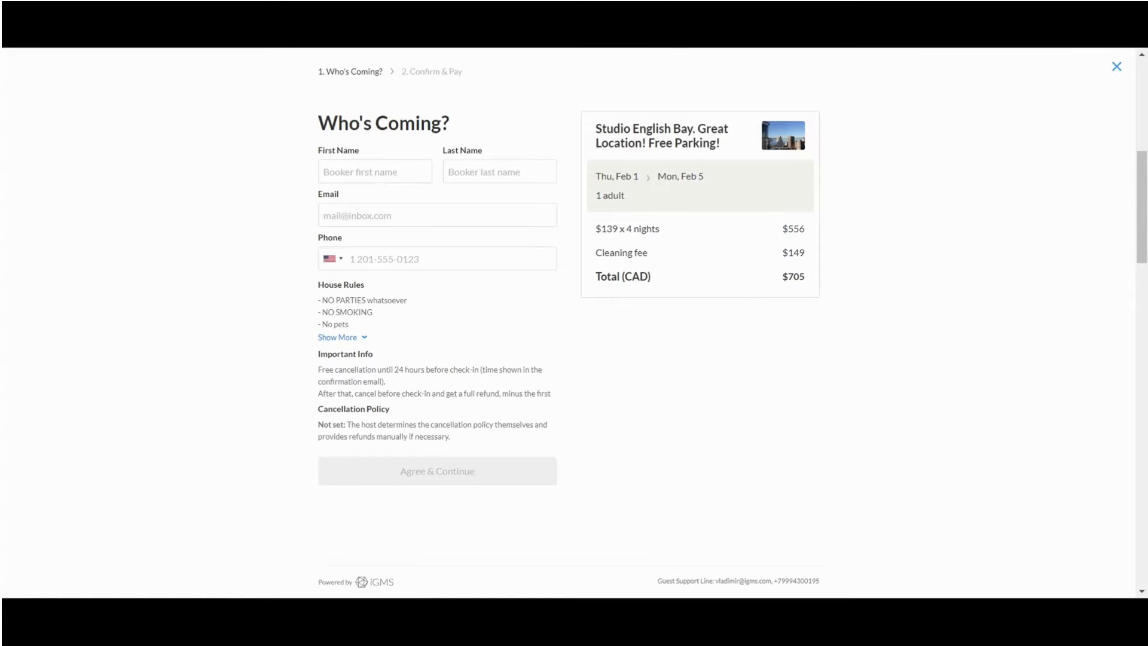
{"action": "left_click", "coordinate": [374, 171]}
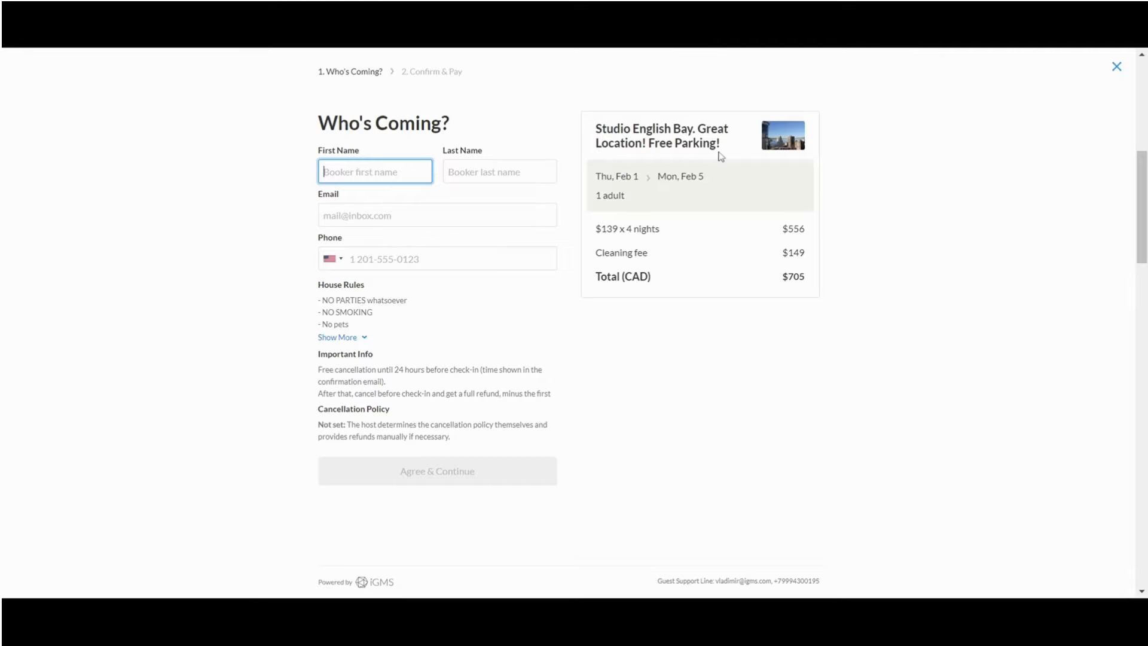
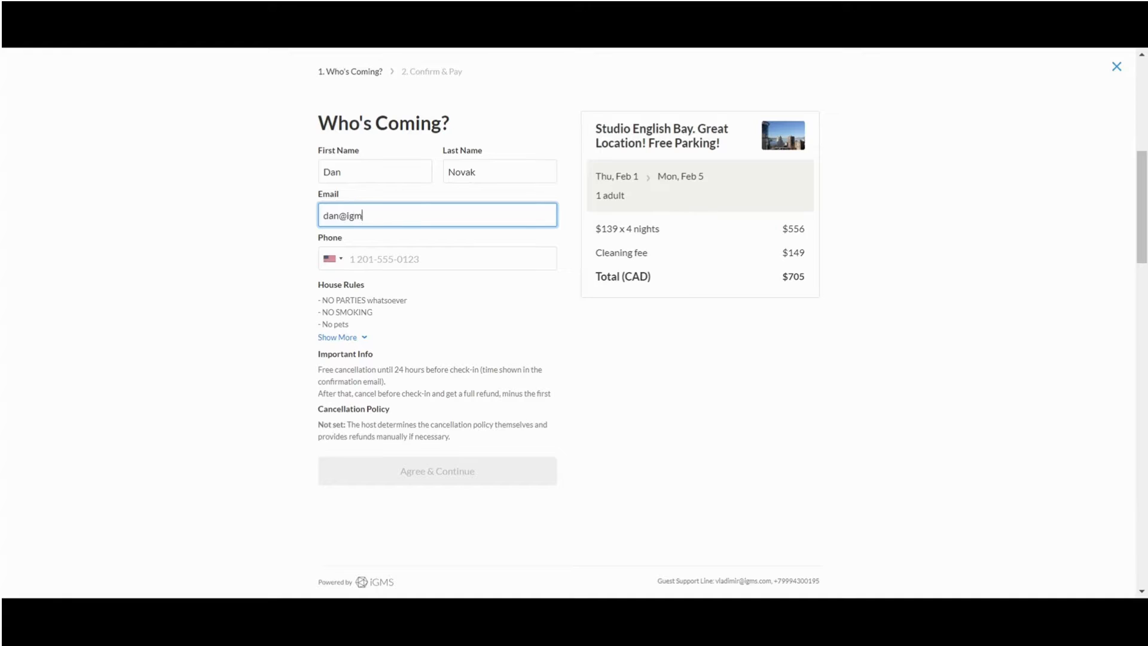
{"action": "type", "text": "1202"}
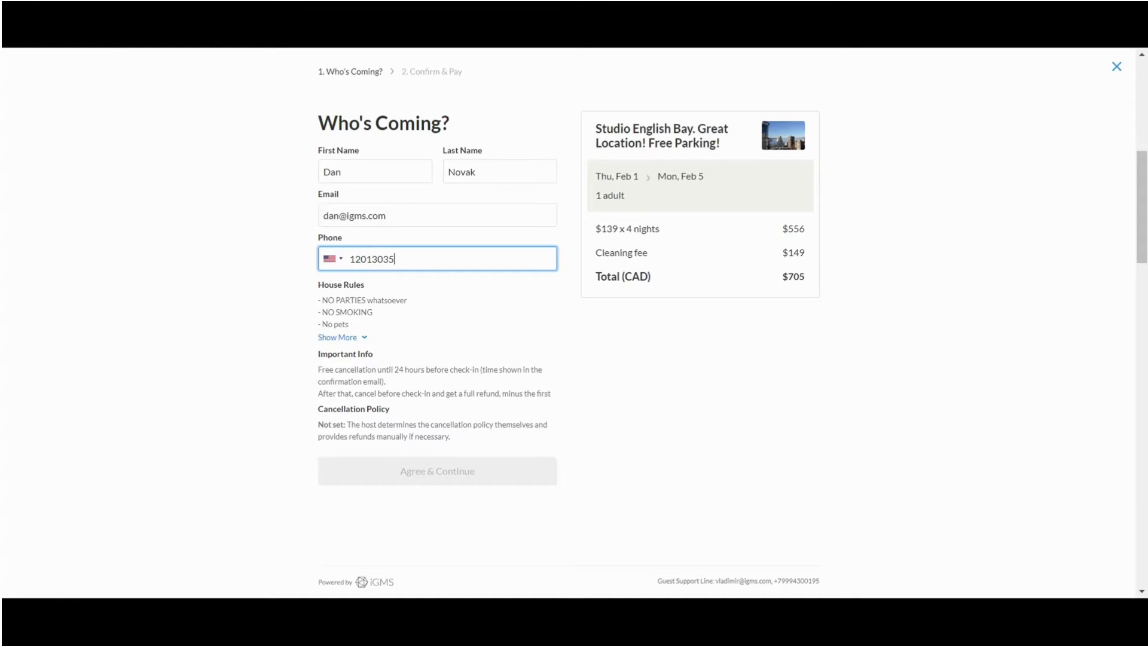
{"action": "type", "text": "551"}
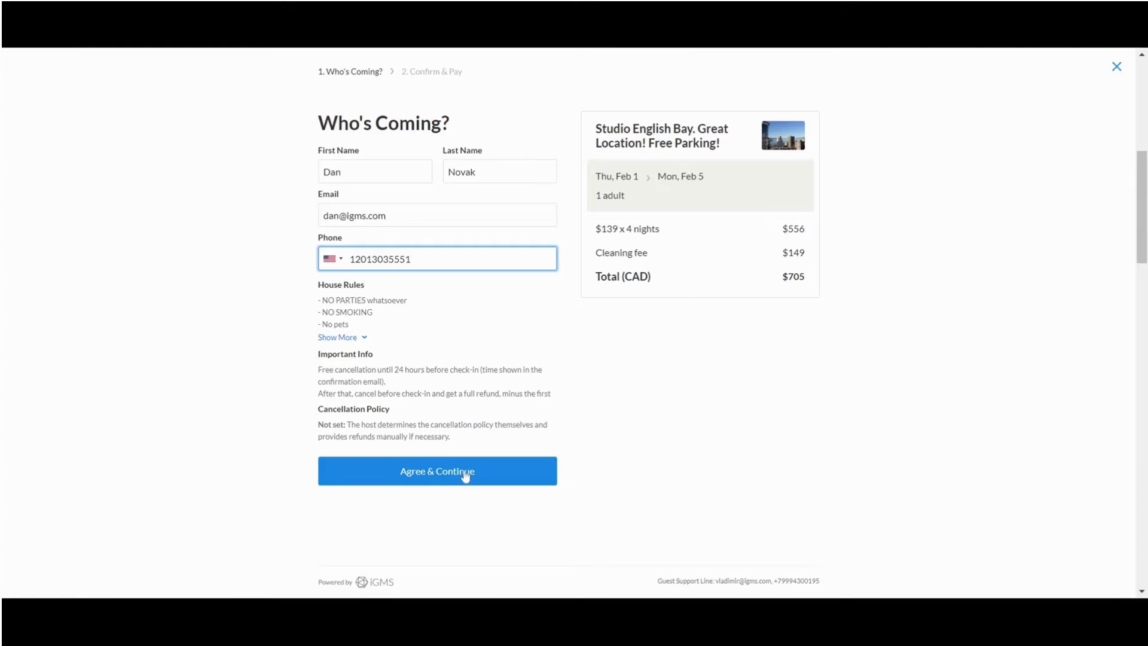
{"action": "left_click", "coordinate": [438, 472]}
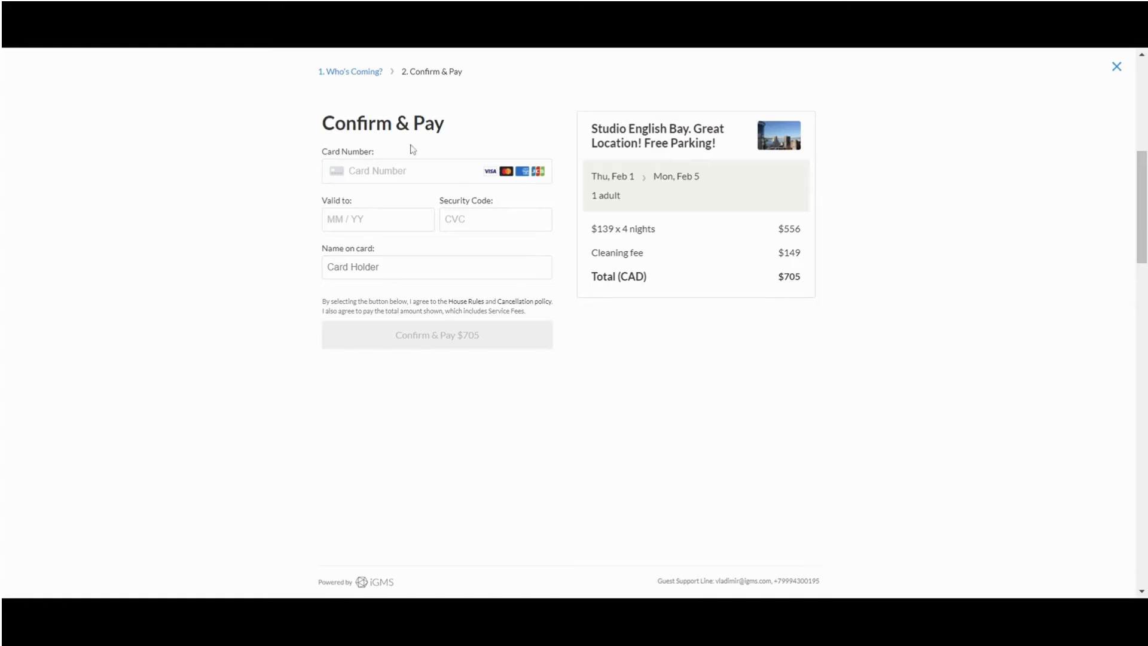
{"action": "mouse_move", "coordinate": [557, 164]}
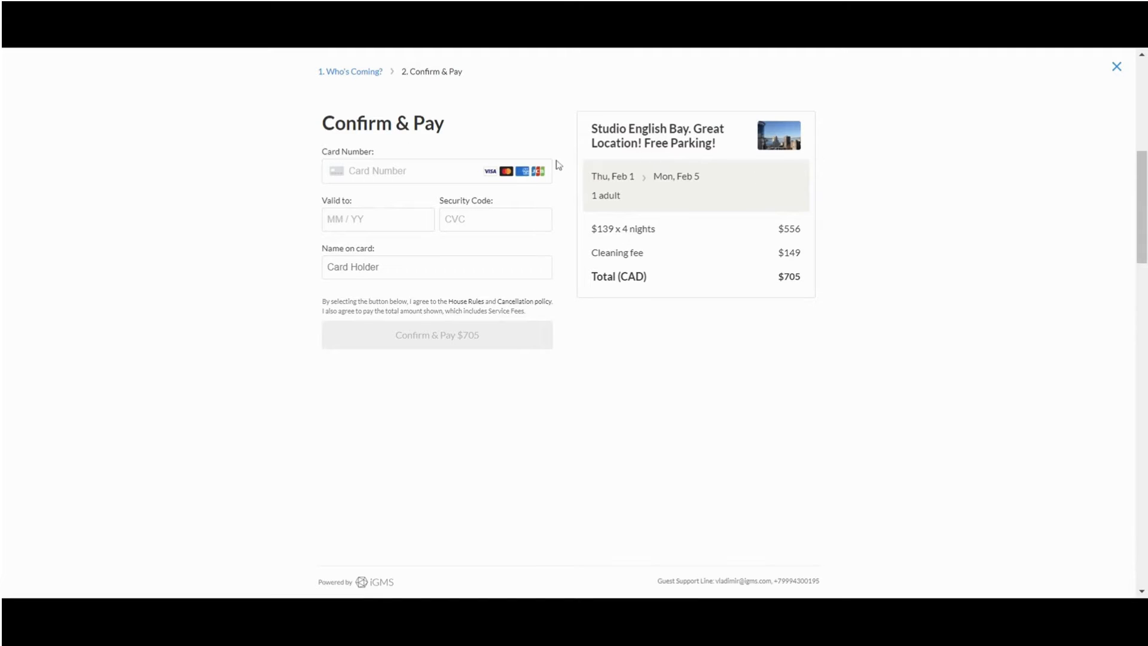
{"action": "mouse_move", "coordinate": [461, 162]}
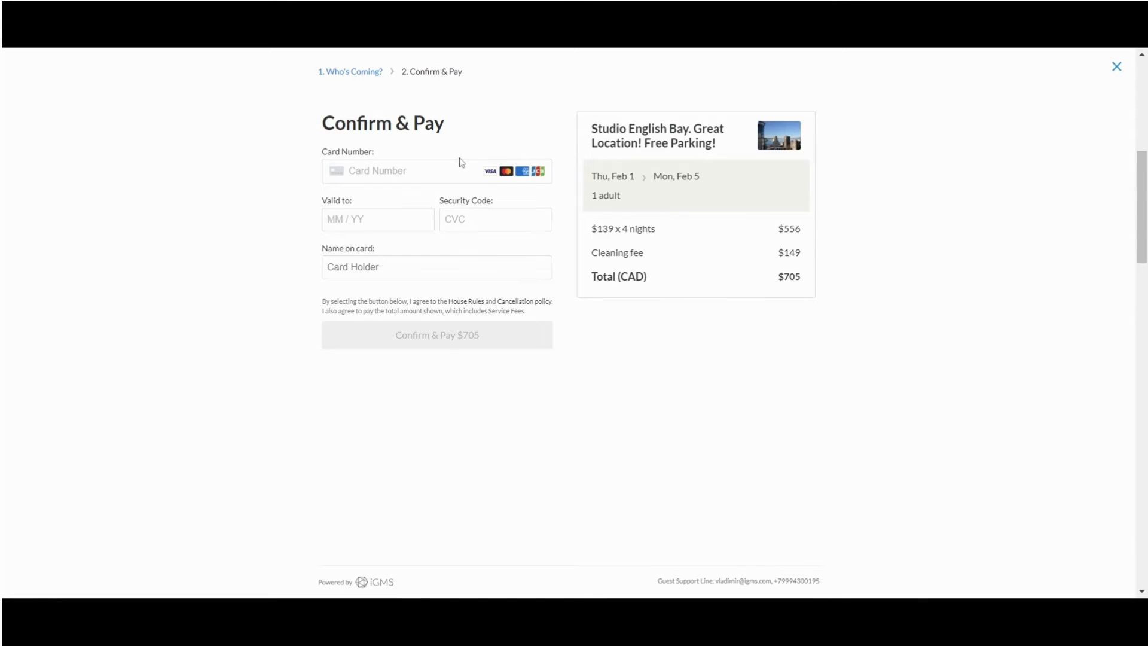
{"action": "mouse_move", "coordinate": [1026, 170]}
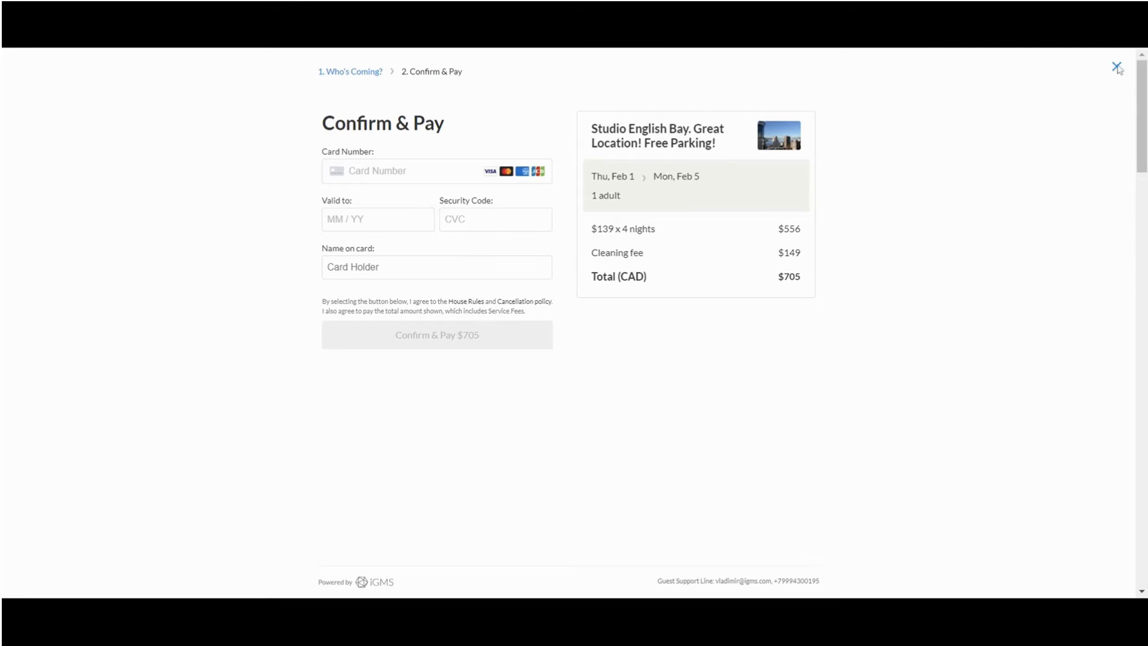
- Close the Confirm & Pay checkout without paying, returning to the live site's home page
{"action": "left_click", "coordinate": [1115, 65]}
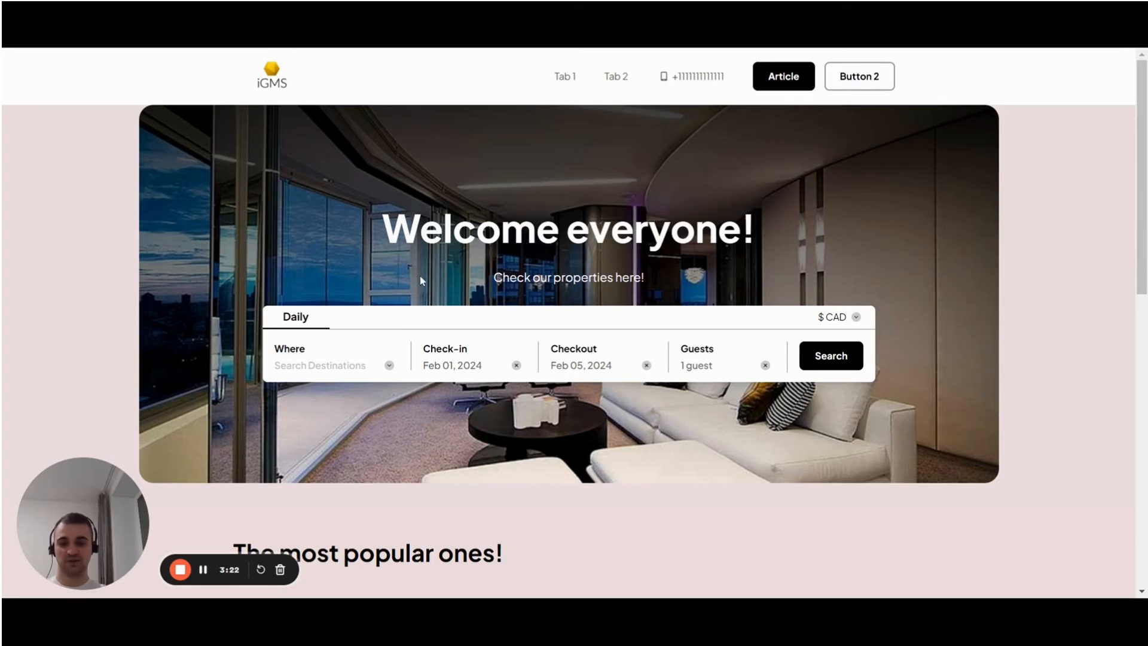
{"action": "mouse_move", "coordinate": [433, 299]}
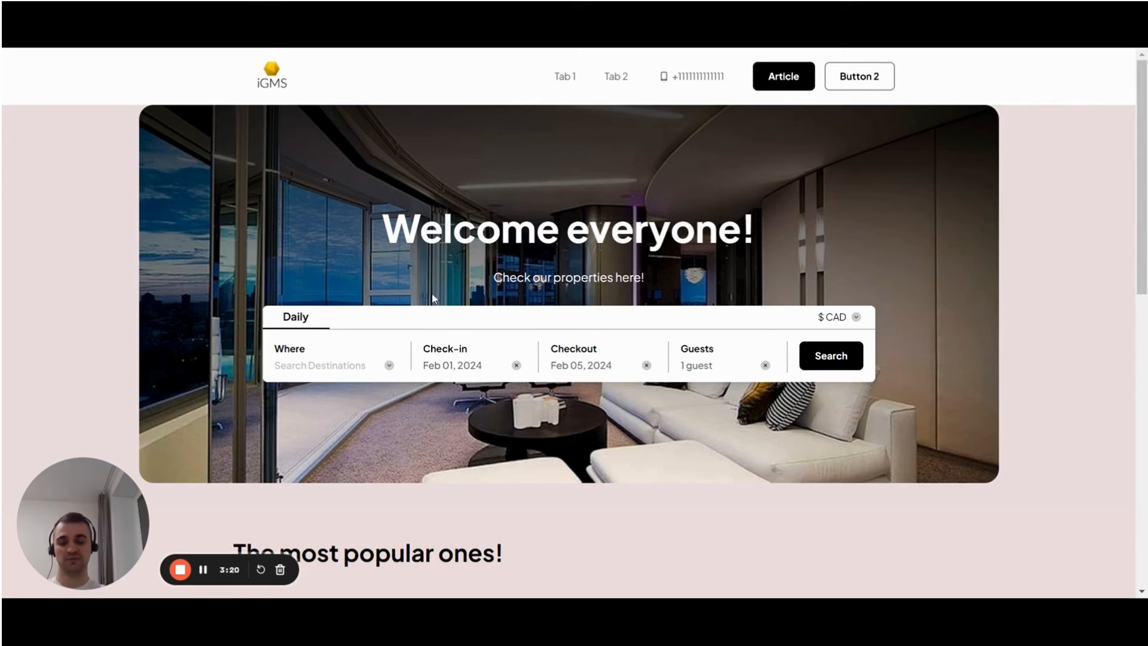
{"action": "mouse_move", "coordinate": [401, 306]}
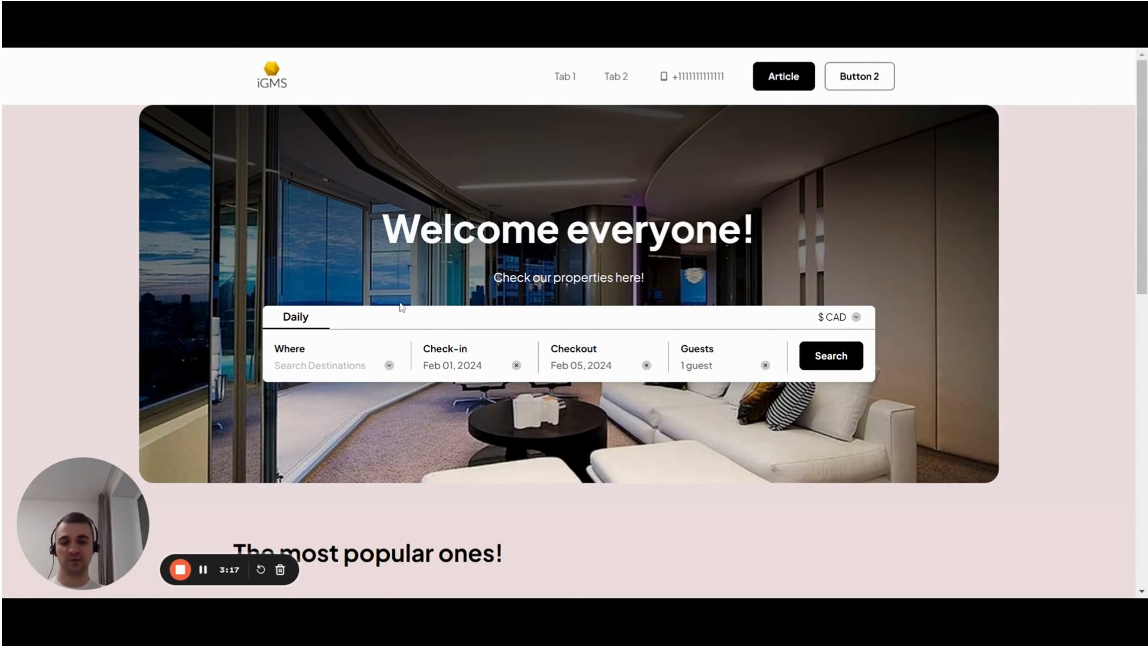
{"action": "mouse_move", "coordinate": [411, 331]}
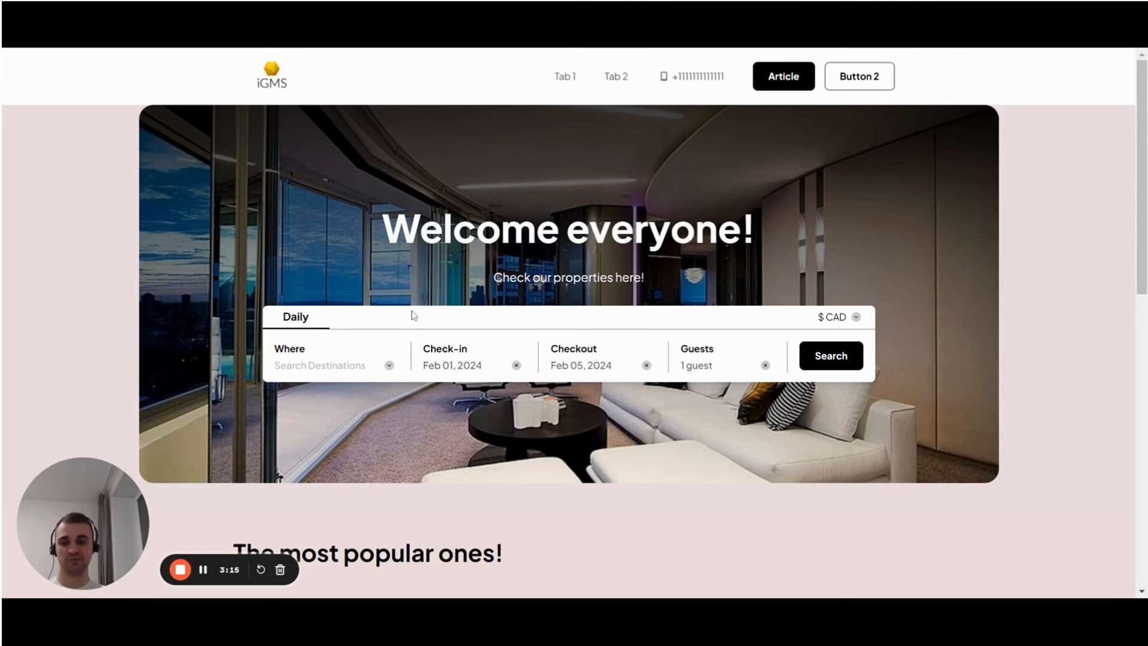
{"action": "mouse_move", "coordinate": [409, 337]}
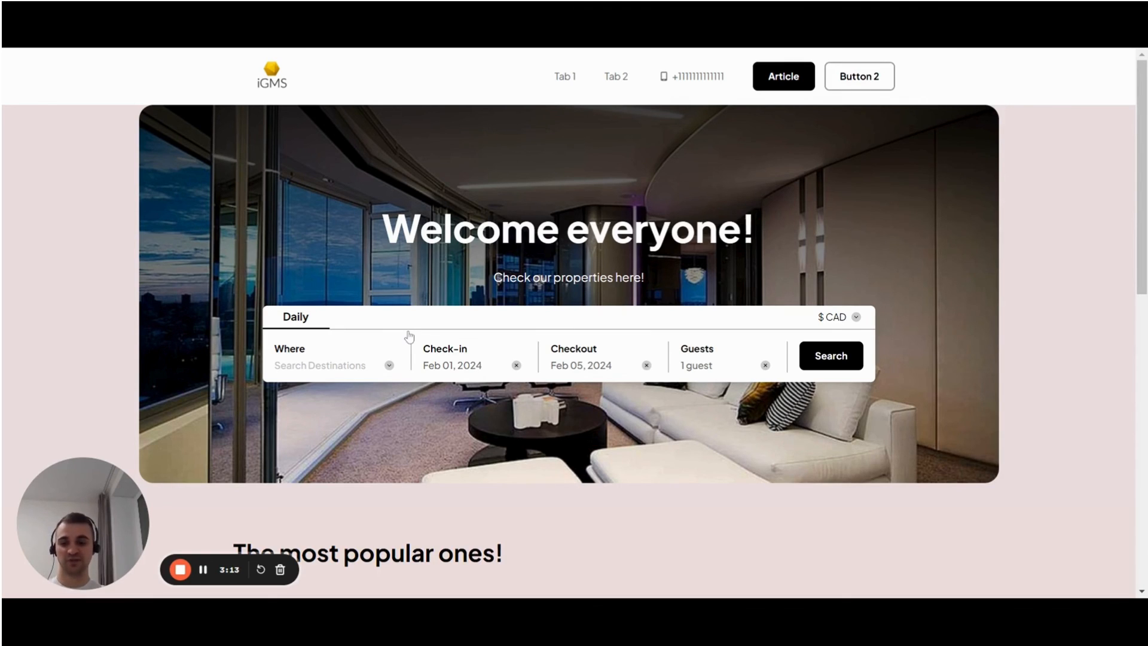
{"action": "mouse_move", "coordinate": [303, 501]}
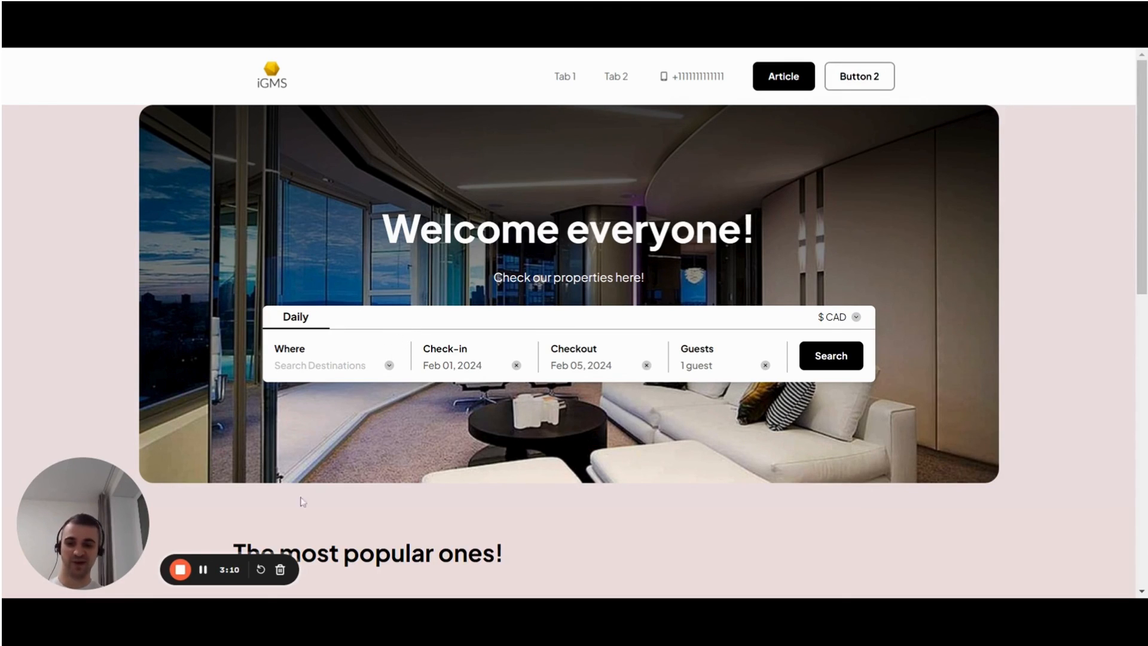